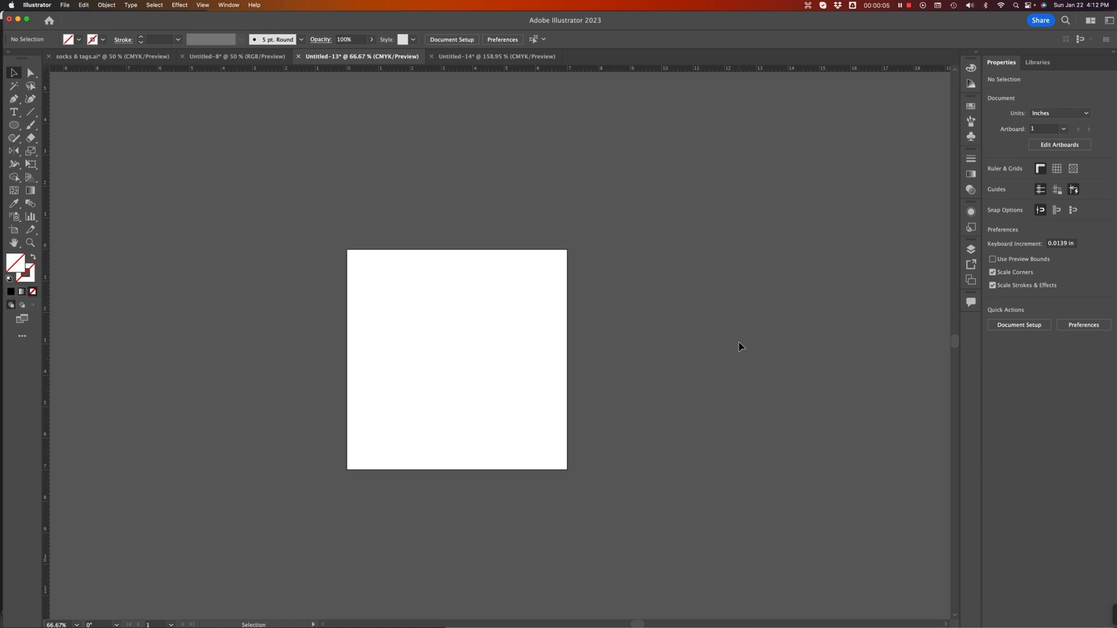
# Draw a star on the artboard, centre it, and fill it magenta from Swatches.
pyautogui.press('cmd+0')
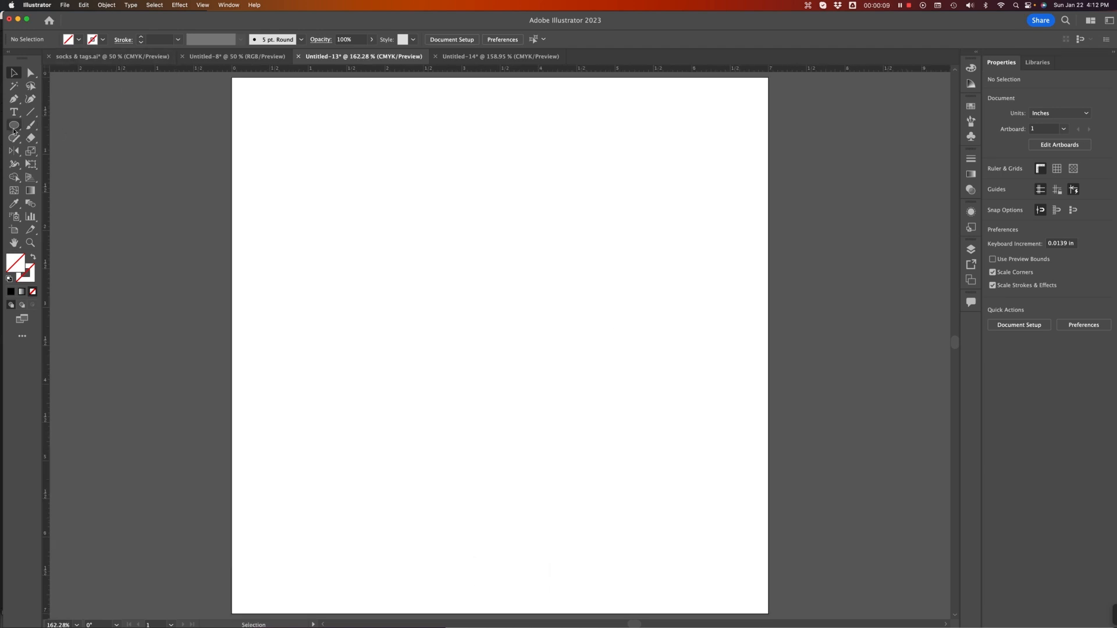
pyautogui.click(13, 125)
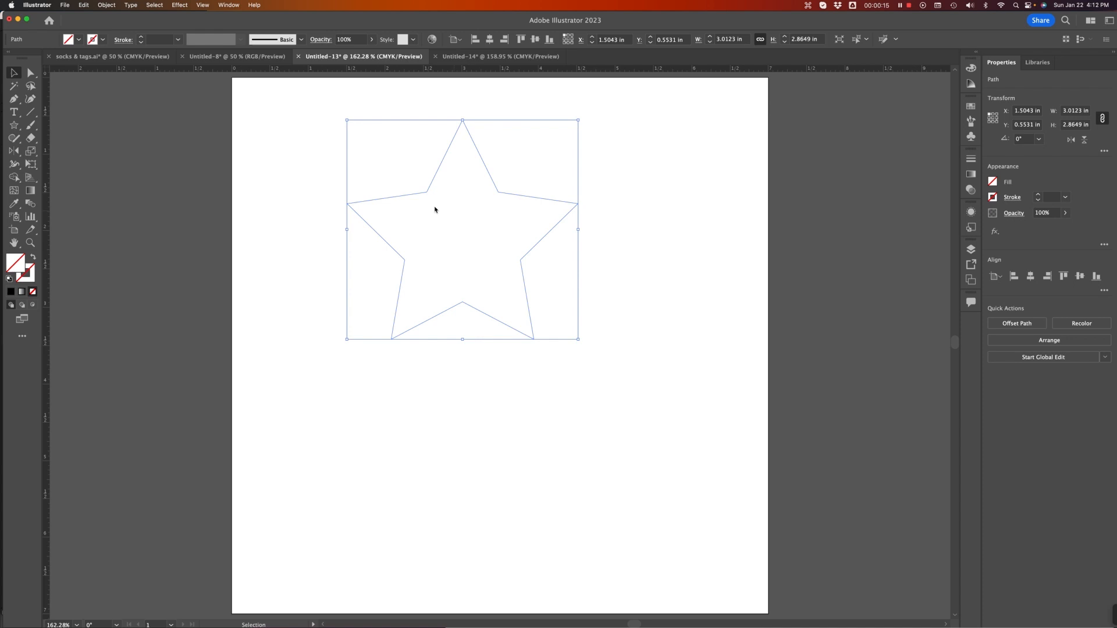
pyautogui.moveTo(434, 211); pyautogui.dragTo(450, 285)
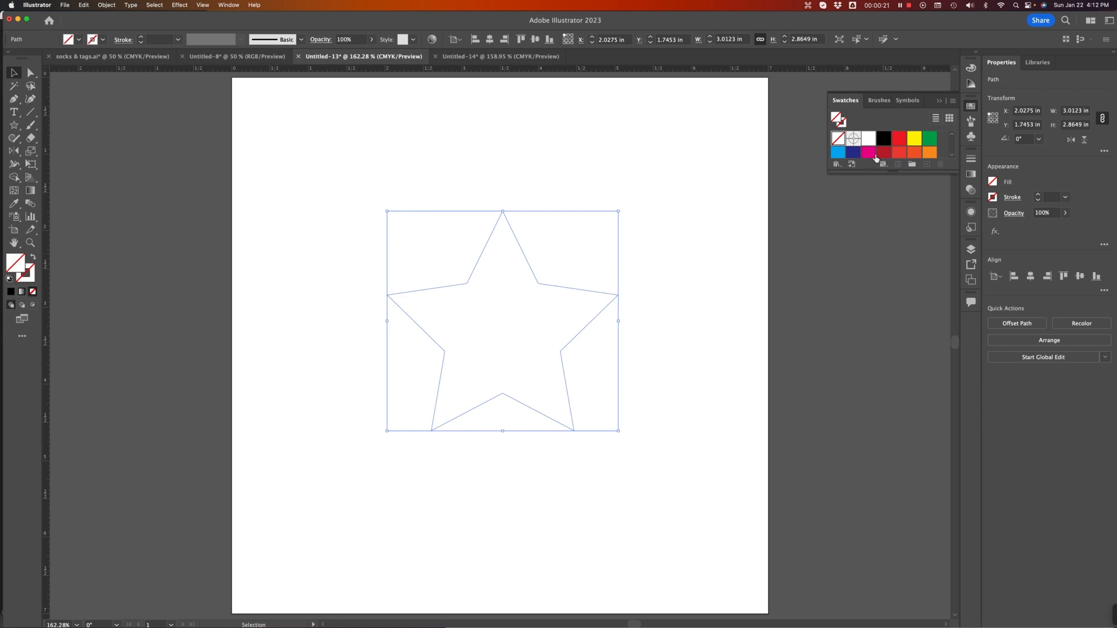
pyautogui.click(868, 151)
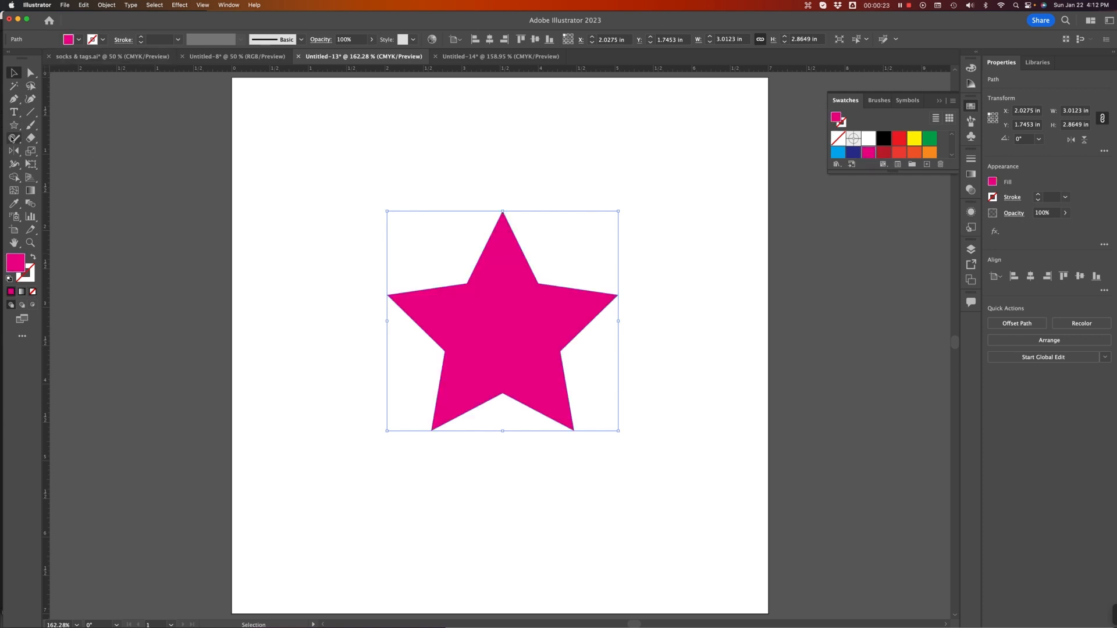
# Draw a blue circle over the star's centre with the Ellipse tool and deselect.
pyautogui.click(14, 125)
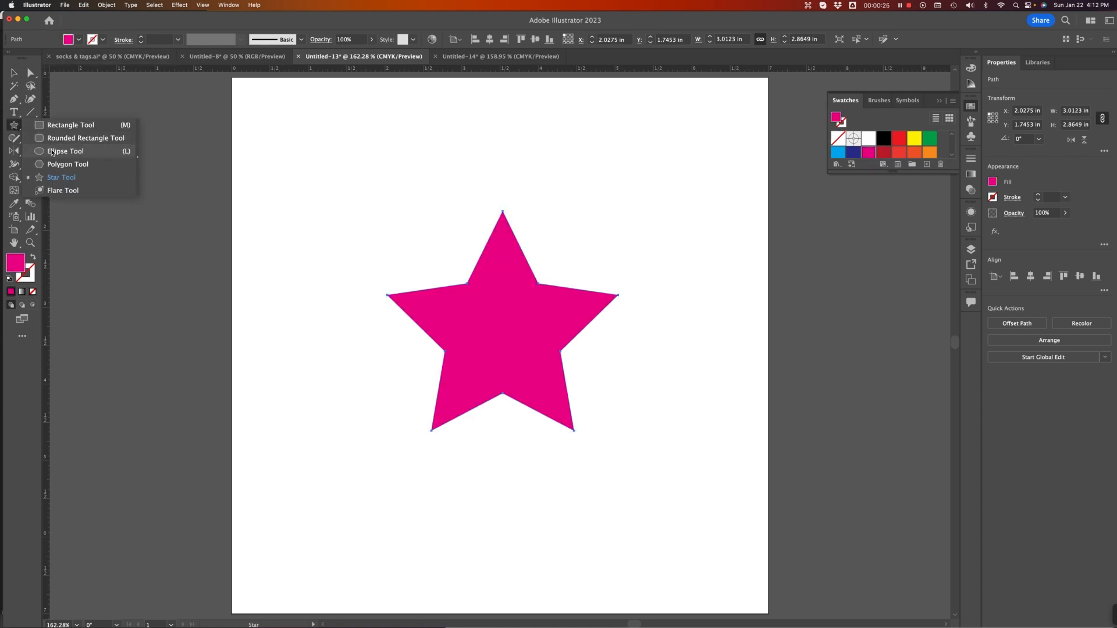
pyautogui.click(65, 151)
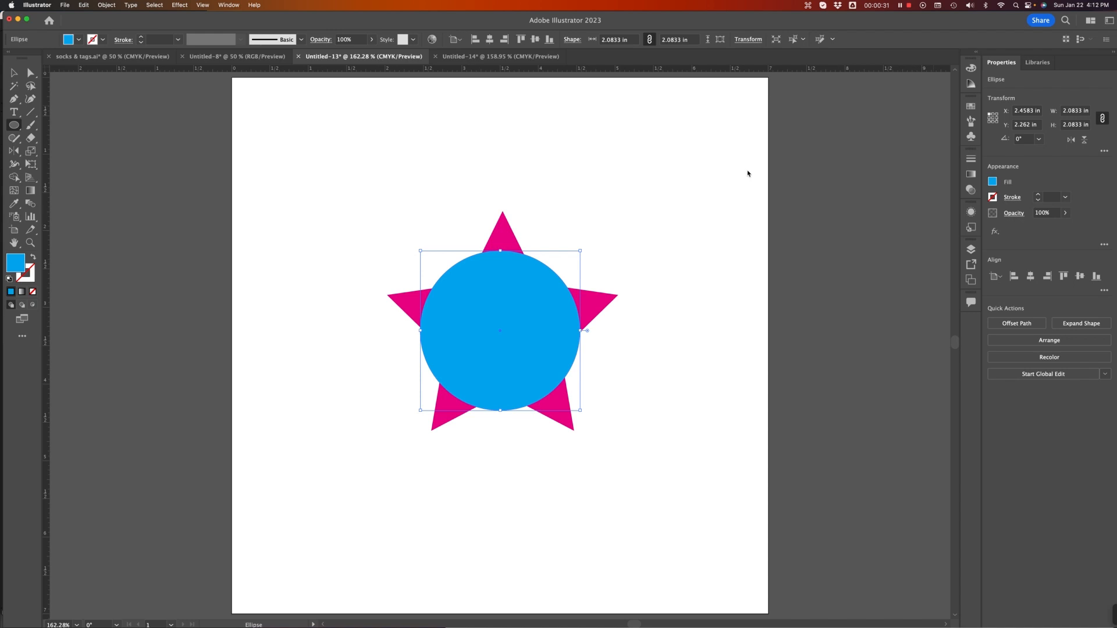
pyautogui.click(649, 475)
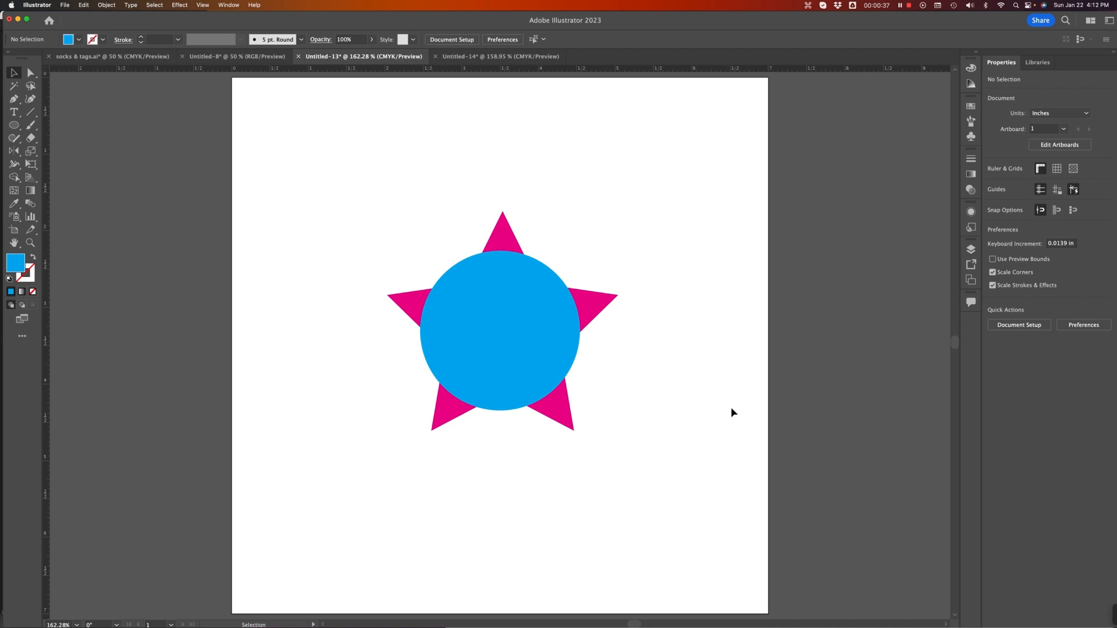
# Show the Pathfinder panel from the Window menu beside the star and circle.
pyautogui.click(1106, 20)
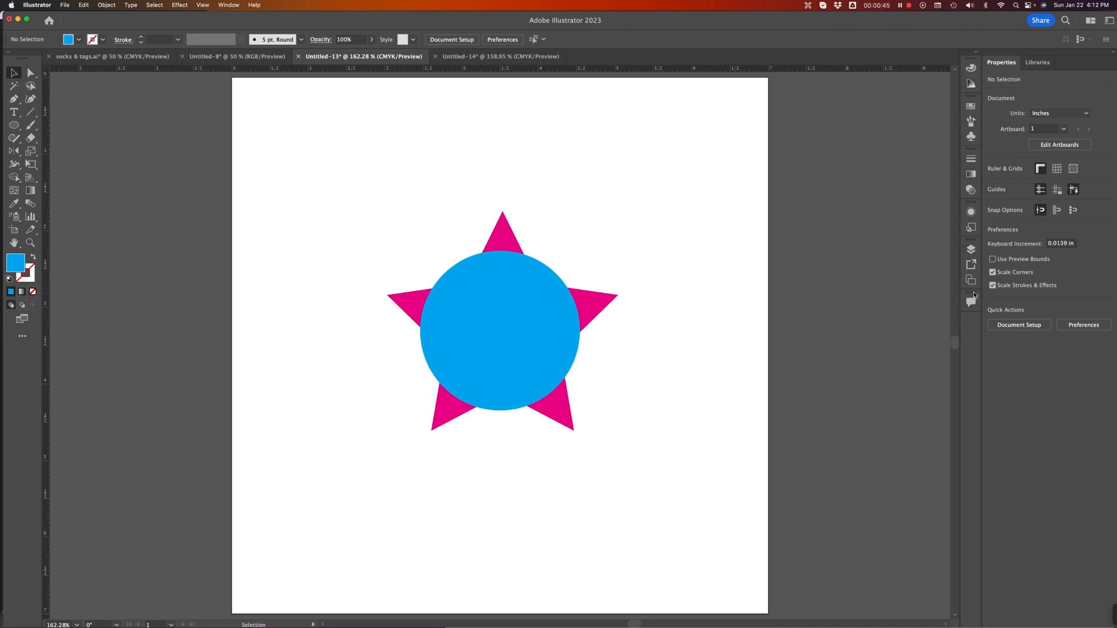
pyautogui.moveTo(253, 4)
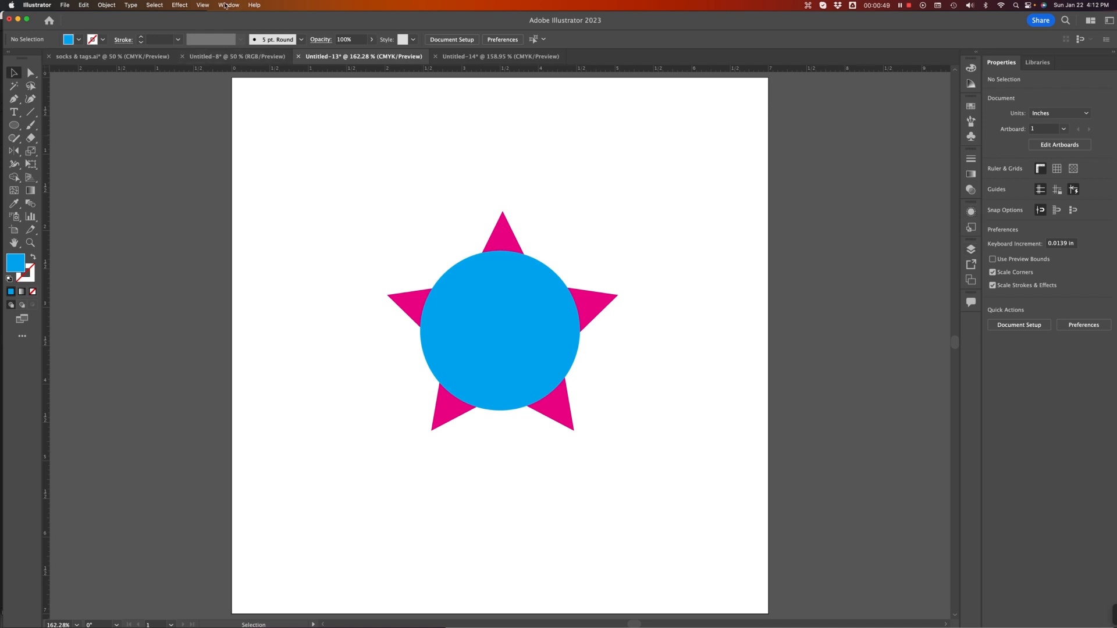
pyautogui.click(229, 5)
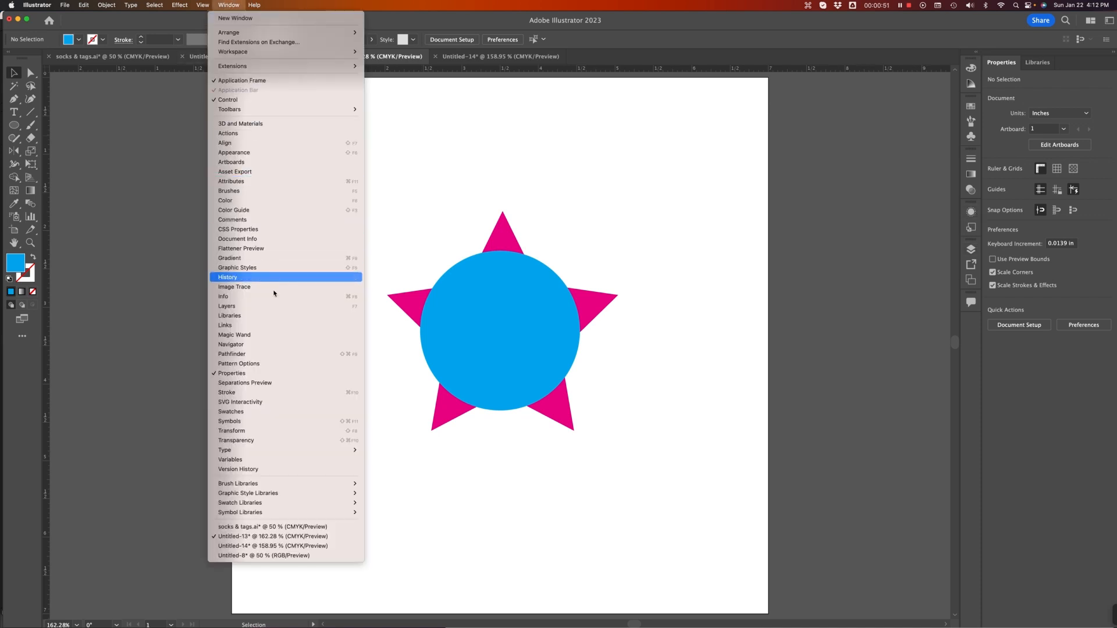
pyautogui.click(231, 354)
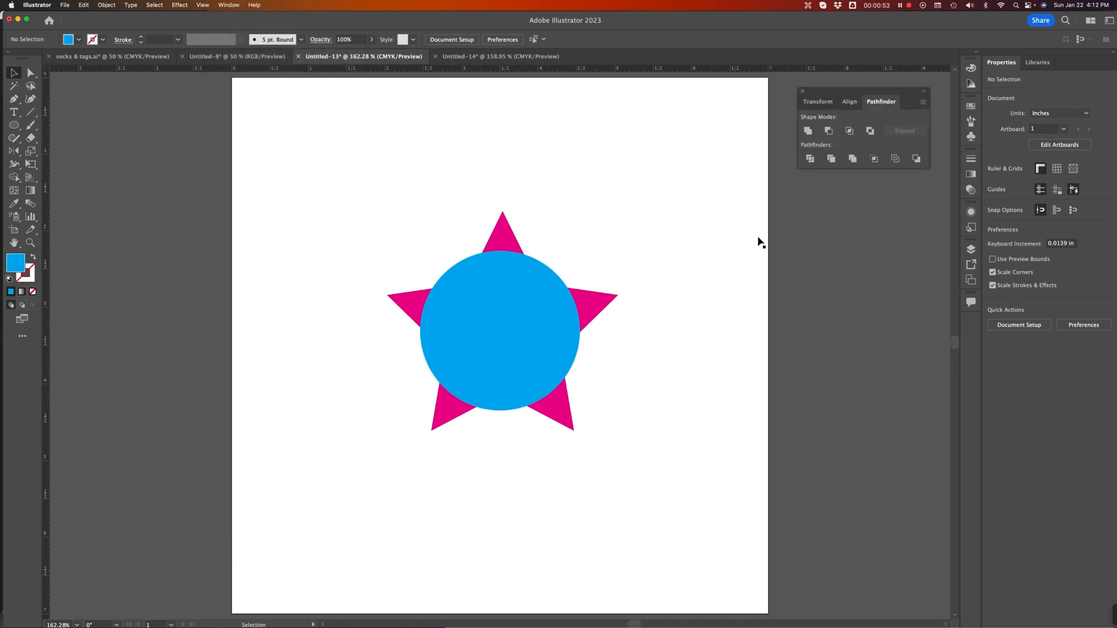
pyautogui.moveTo(881, 93)
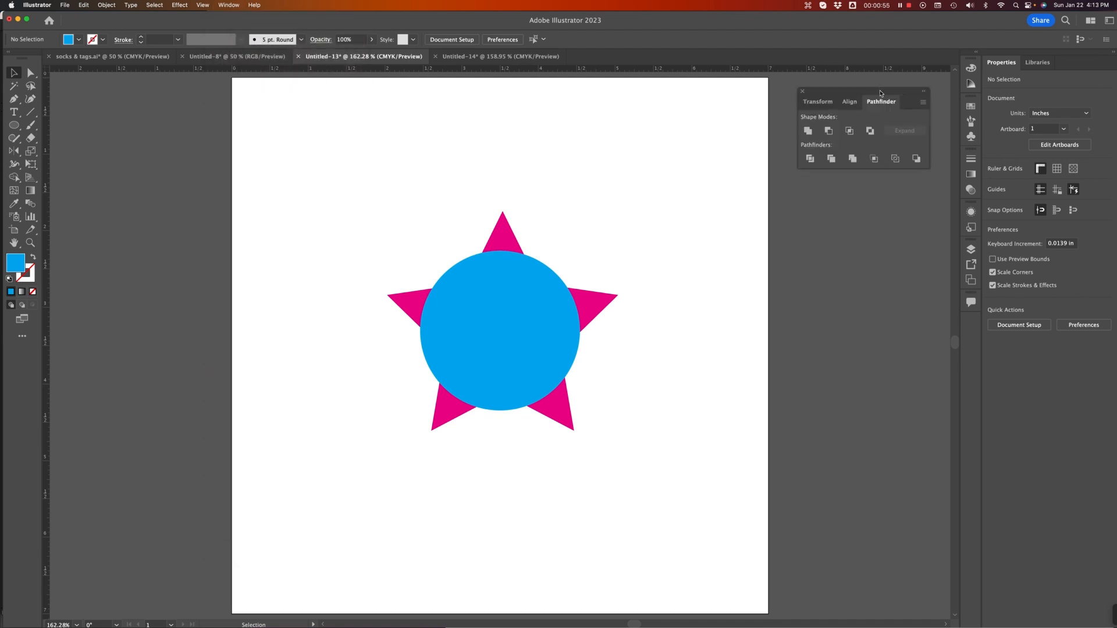
pyautogui.moveTo(819, 146)
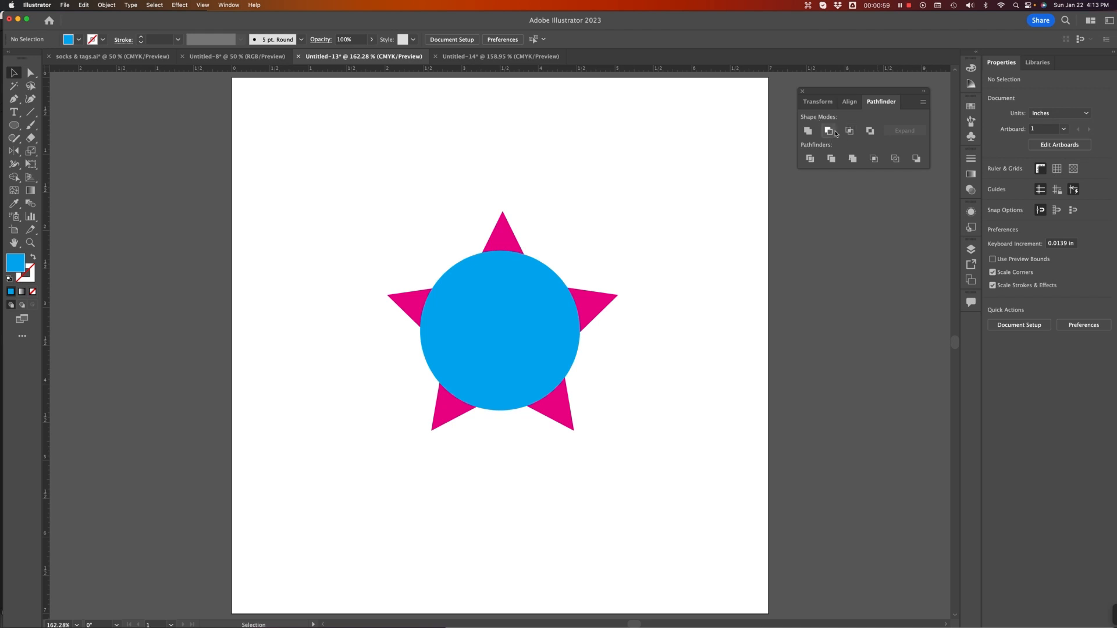
pyautogui.moveTo(885, 141)
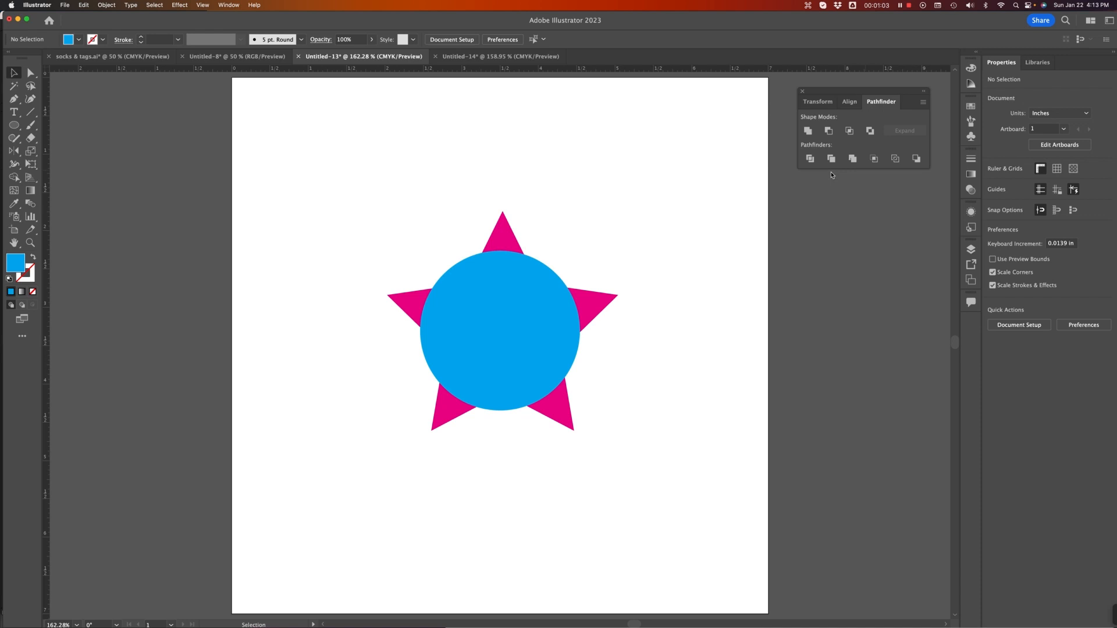
pyautogui.moveTo(738, 302)
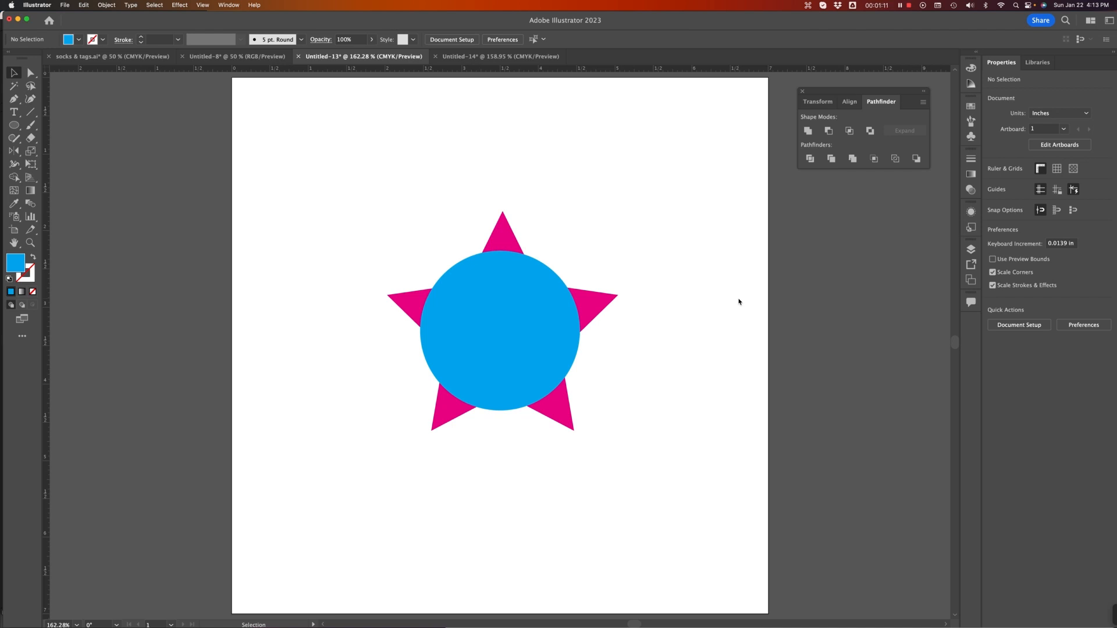
pyautogui.moveTo(815, 140)
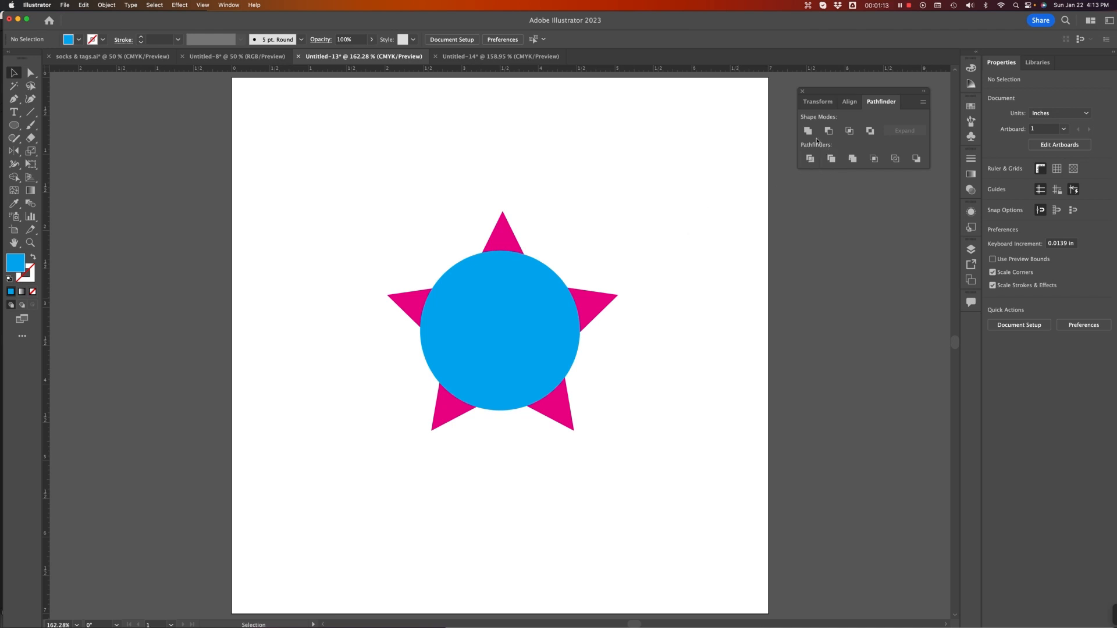
pyautogui.moveTo(874, 158)
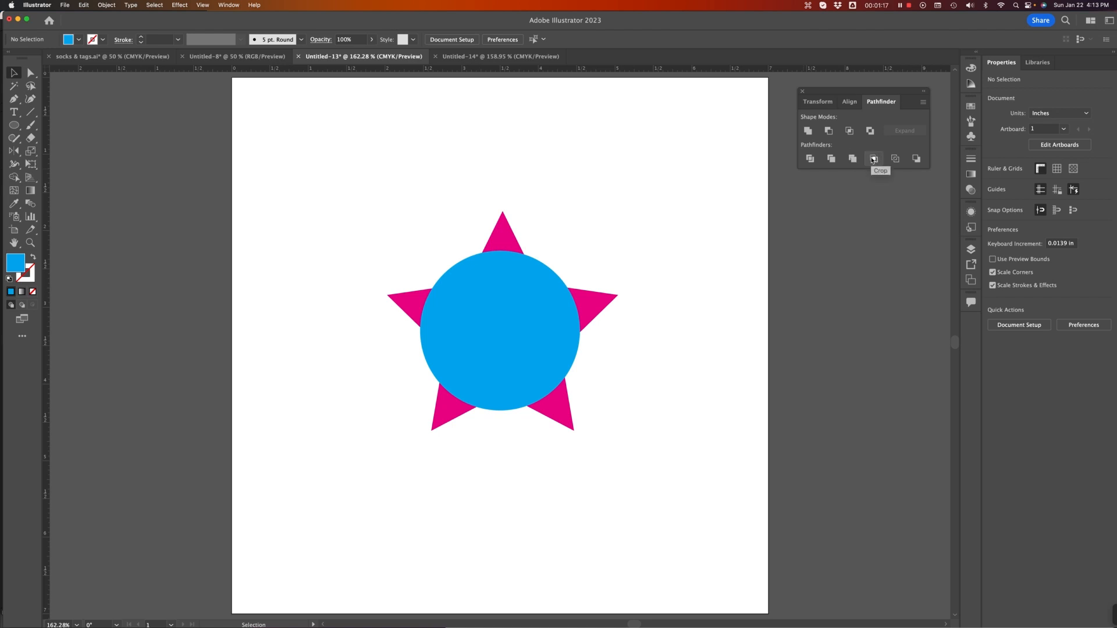
pyautogui.moveTo(852, 180)
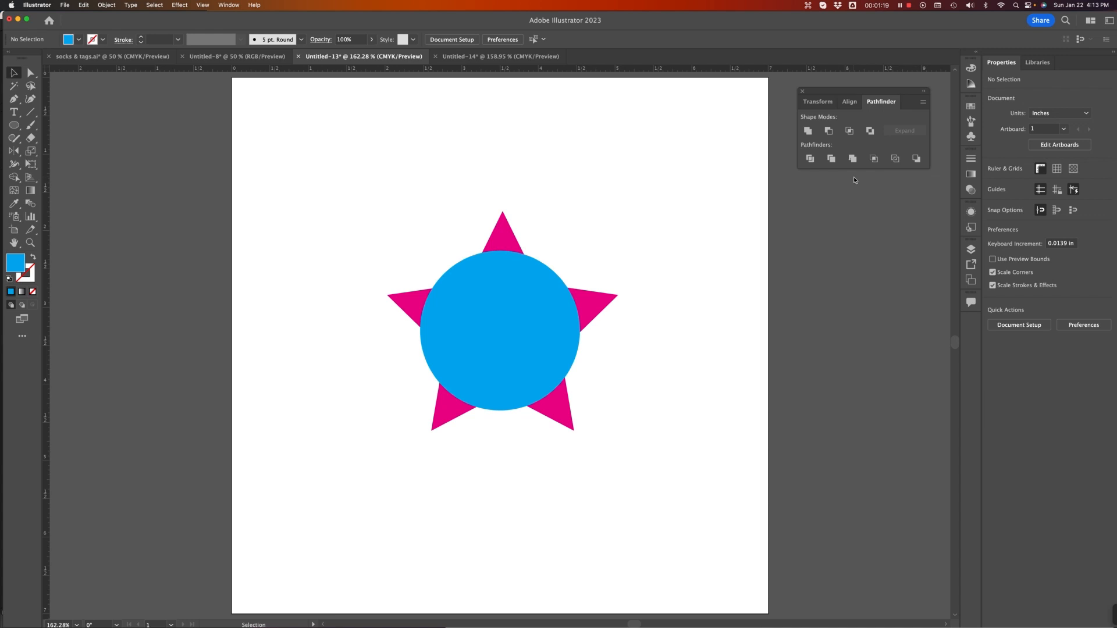
pyautogui.moveTo(849, 218)
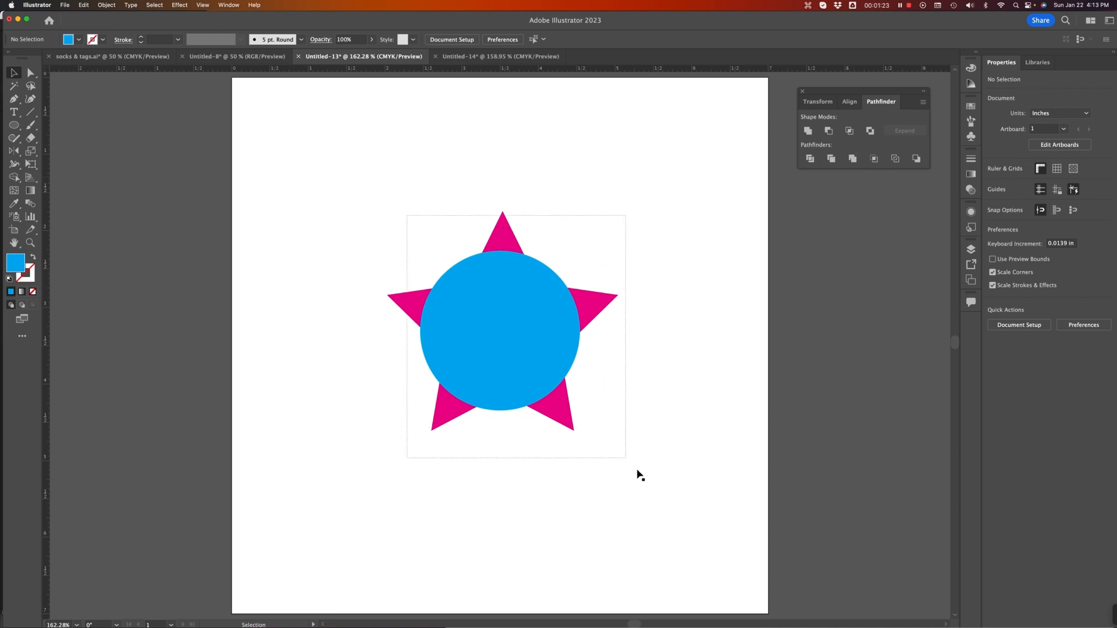
pyautogui.click(519, 359)
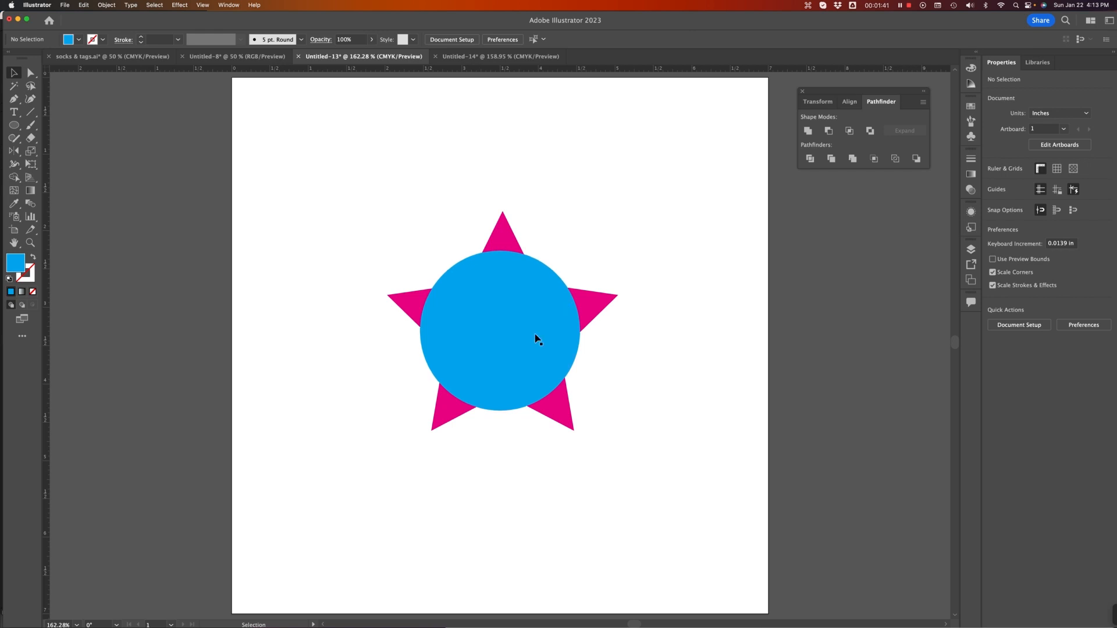
# Vertically centre the star and circle on each other, then reselect both shapes.
pyautogui.click(499, 338)
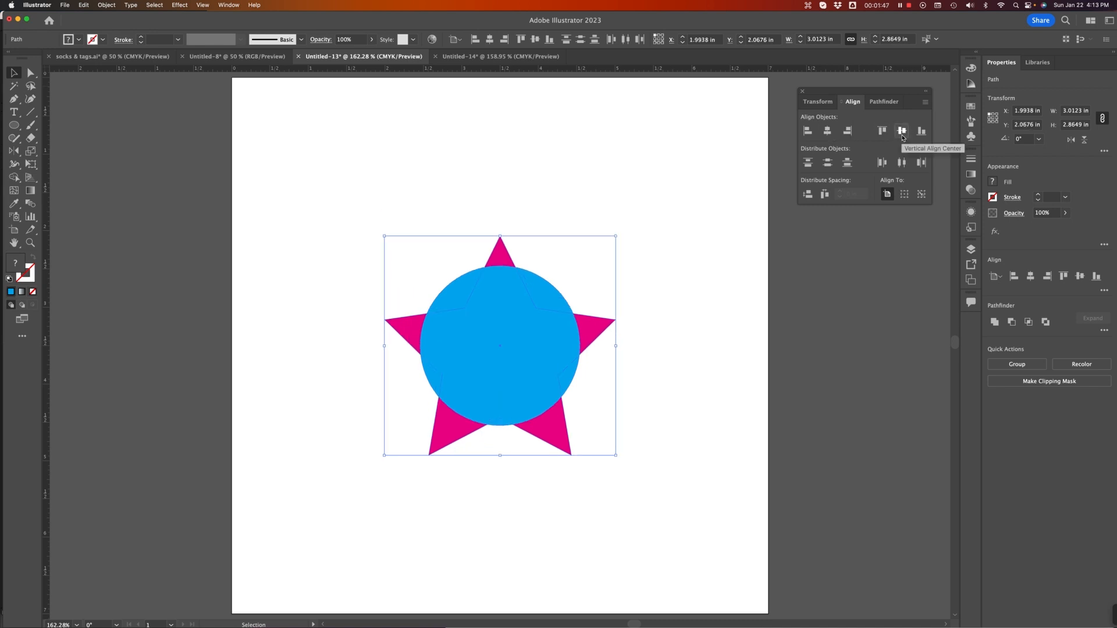
pyautogui.click(883, 102)
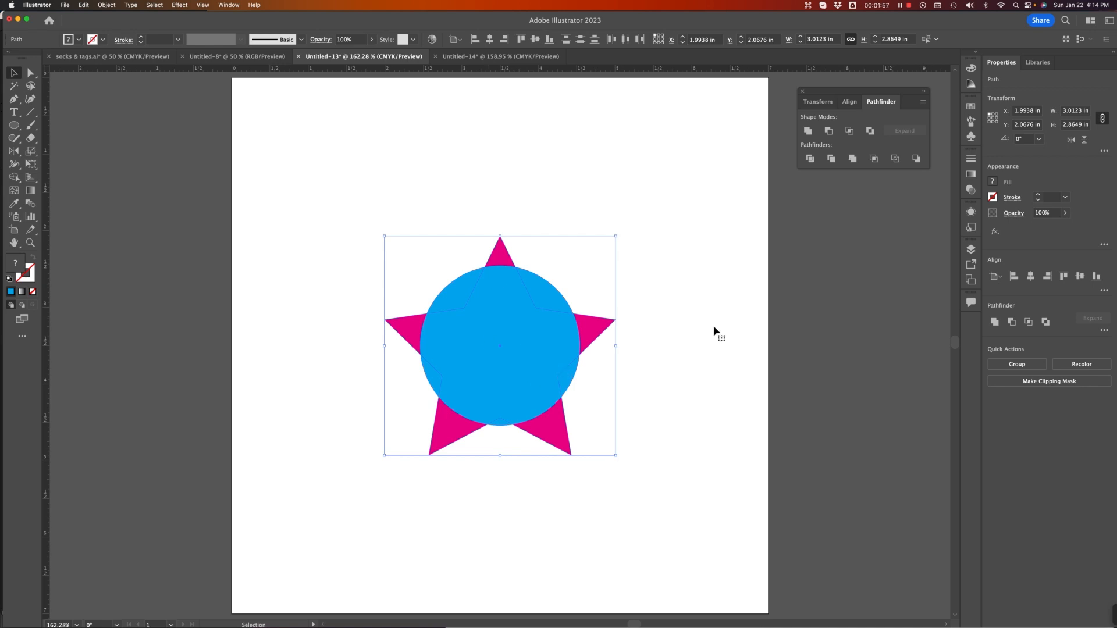
pyautogui.moveTo(500, 354)
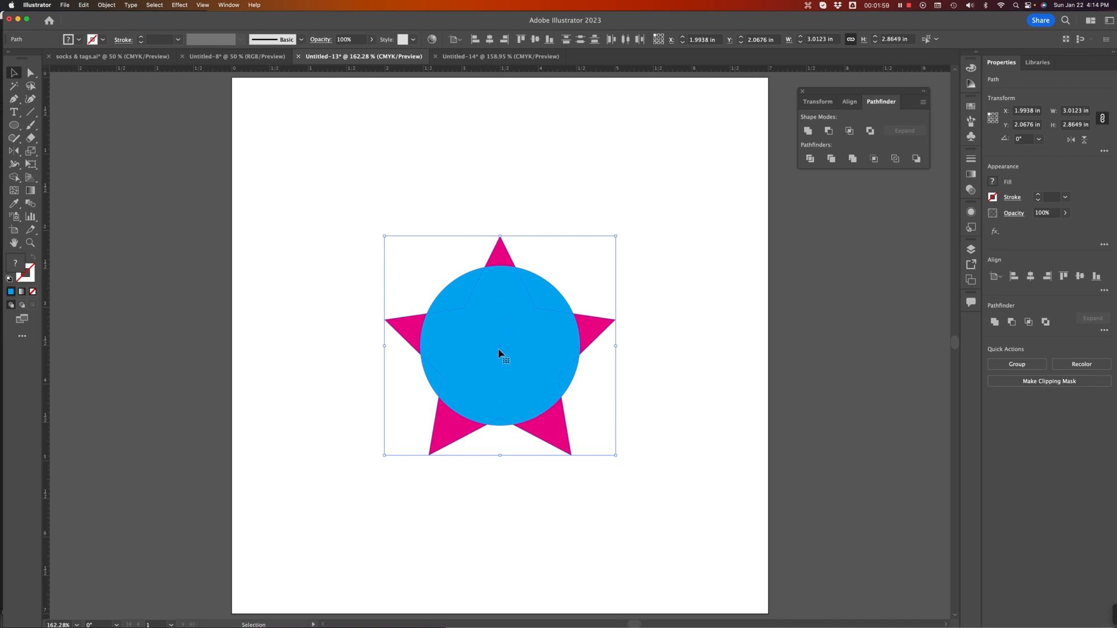
pyautogui.moveTo(601, 334)
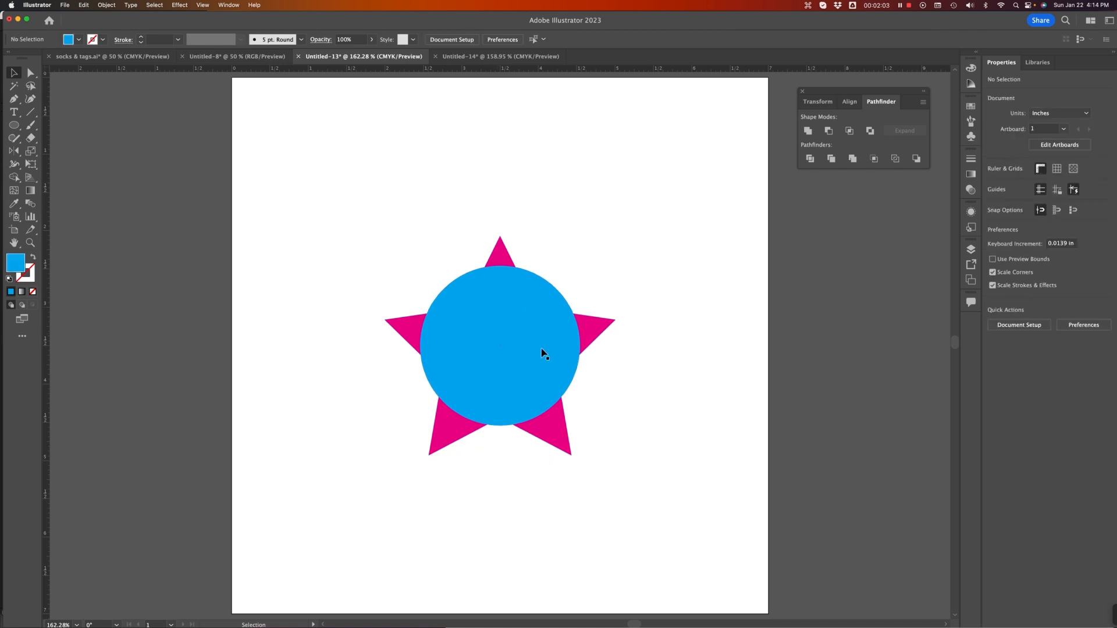
pyautogui.click(500, 348)
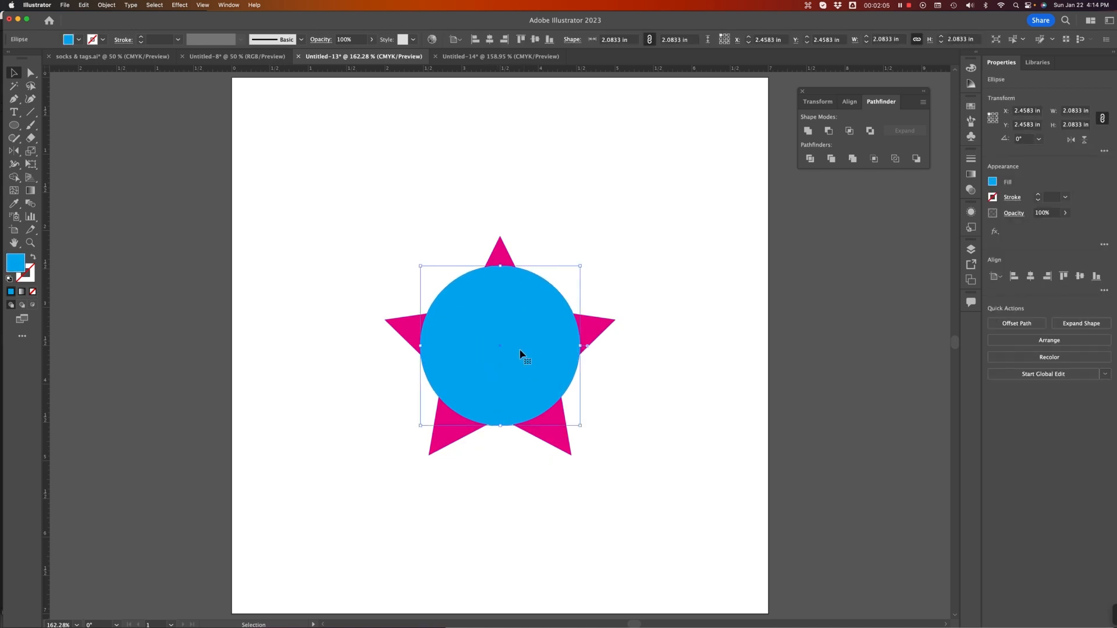
pyautogui.click(607, 376)
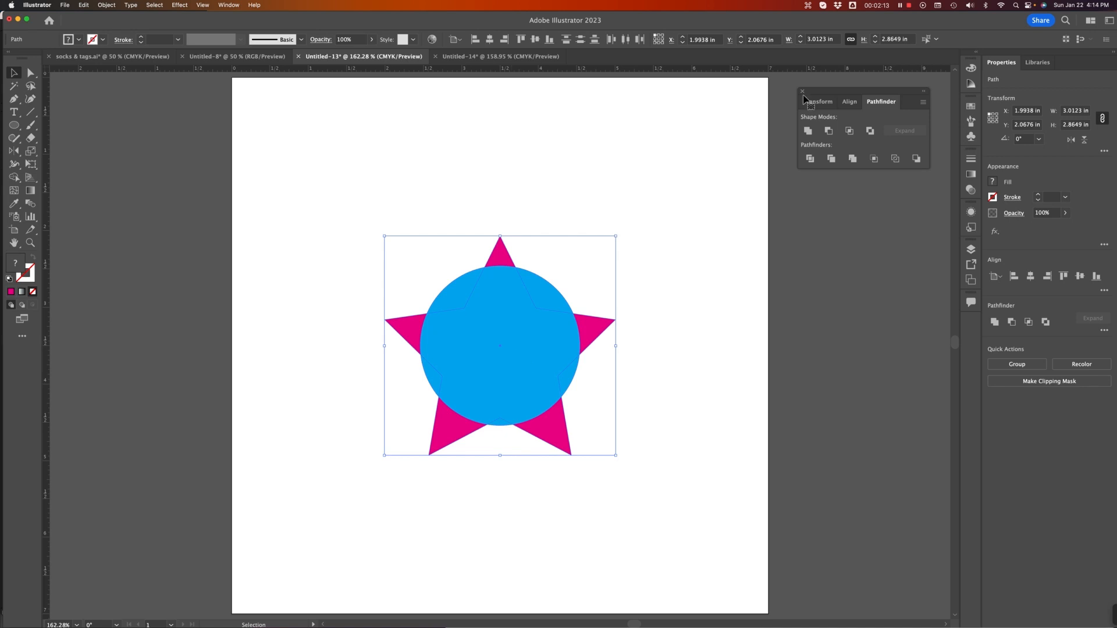
pyautogui.moveTo(809, 130)
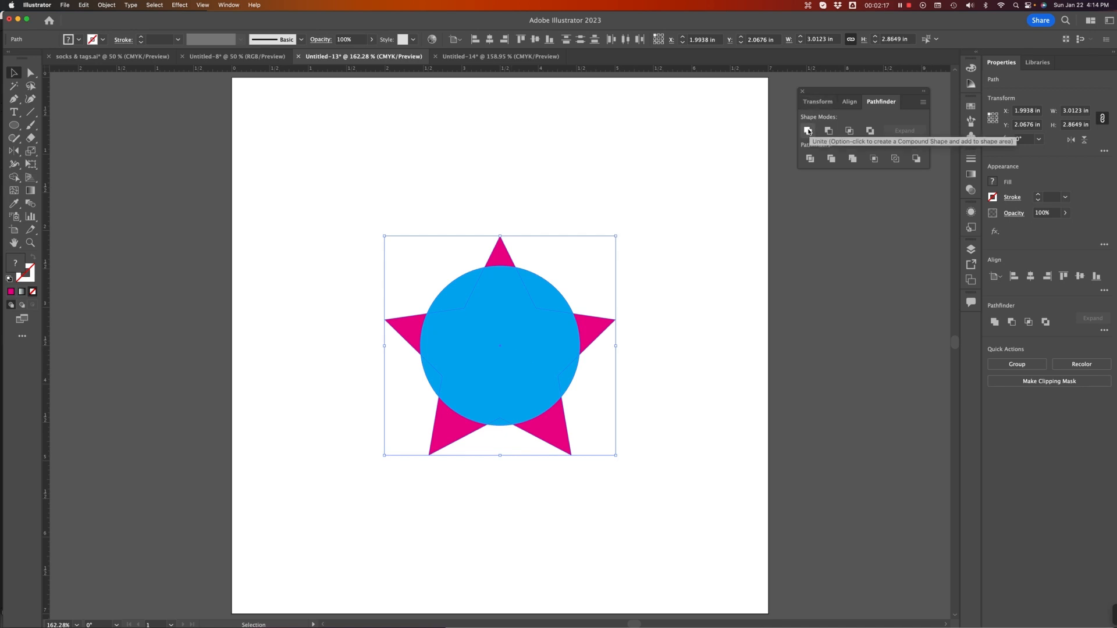
pyautogui.moveTo(547, 410)
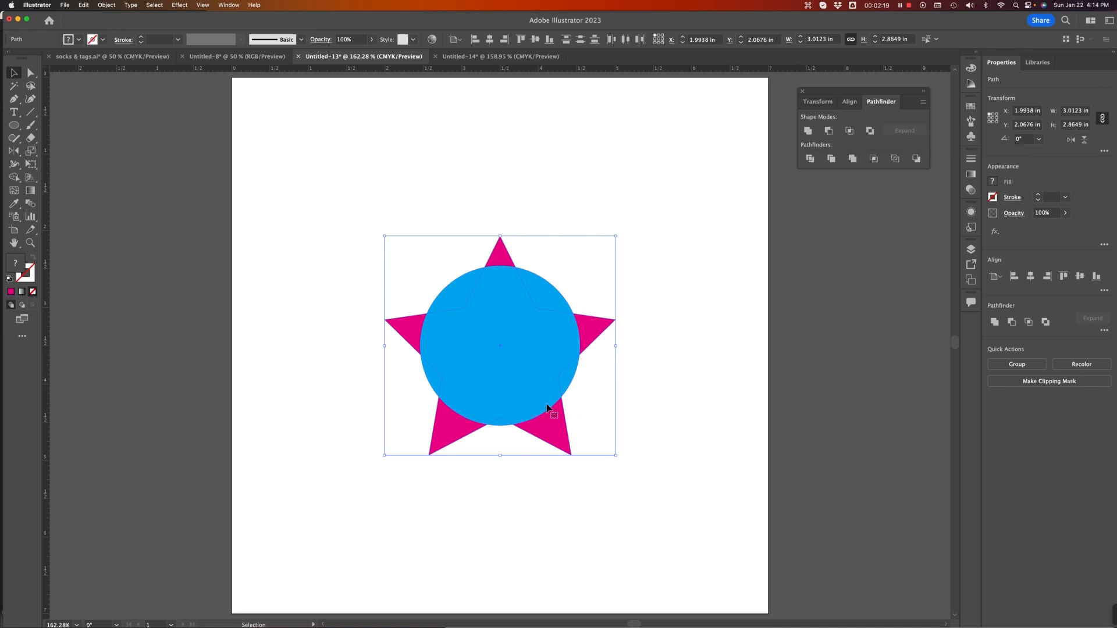
pyautogui.moveTo(639, 337)
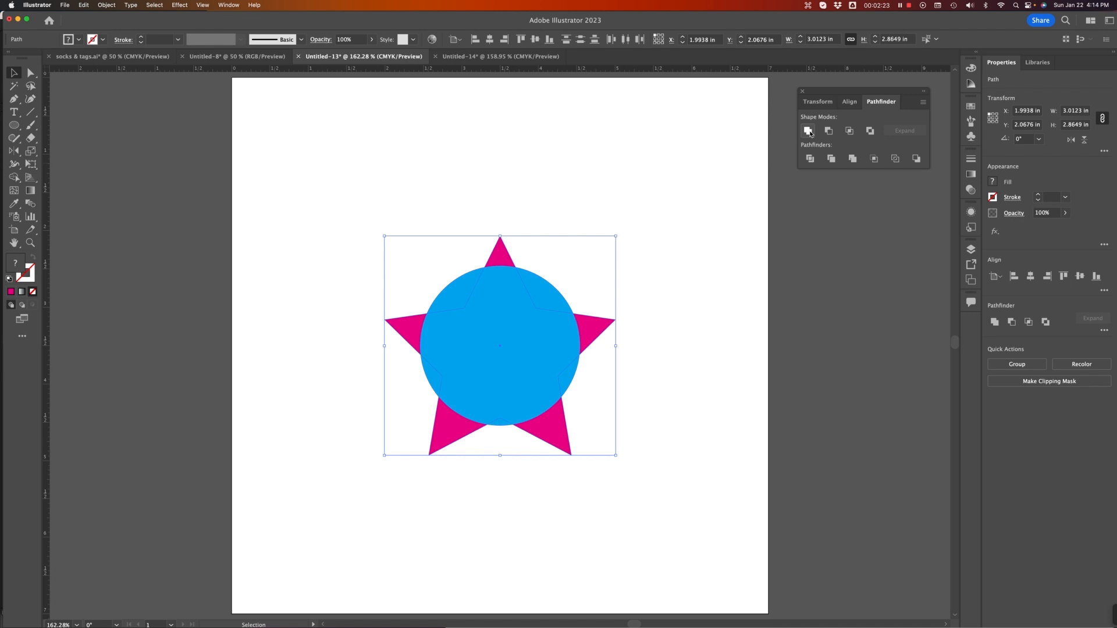
# Unite the star and circle into a compound shape and view it as outlines.
pyautogui.click(809, 130)
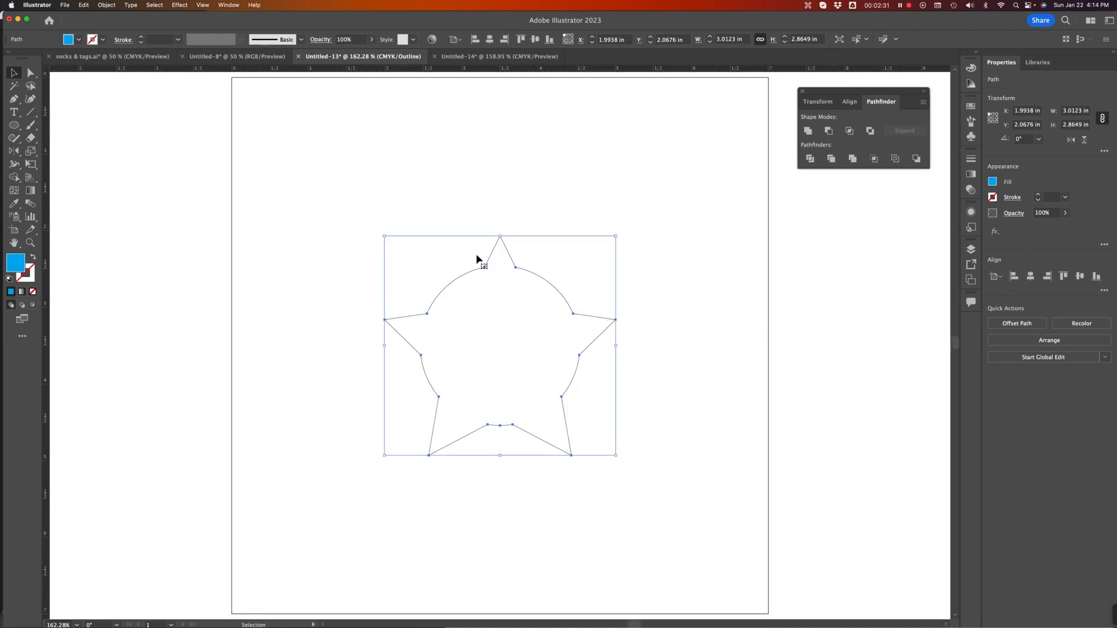
pyautogui.moveTo(419, 319)
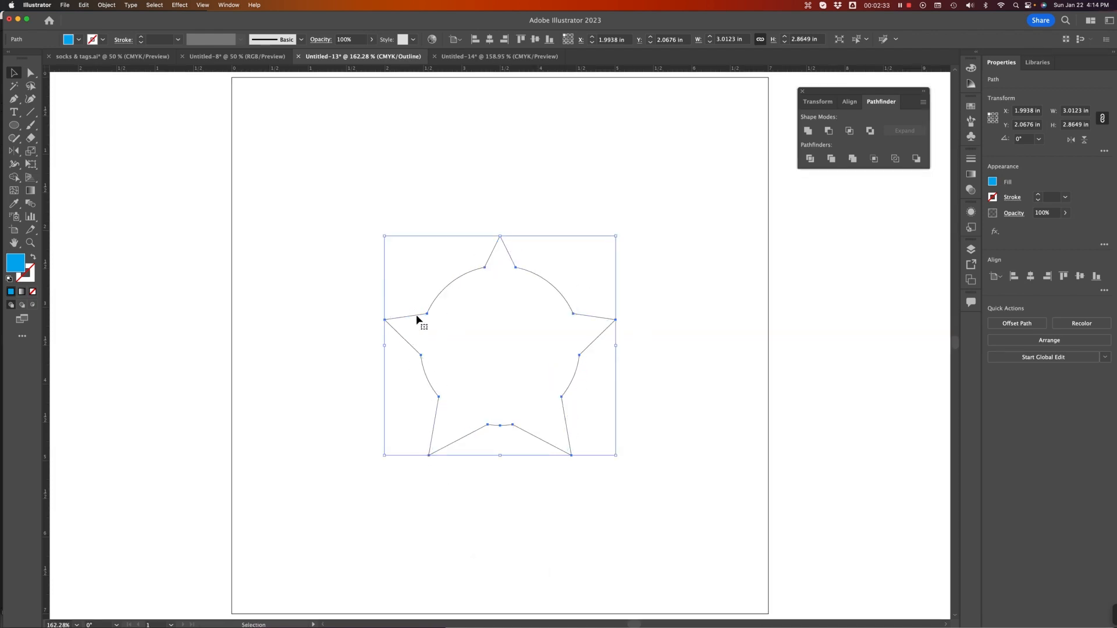
pyautogui.moveTo(351, 201)
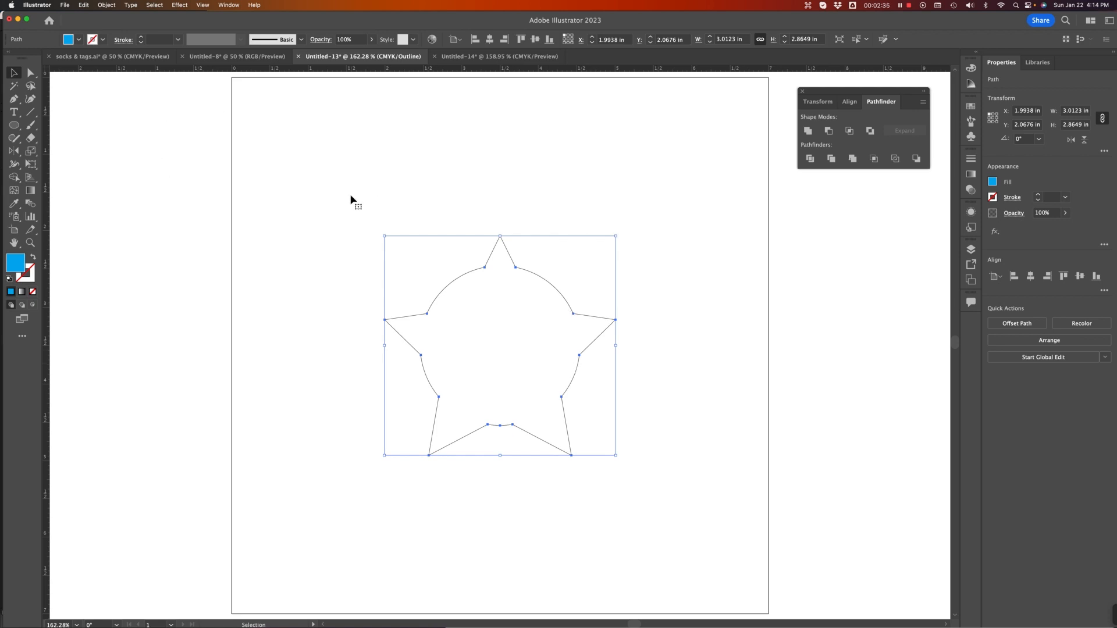
pyautogui.moveTo(499, 335)
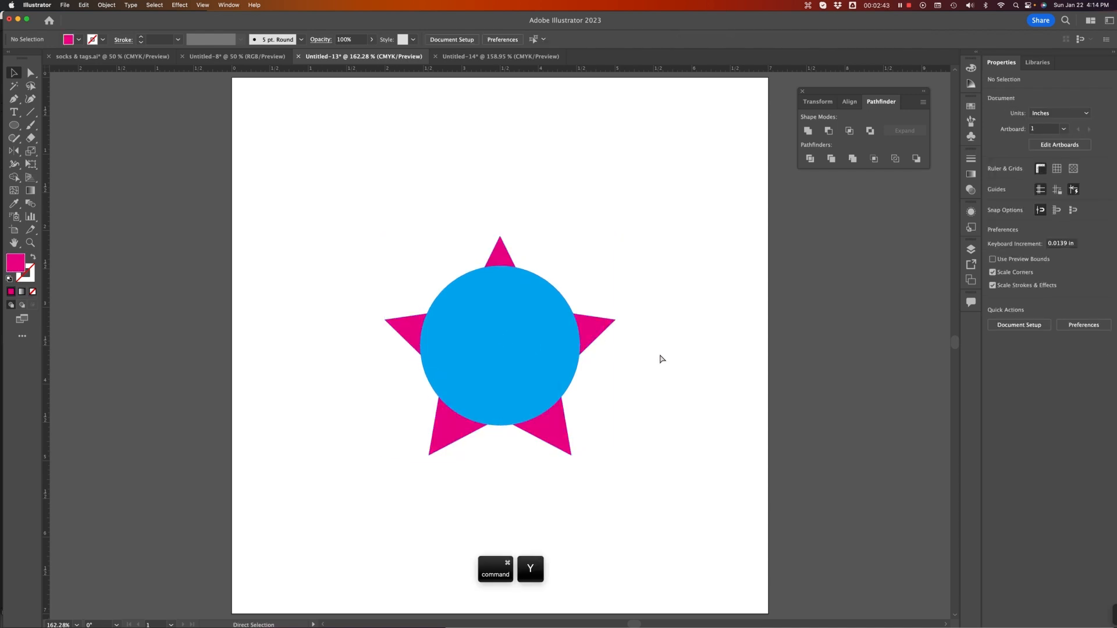
pyautogui.press('cmd+y')
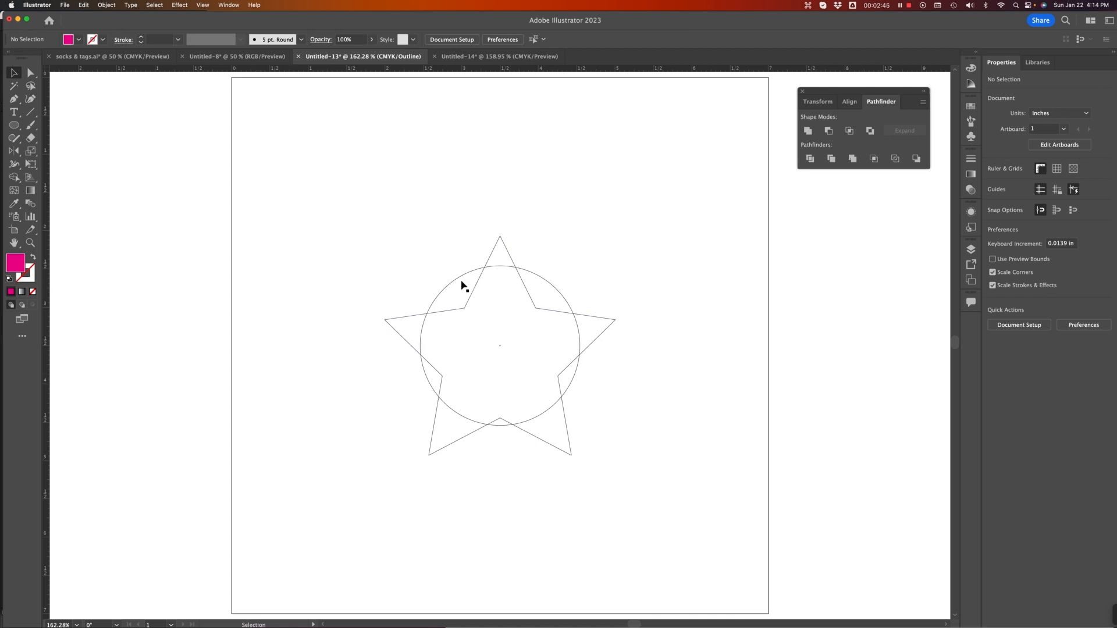
pyautogui.moveTo(568, 282)
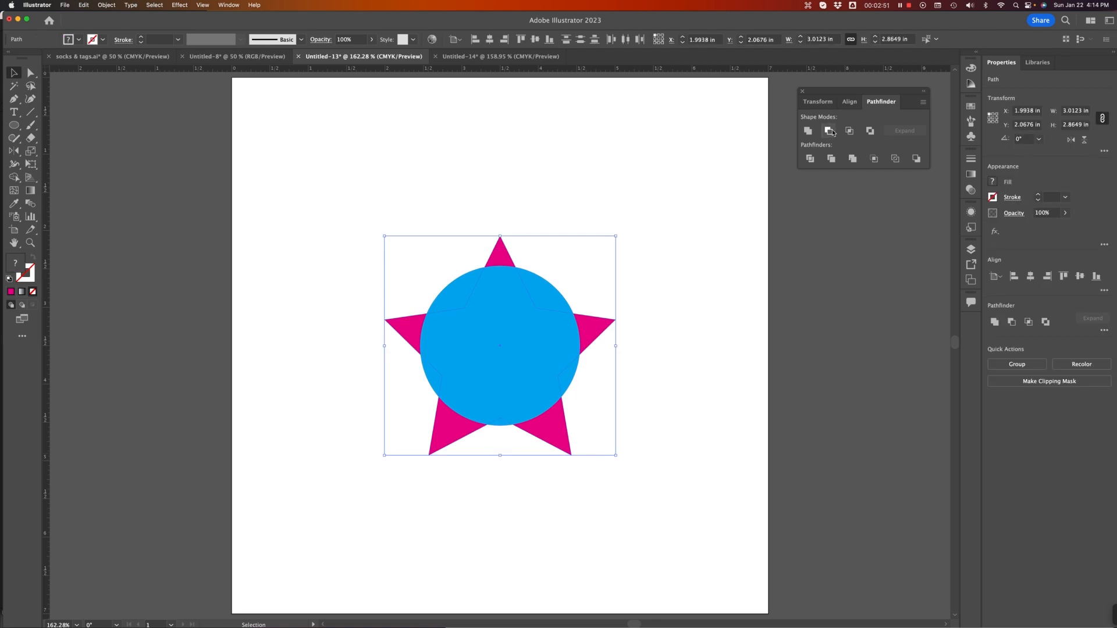
pyautogui.moveTo(600, 381)
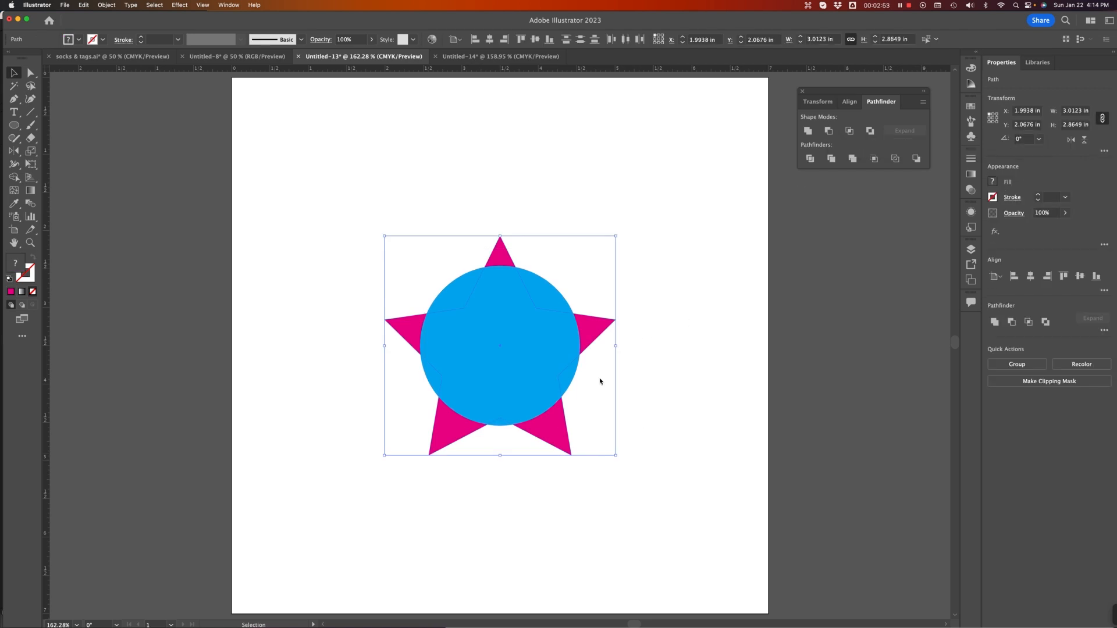
# Subtract the circle from the star with Minus Front, leaving five magenta tips.
pyautogui.click(499, 347)
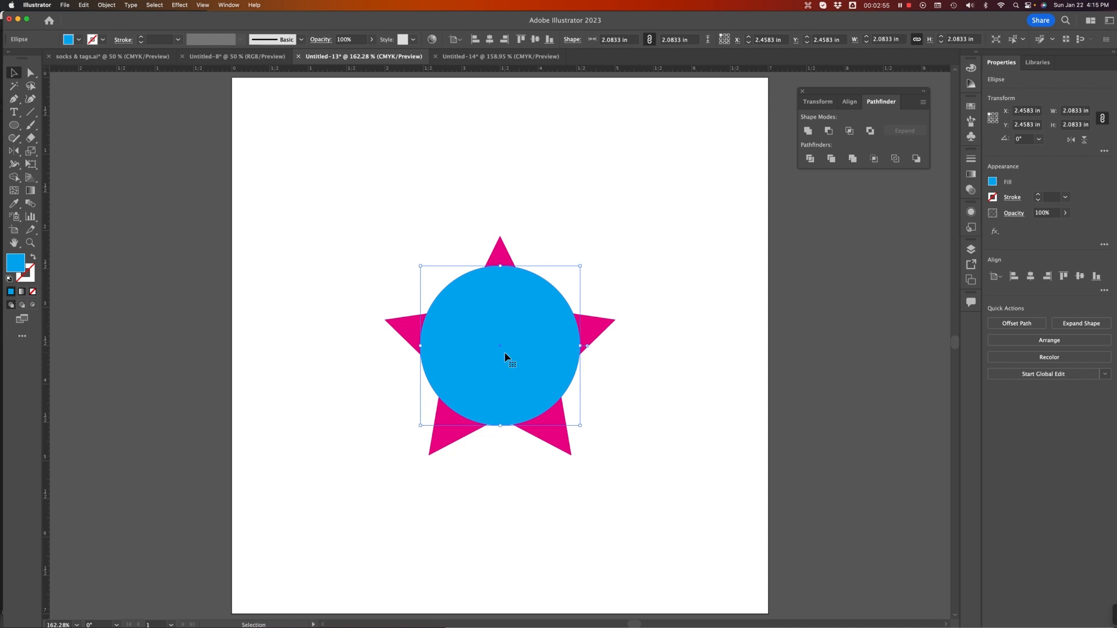
pyautogui.moveTo(597, 331)
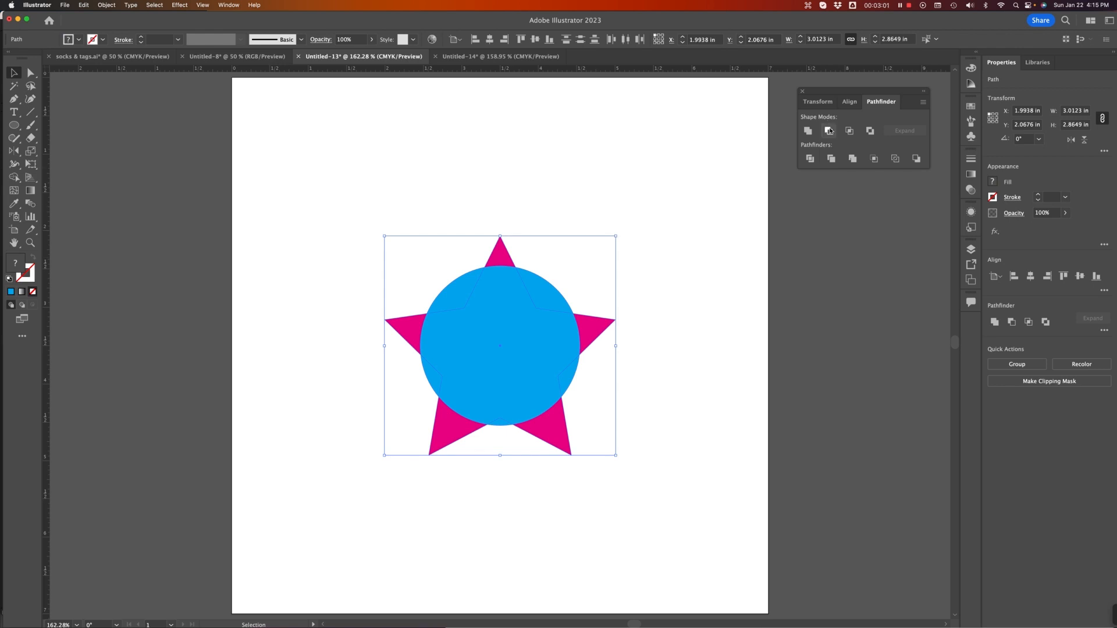
pyautogui.click(828, 130)
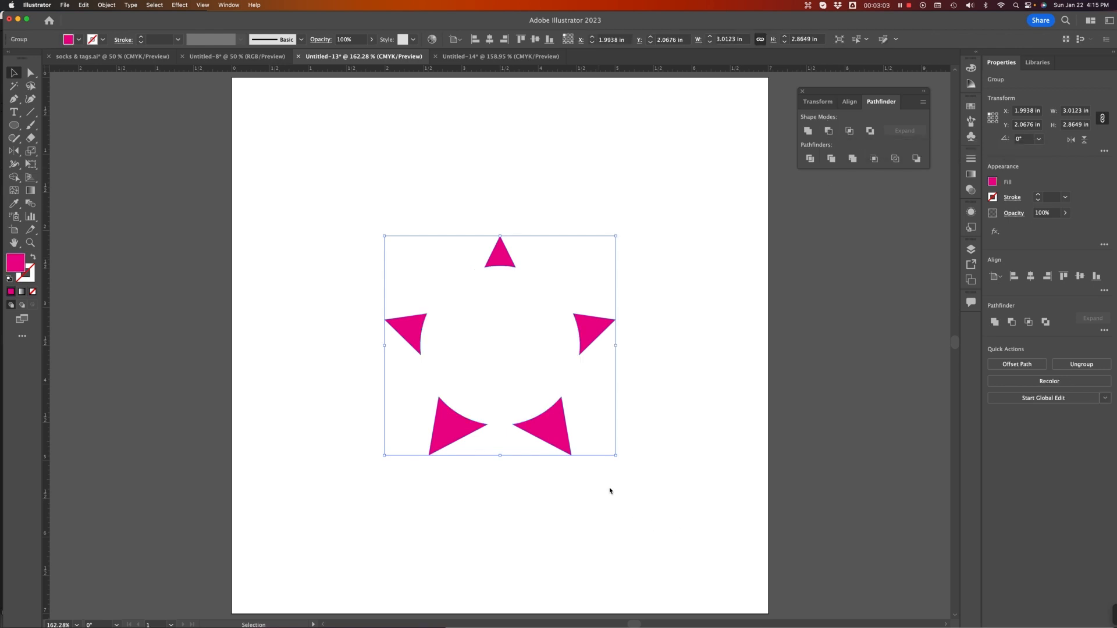
pyautogui.moveTo(466, 451)
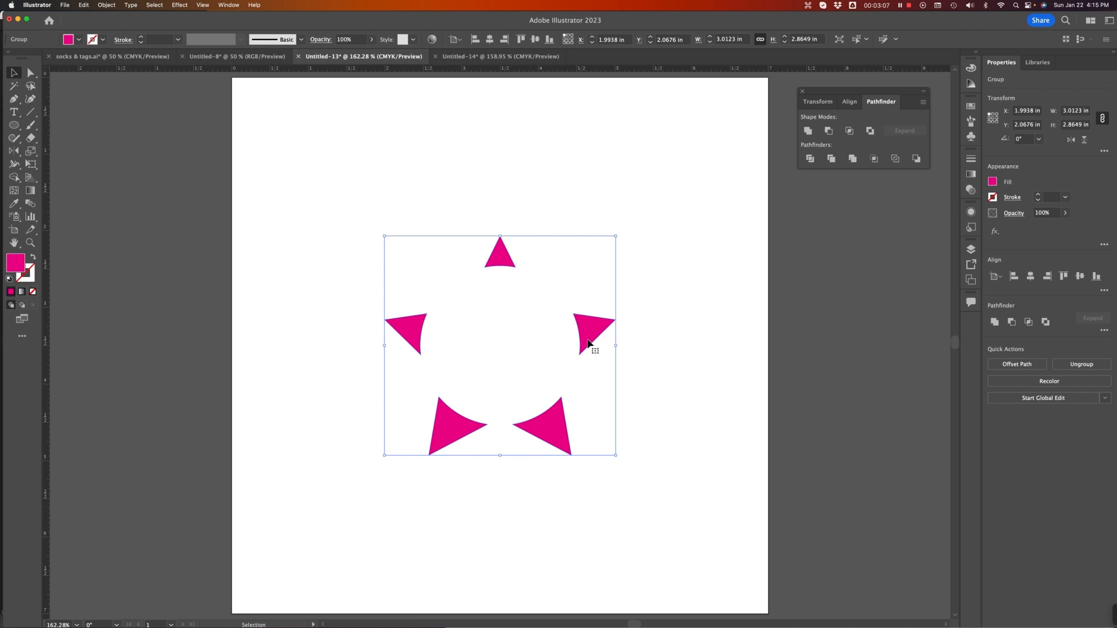
pyautogui.moveTo(563, 506)
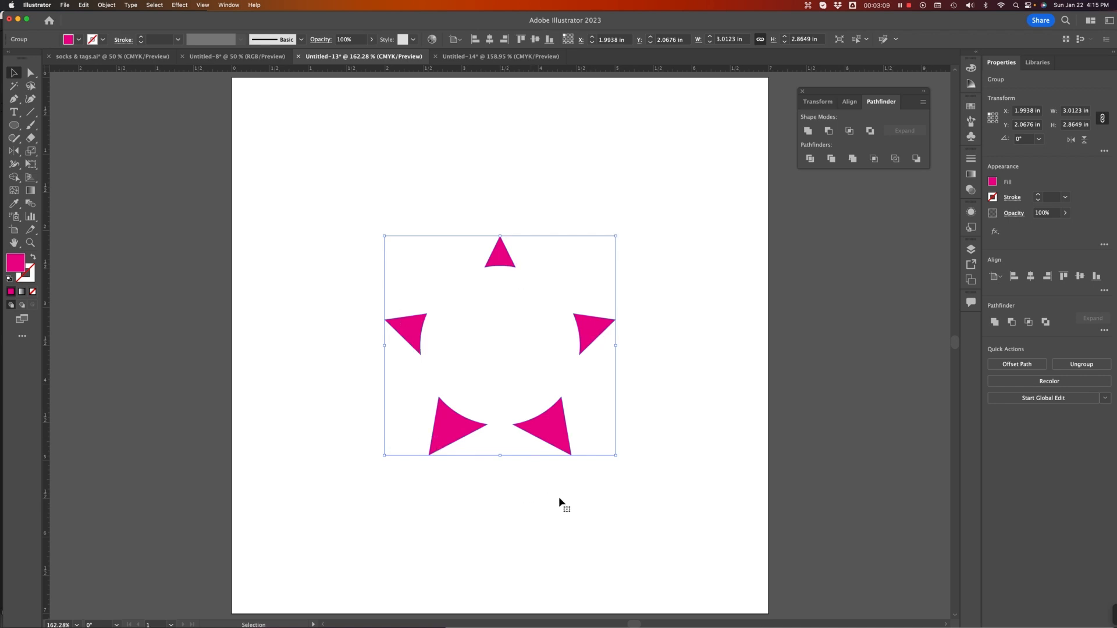
pyautogui.moveTo(507, 256)
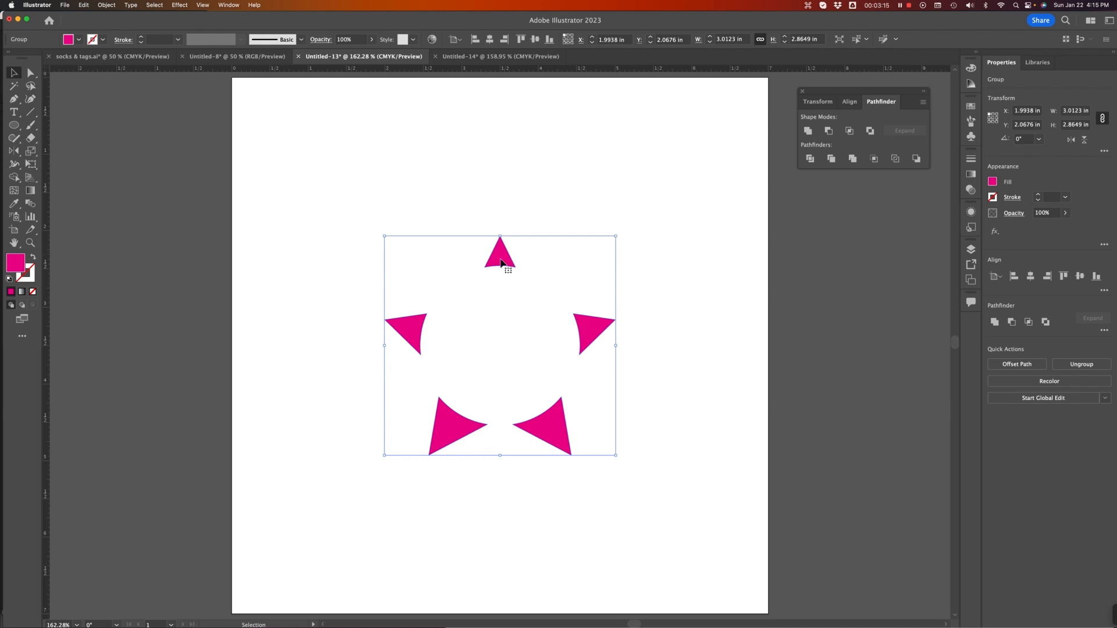
pyautogui.moveTo(431, 324)
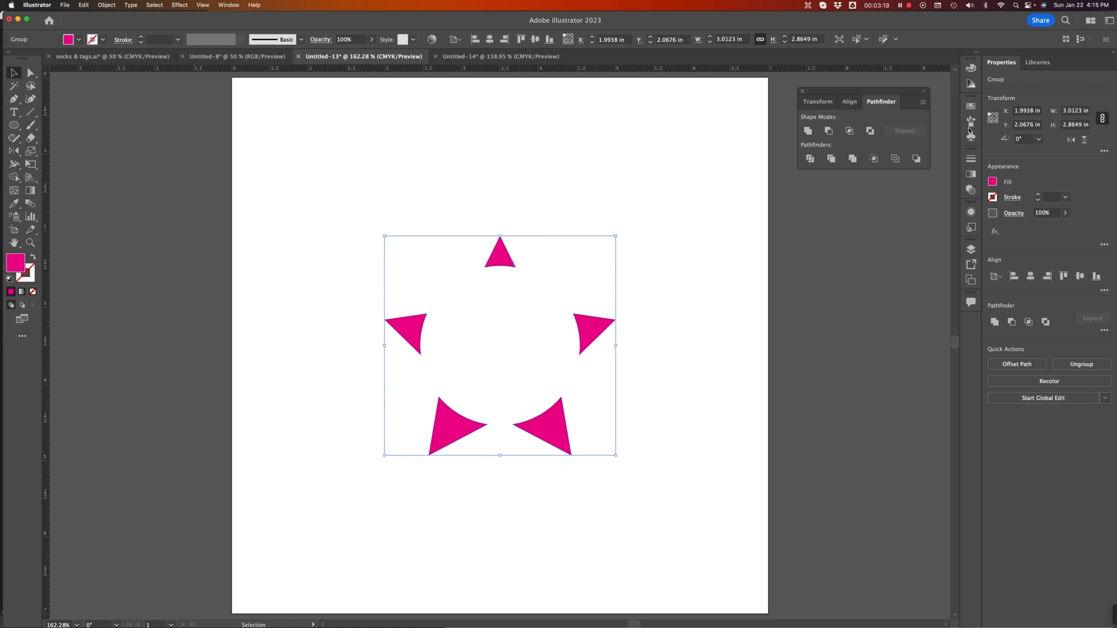
# Expand the layer and group in the Layers panel to reveal the five tip paths.
pyautogui.click(970, 249)
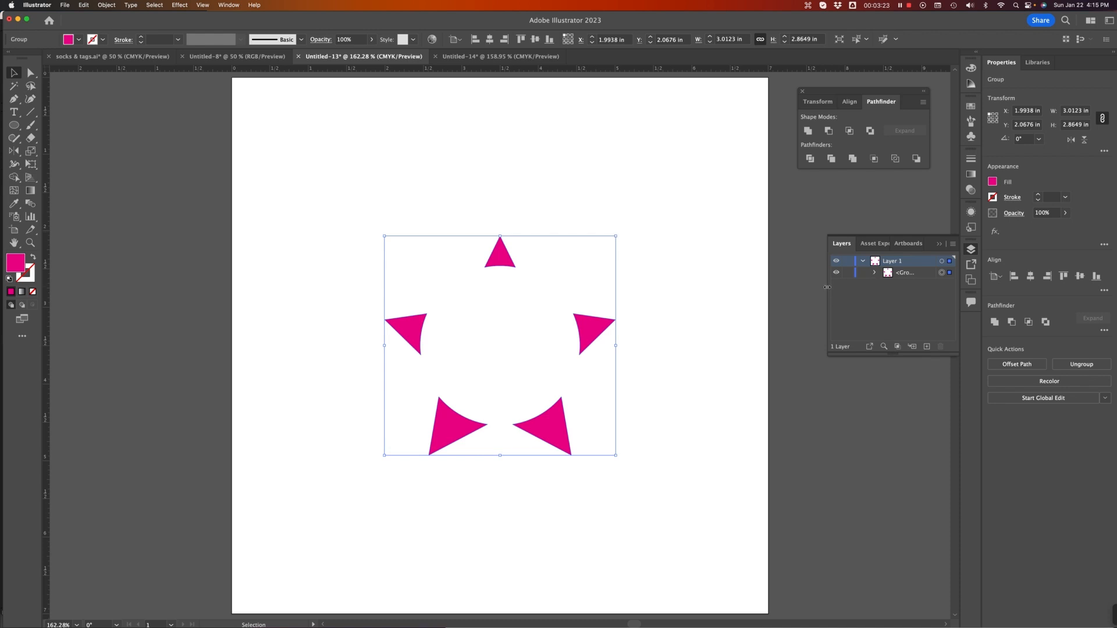
pyautogui.click(891, 260)
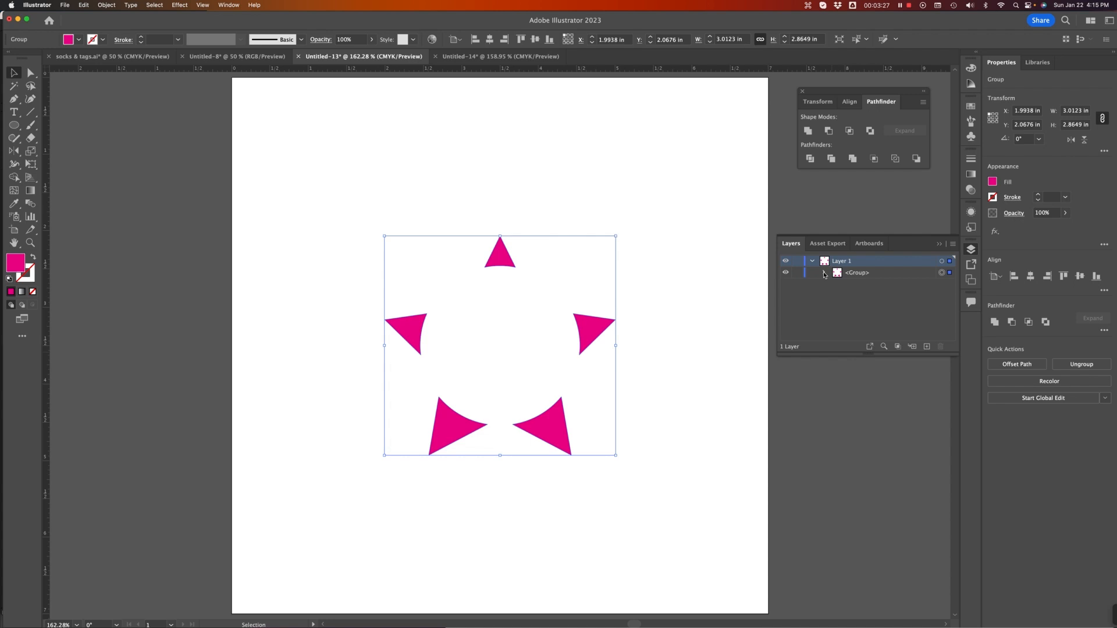
pyautogui.click(825, 272)
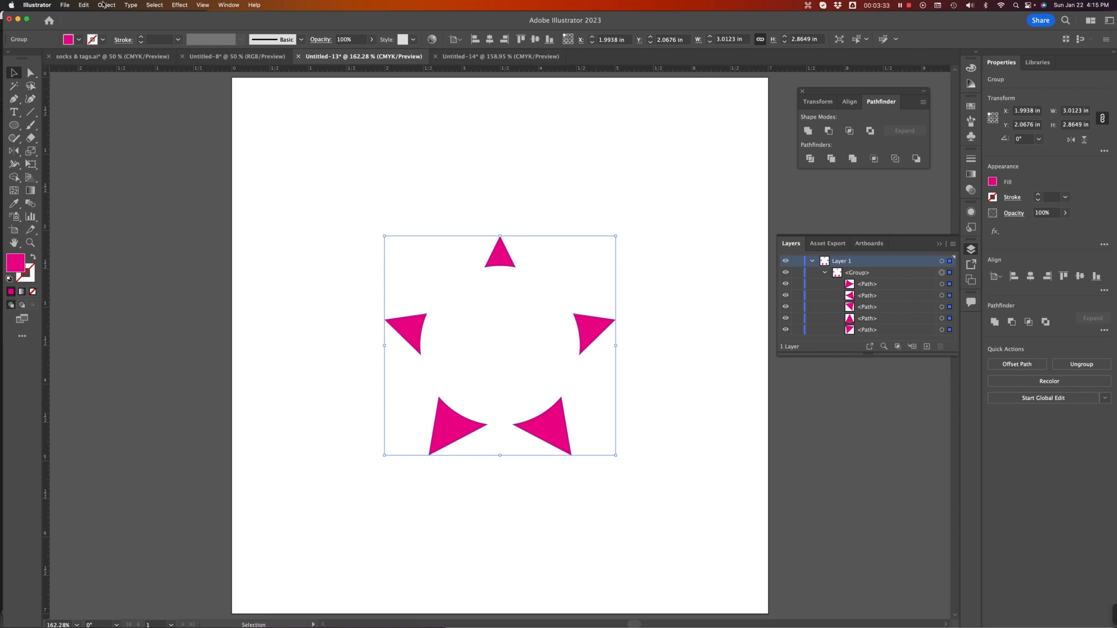
# Ungroup the five star tips via Object > Ungroup, select one, then undo.
pyautogui.click(106, 5)
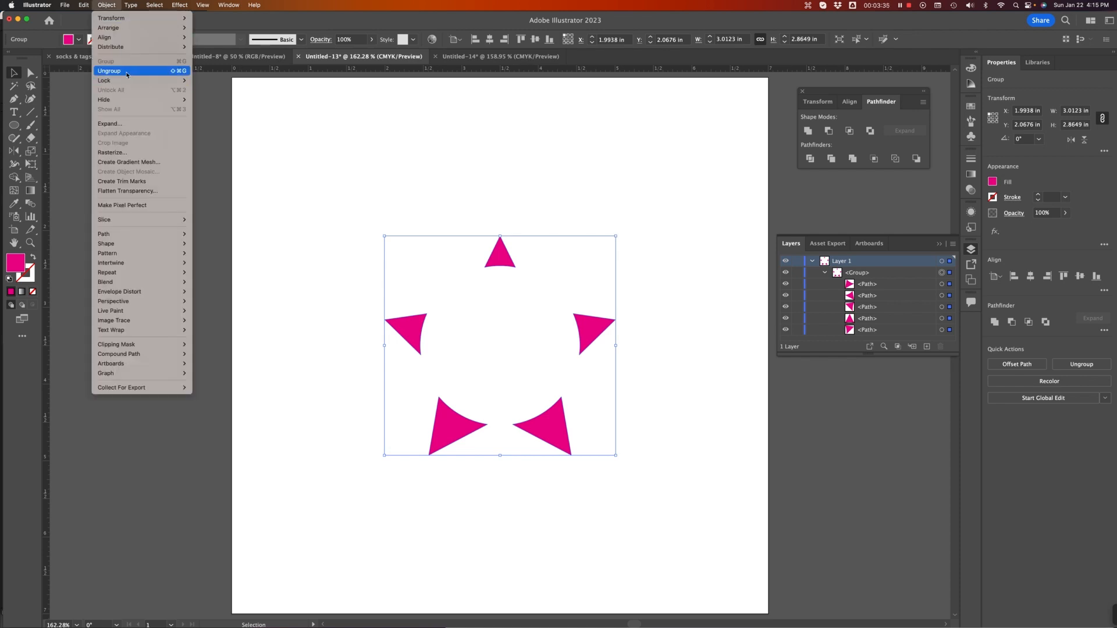
pyautogui.click(110, 71)
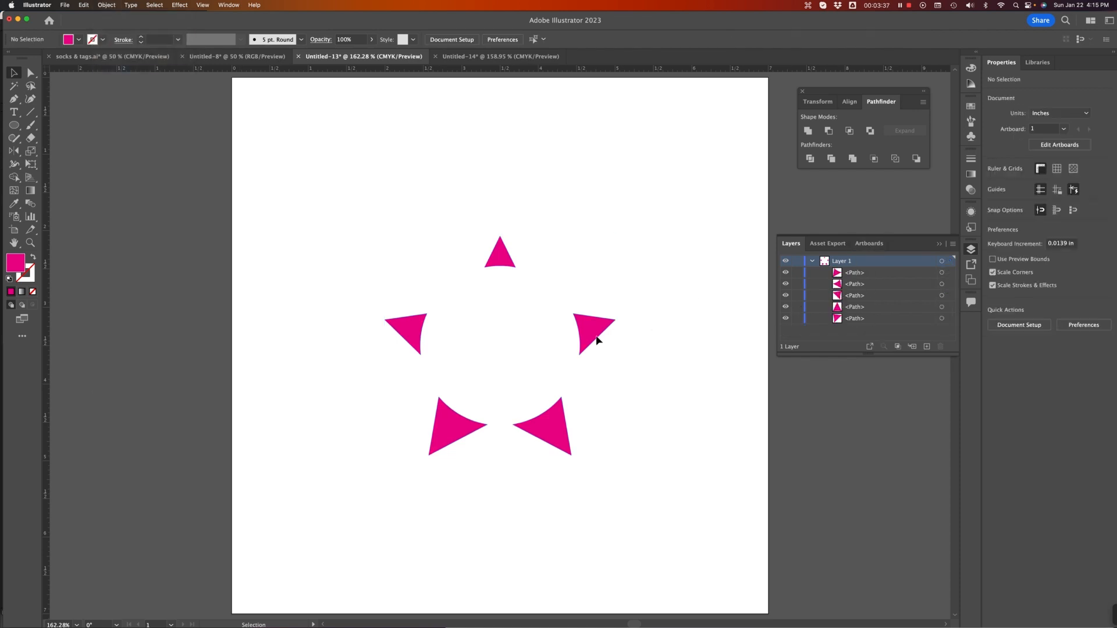
pyautogui.click(499, 251)
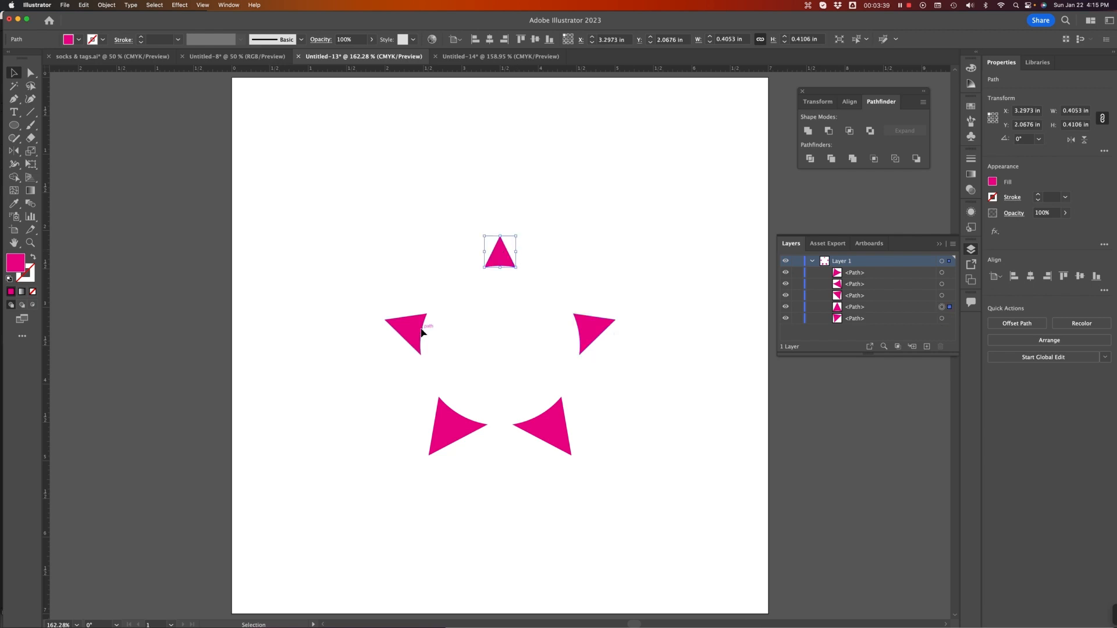
pyautogui.press('cmd+z')
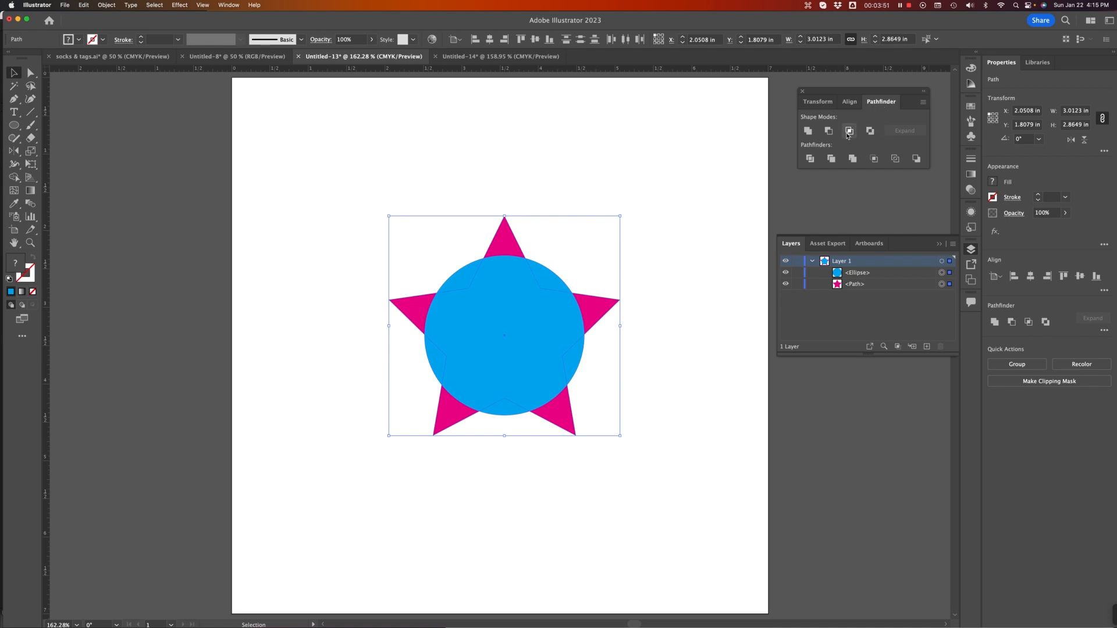
pyautogui.moveTo(848, 130)
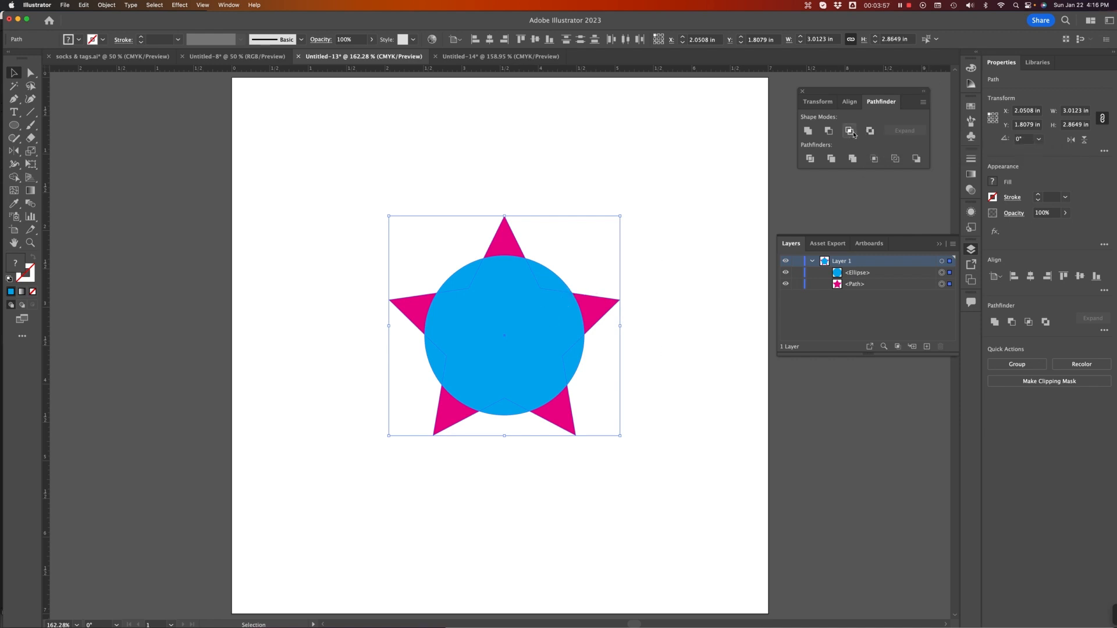
# Intersect the star and circle to keep only their overlap.
pyautogui.click(849, 130)
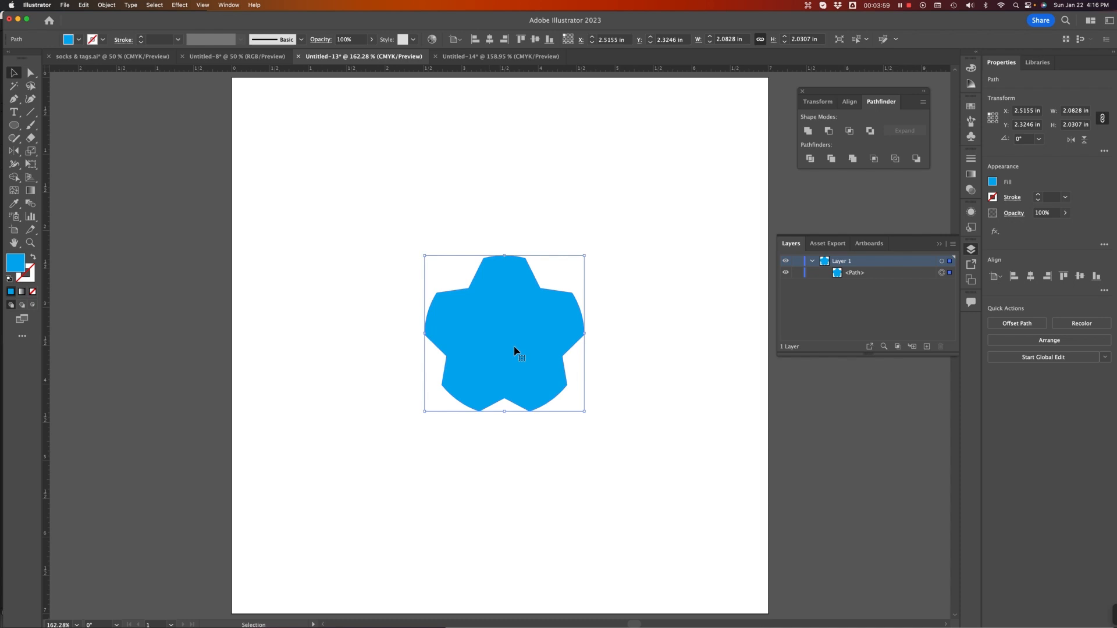
pyautogui.moveTo(652, 297)
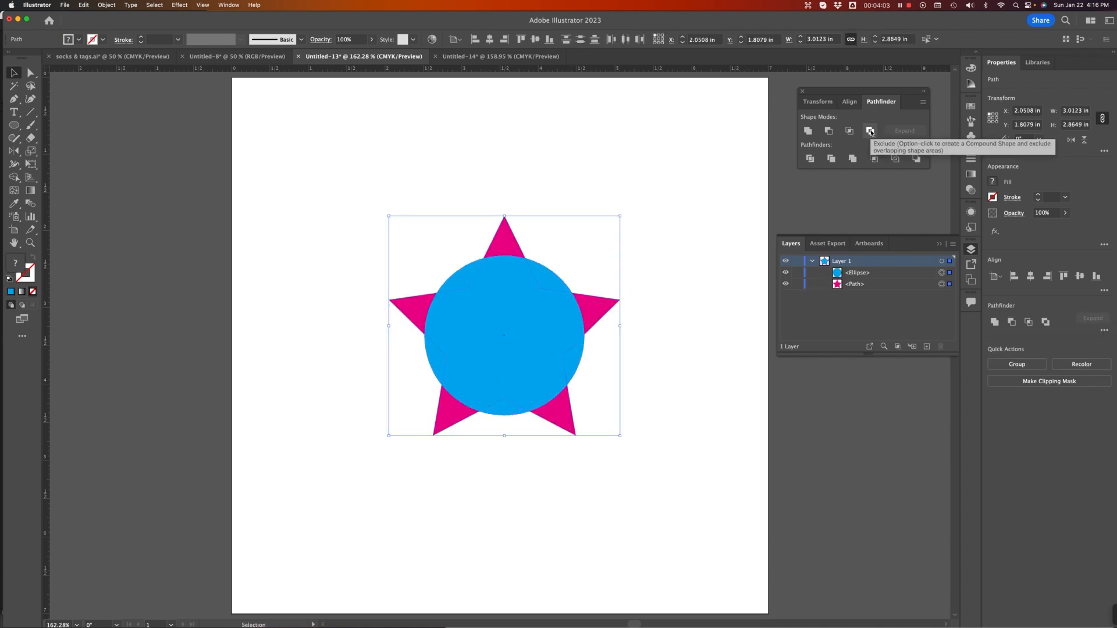
pyautogui.click(870, 130)
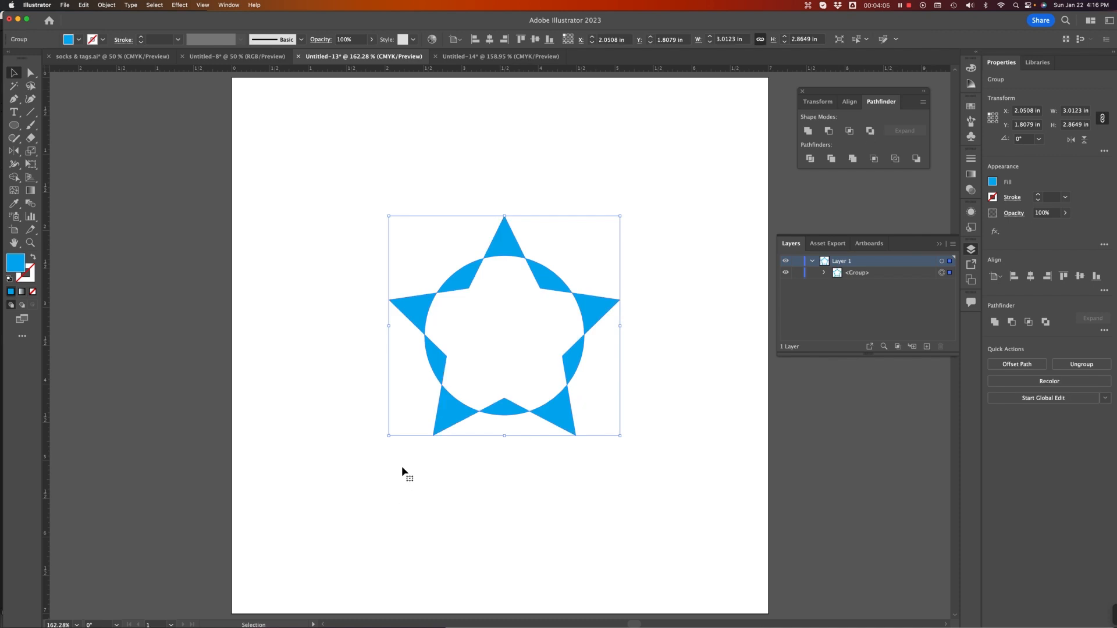
pyautogui.moveTo(458, 328)
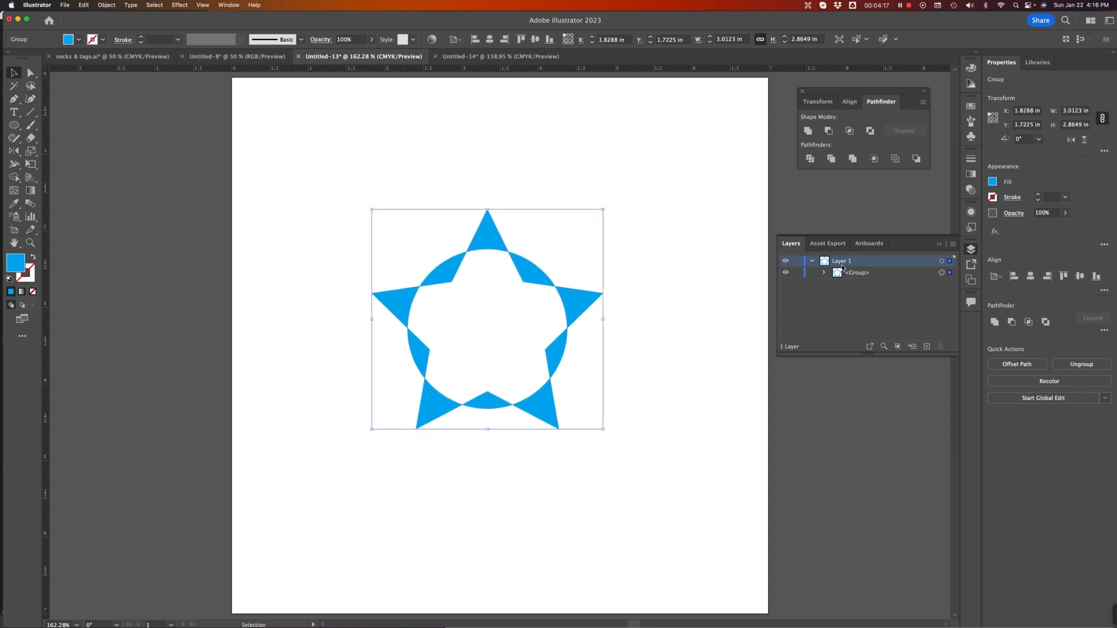
pyautogui.click(824, 272)
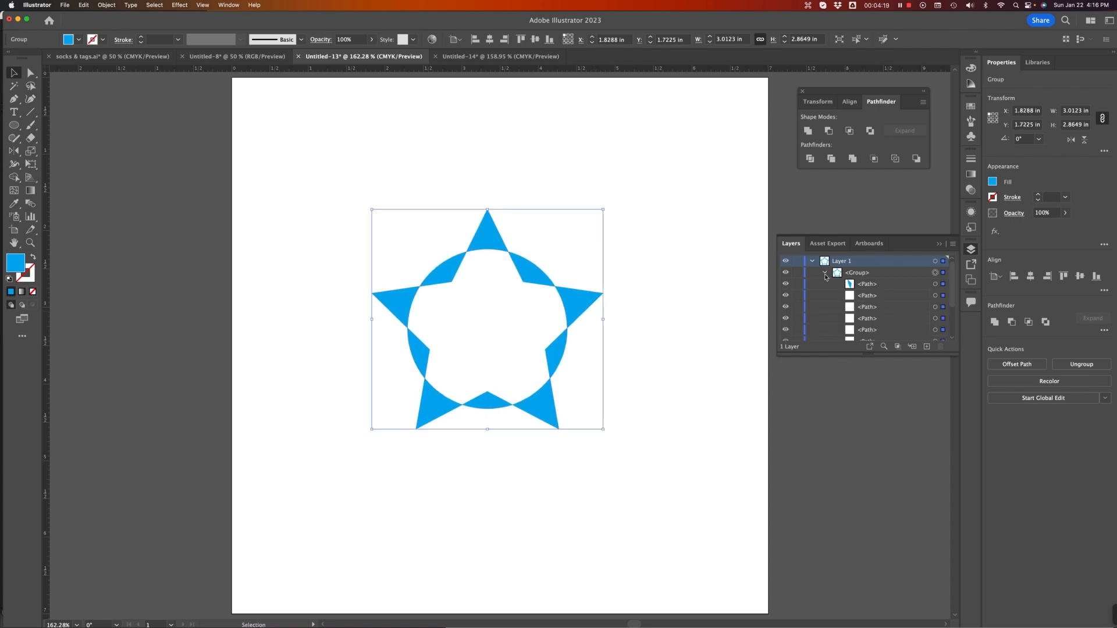
pyautogui.click(824, 272)
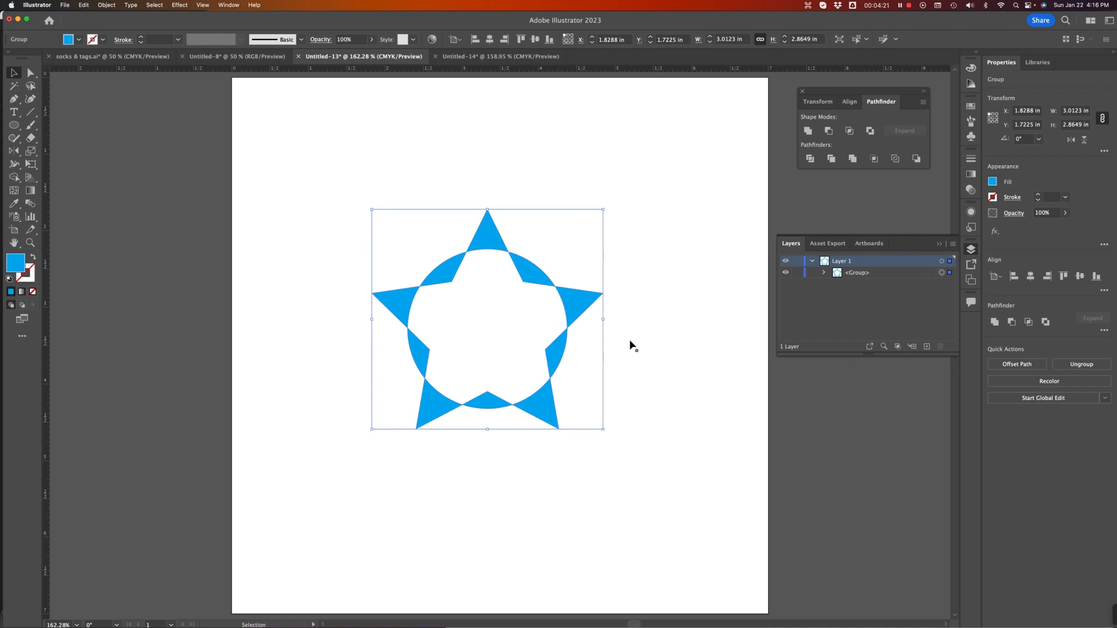
pyautogui.press('cmd+z')
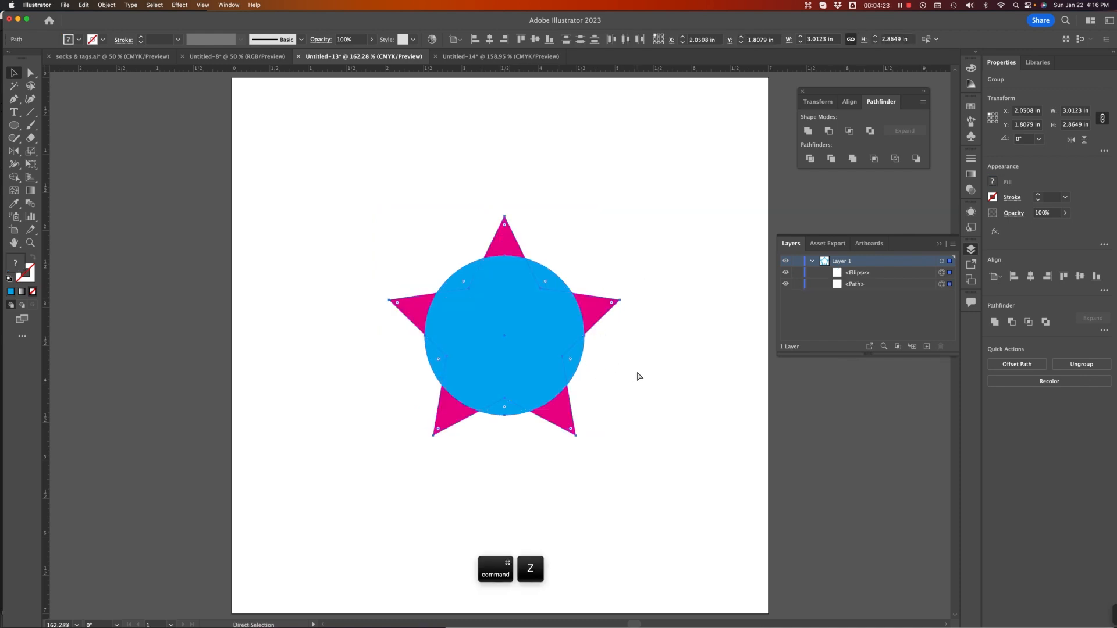
pyautogui.press('cmd+z')
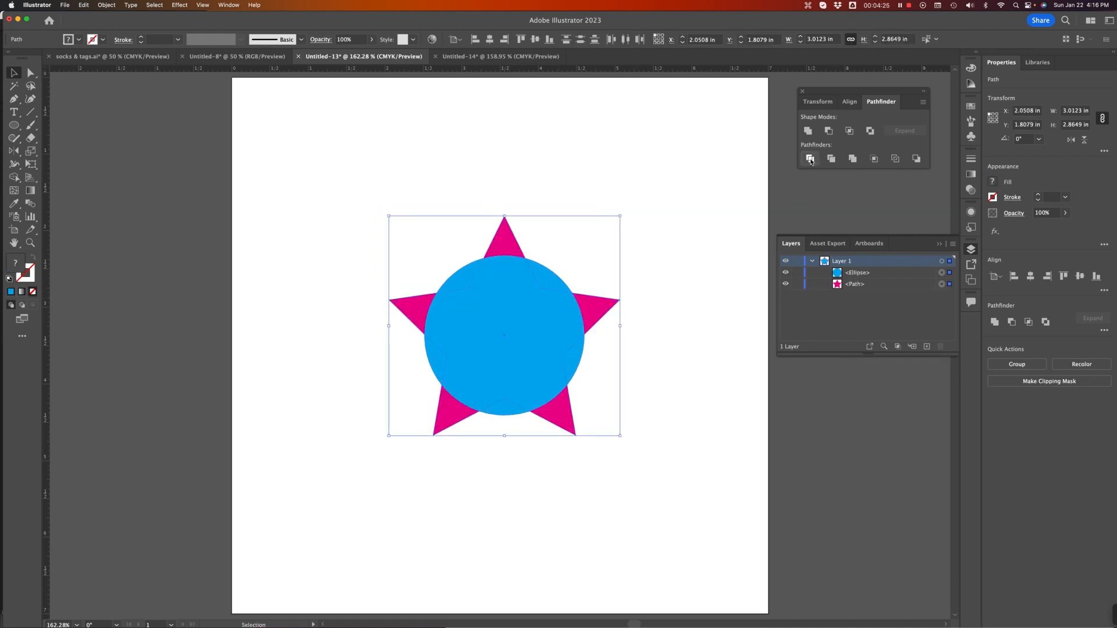
pyautogui.moveTo(831, 158)
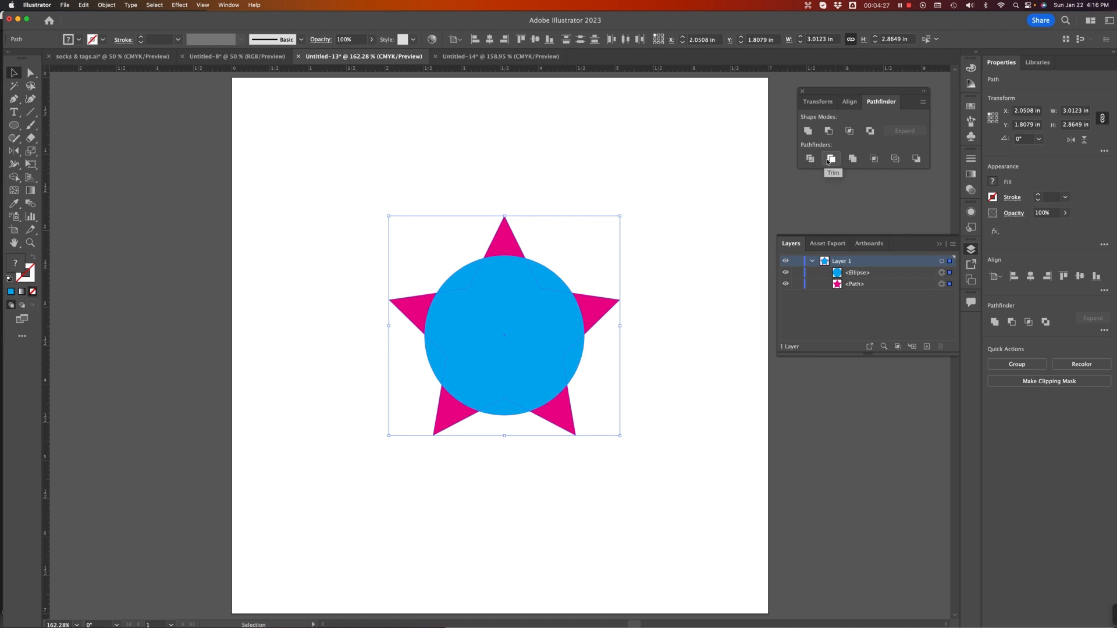
pyautogui.moveTo(839, 164)
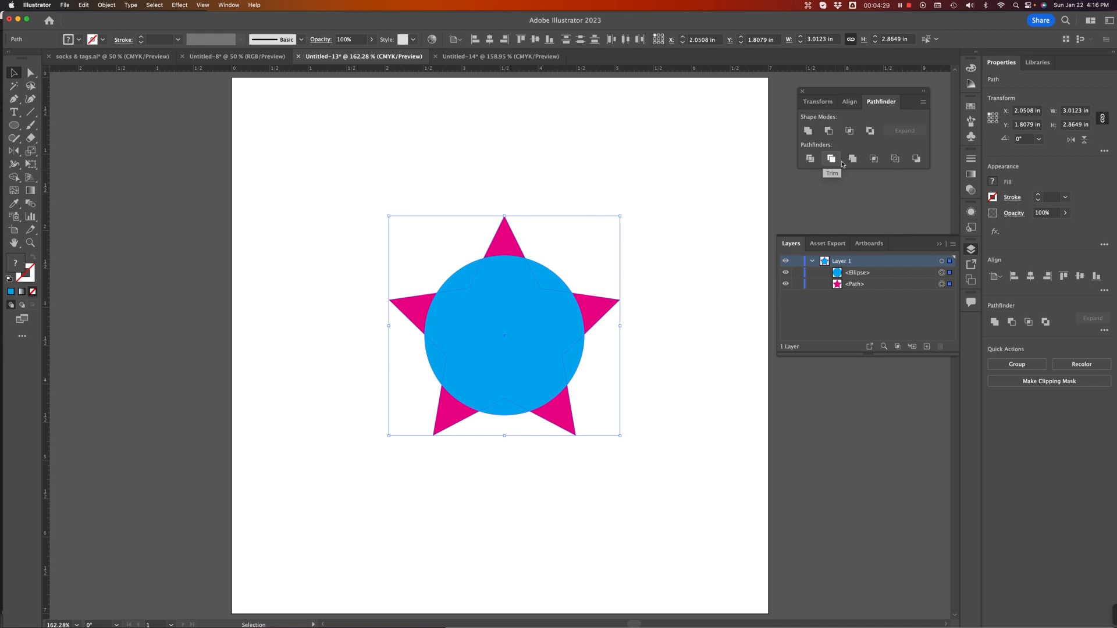
pyautogui.moveTo(895, 158)
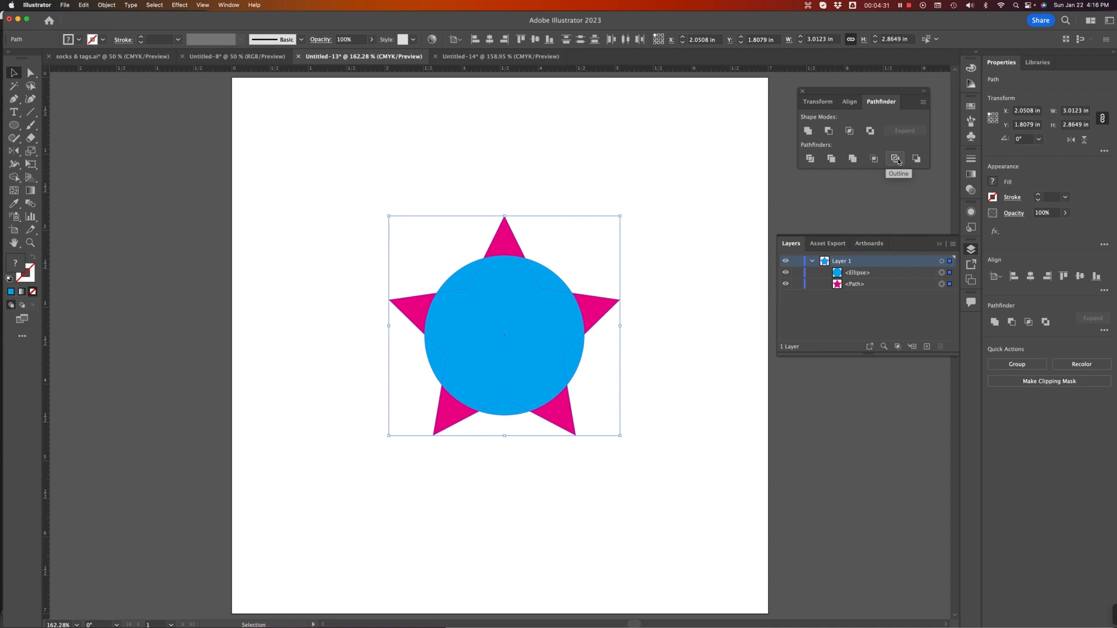
pyautogui.moveTo(687, 269)
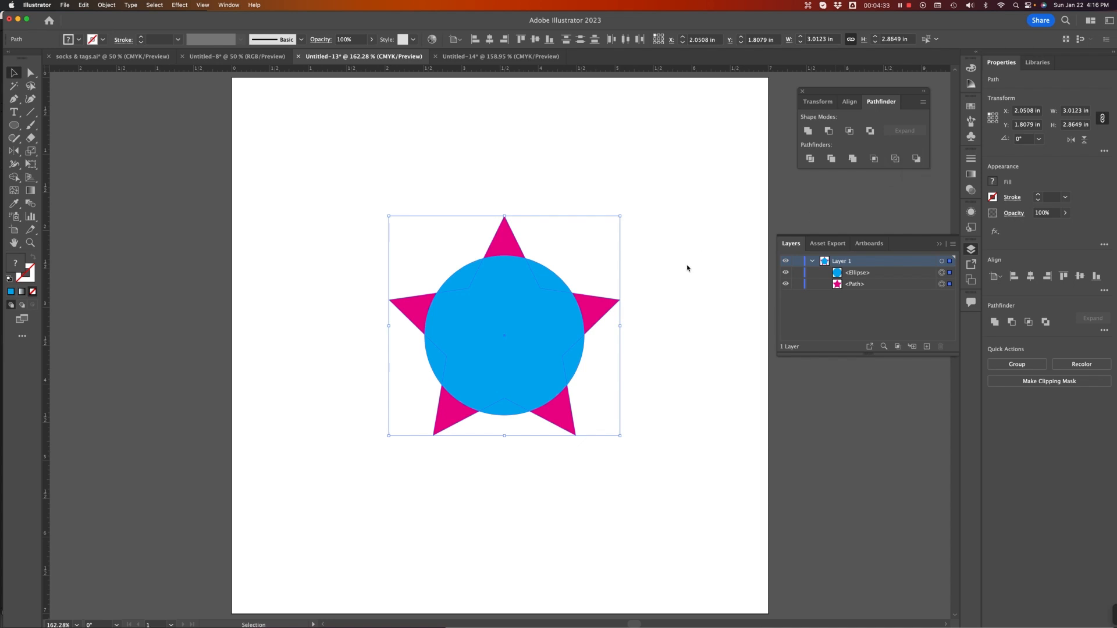
pyautogui.moveTo(828, 130)
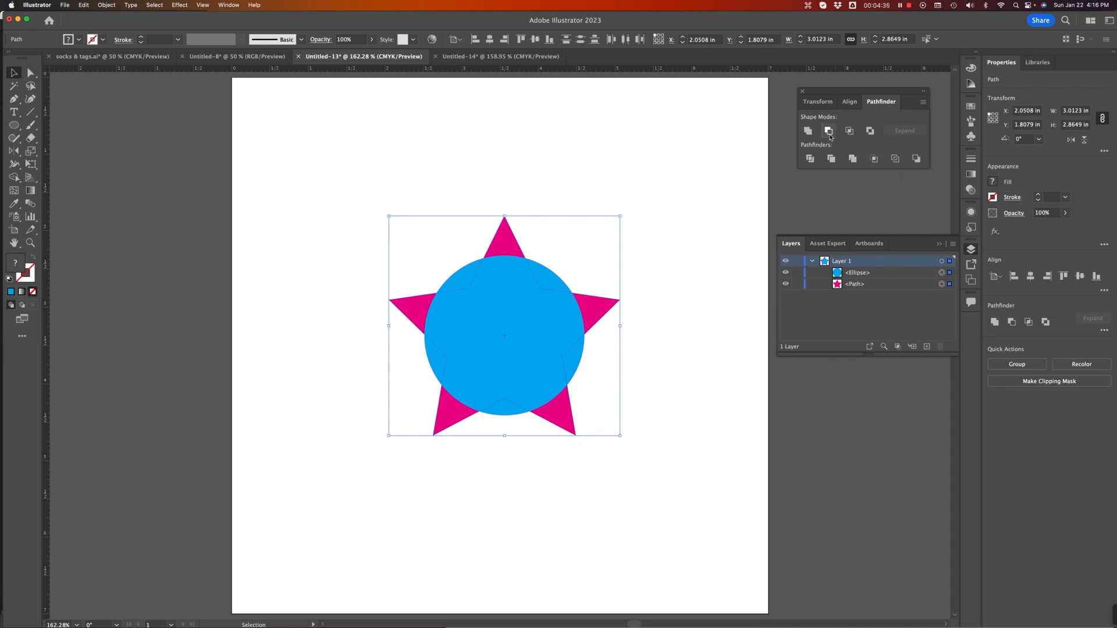
pyautogui.click(538, 335)
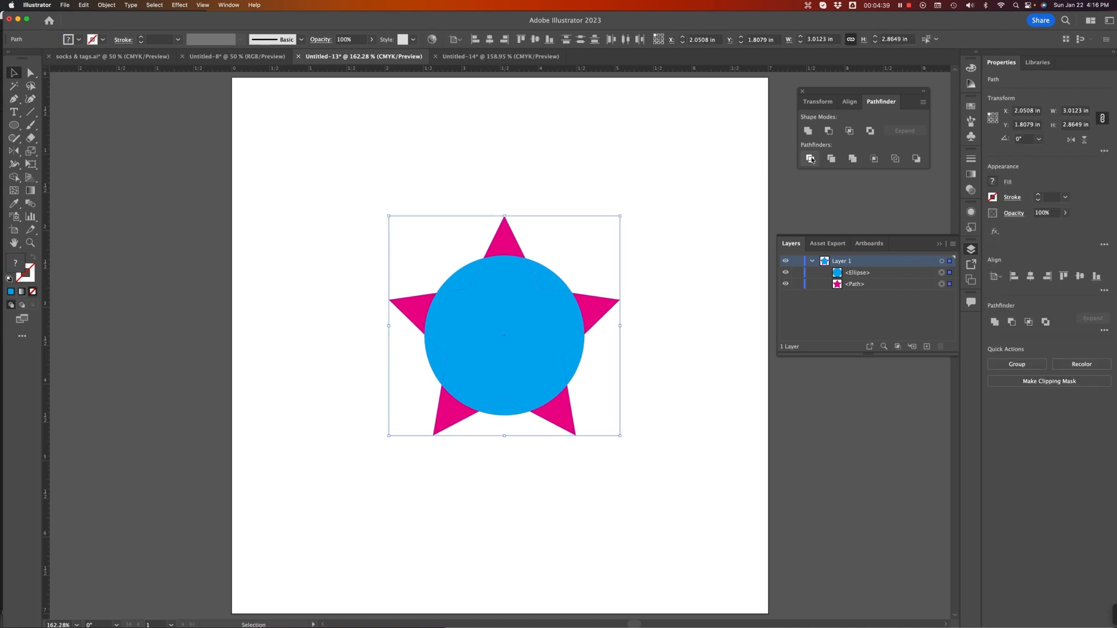
pyautogui.click(1016, 364)
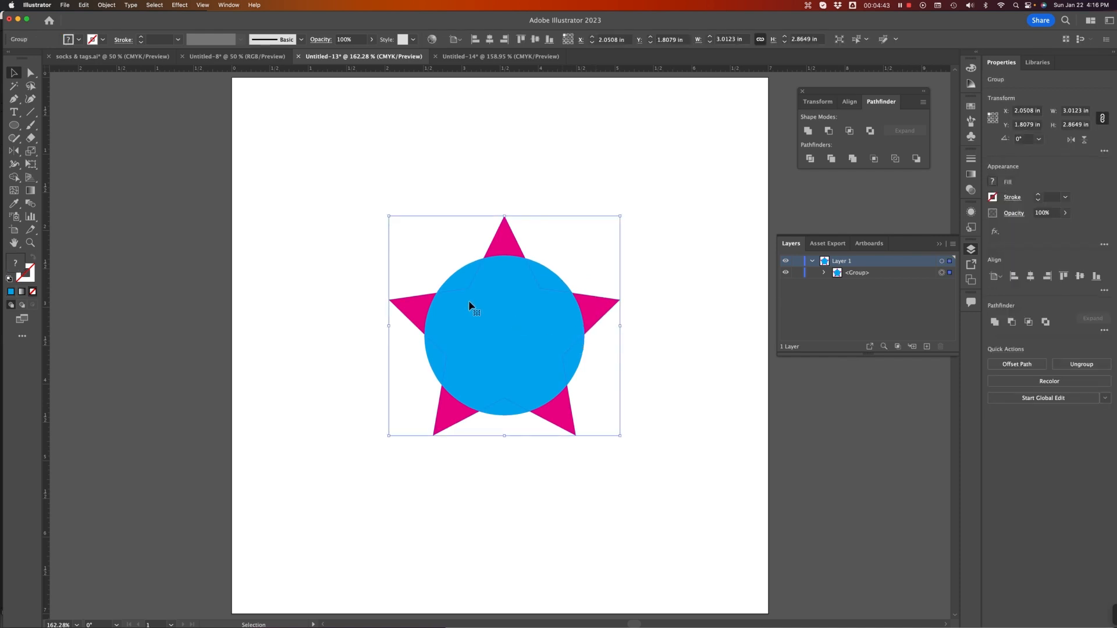
pyautogui.rightClick(472, 305)
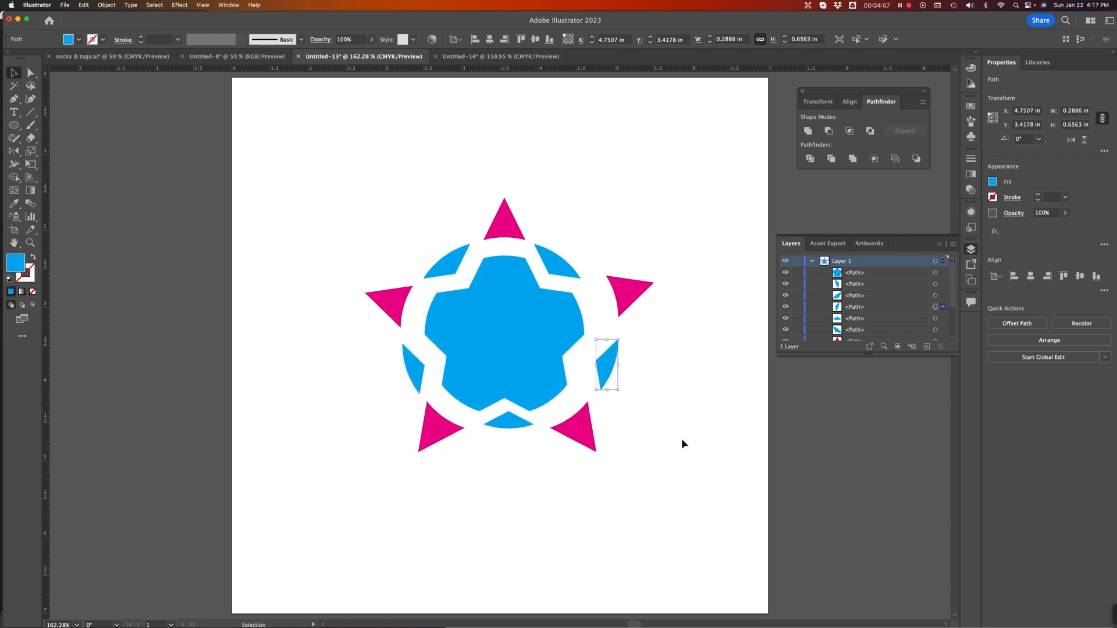
pyautogui.click(513, 539)
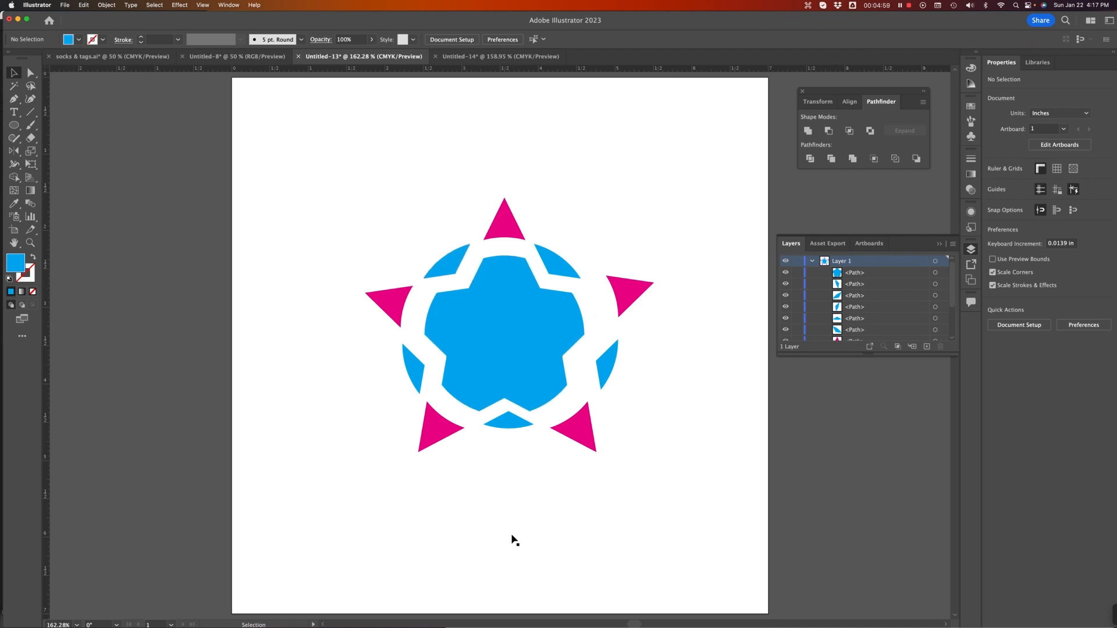
pyautogui.press('cmd+z')
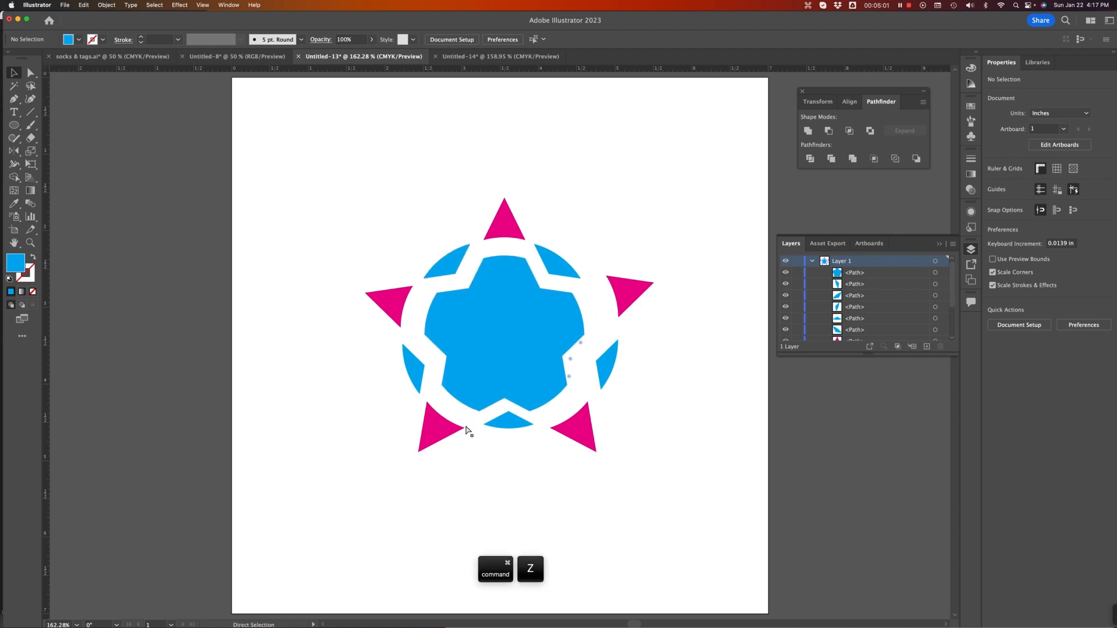
pyautogui.press('cmd+z')
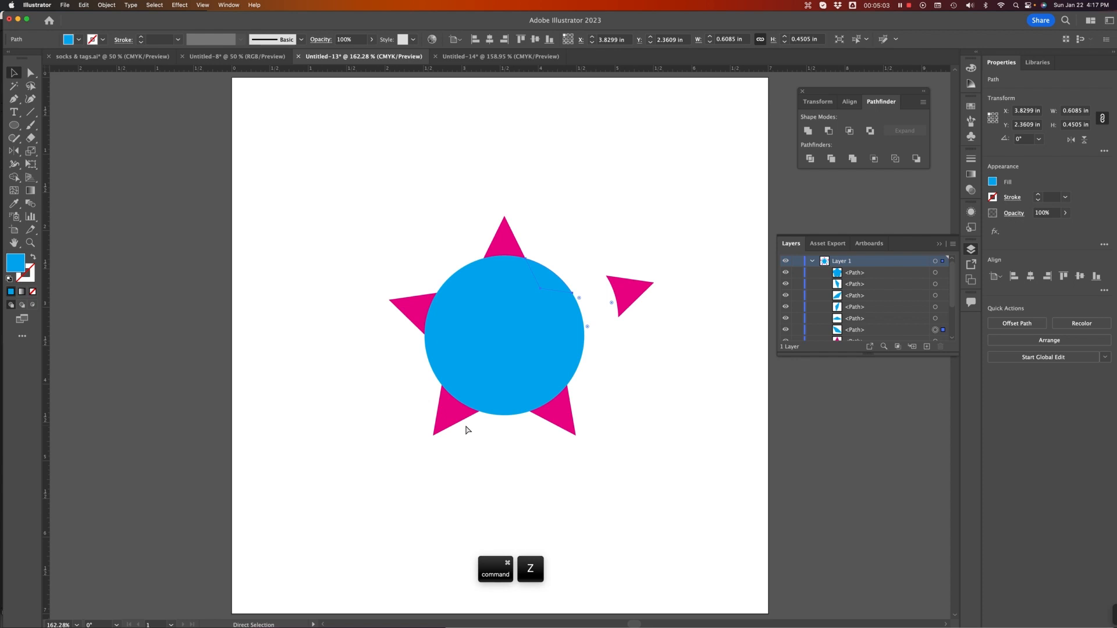
pyautogui.press('cmd+z')
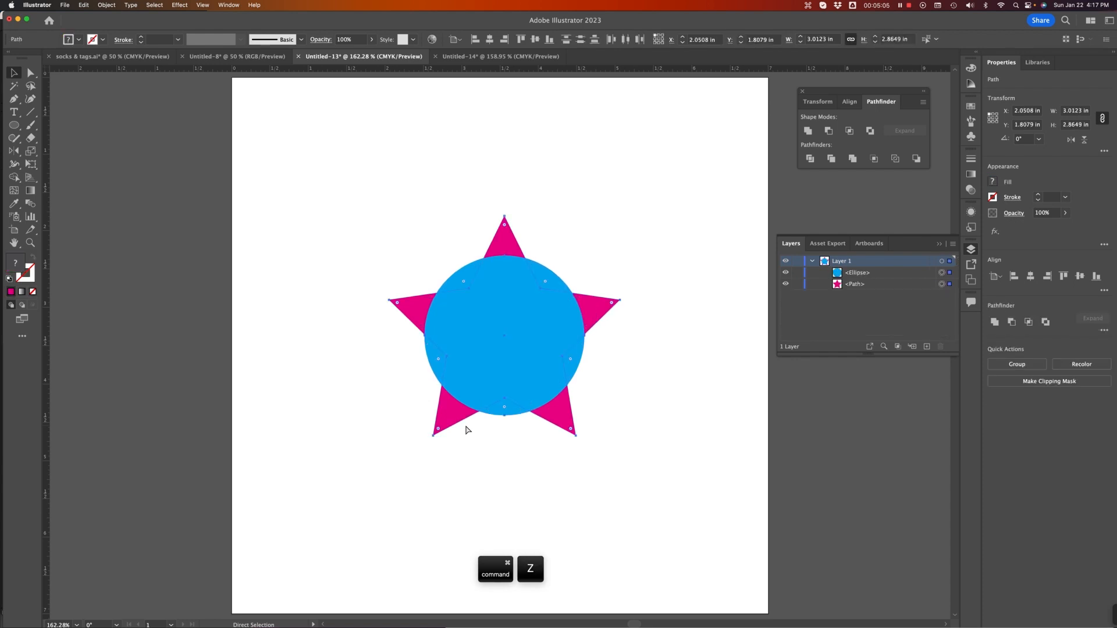
pyautogui.press('cmd+z')
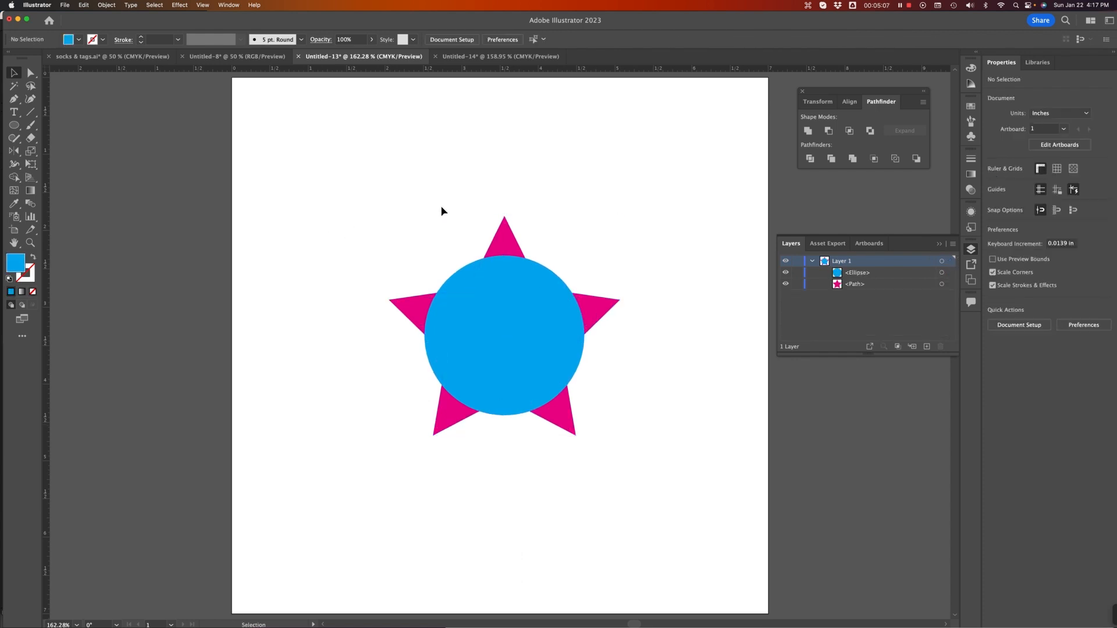
pyautogui.moveTo(582, 268)
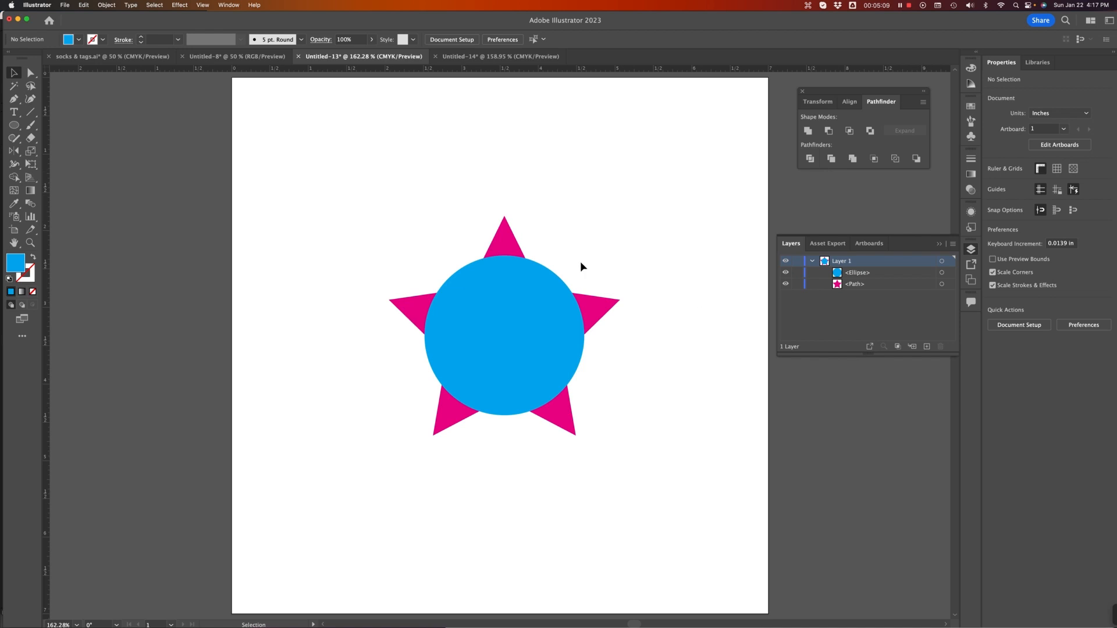
# Group the divided pieces, ungroup them, and undo moving the circle piece away.
pyautogui.click(503, 335)
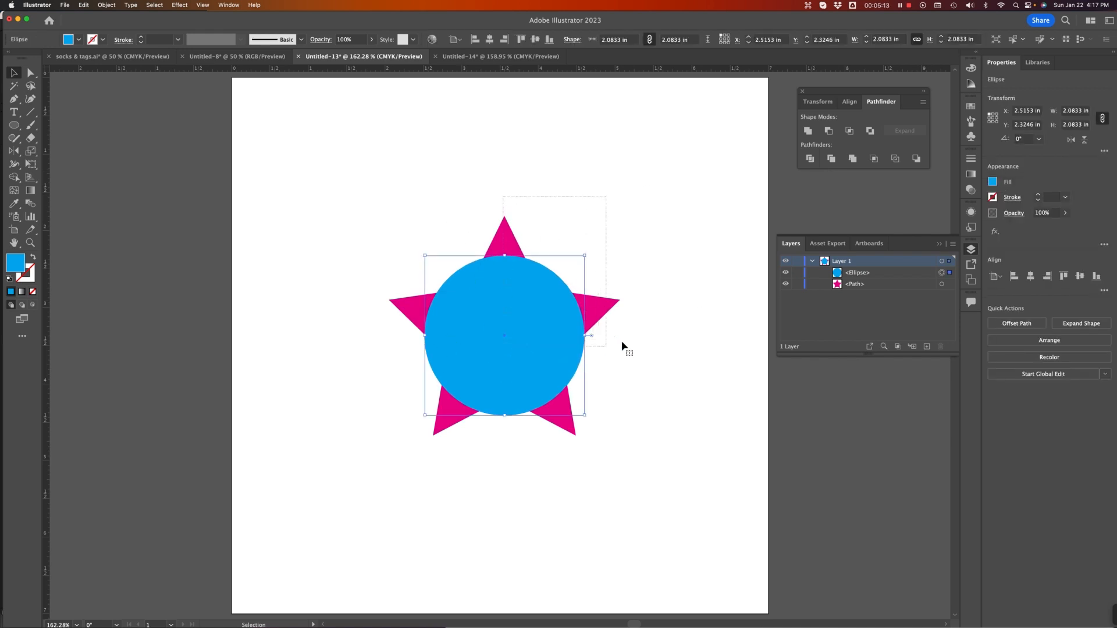
pyautogui.press('cmd+g')
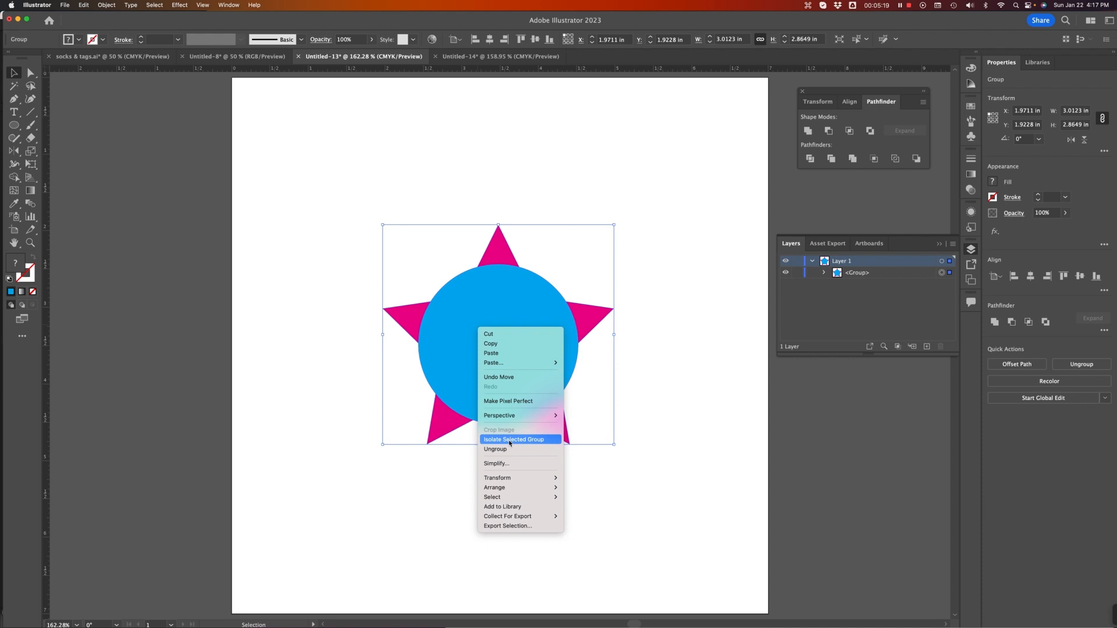
pyautogui.click(513, 438)
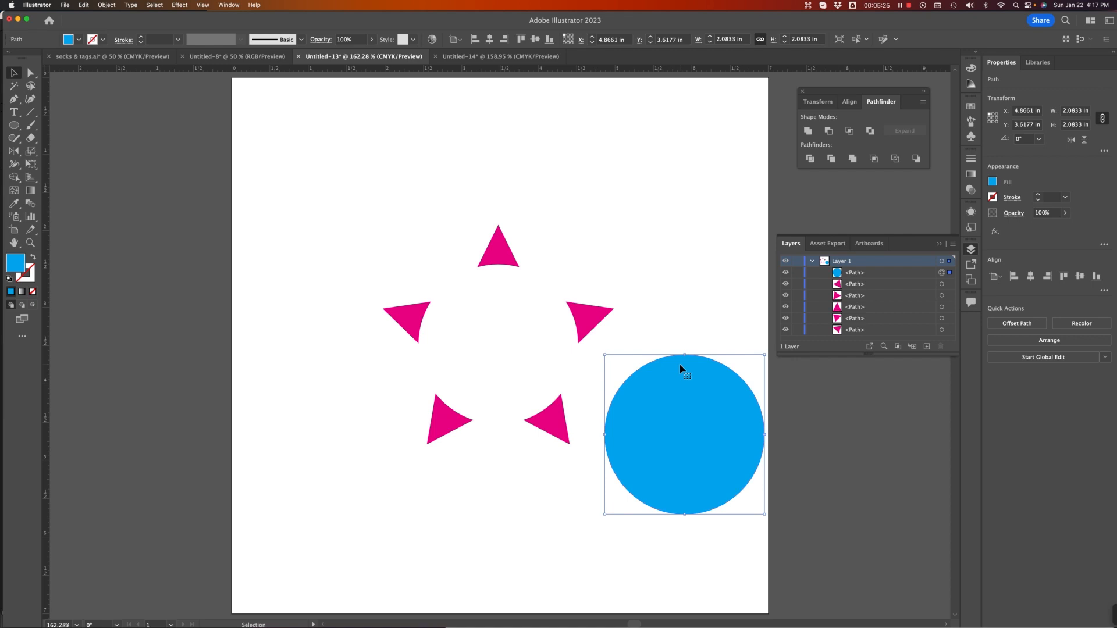
pyautogui.press('cmd+z')
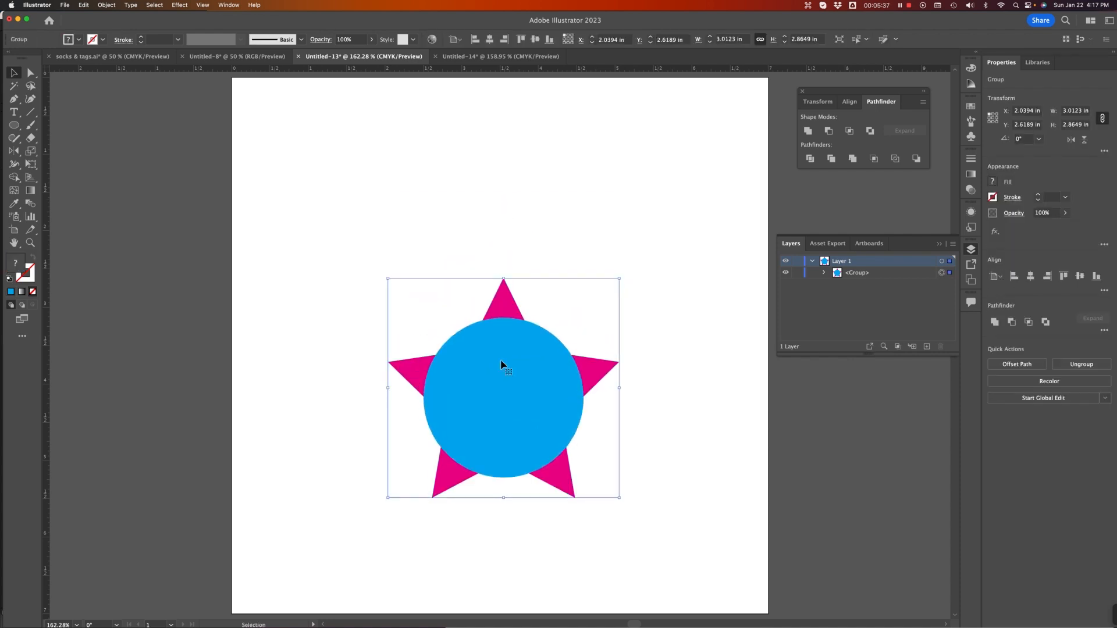
pyautogui.moveTo(518, 371)
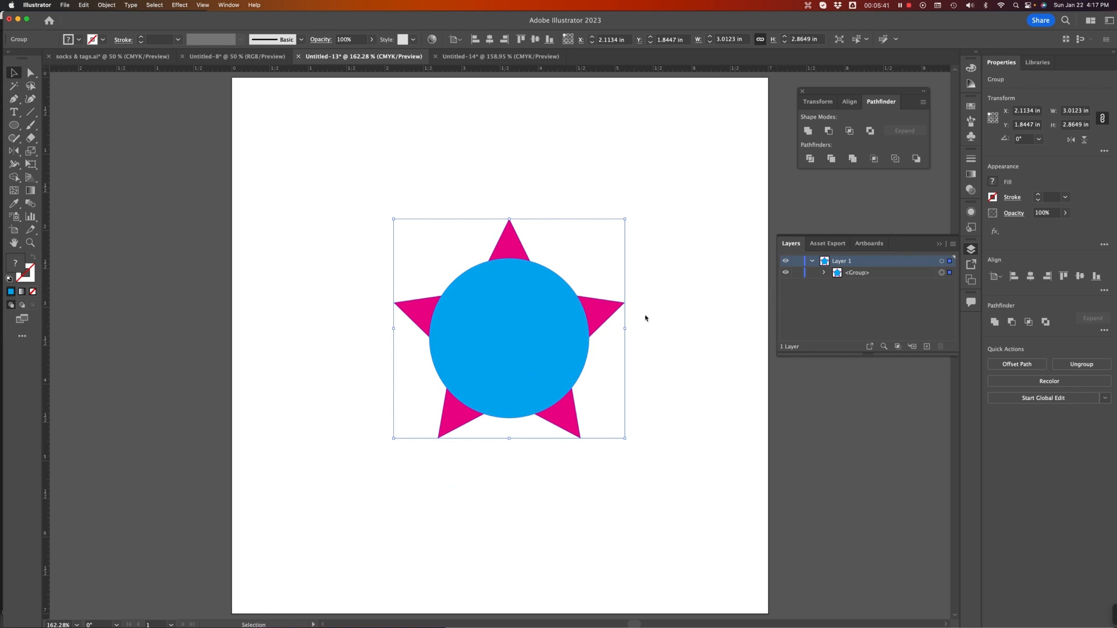
# Undo to separate shapes, then Option-click Unite to make an editable compound shape.
pyautogui.press('cmd+z')
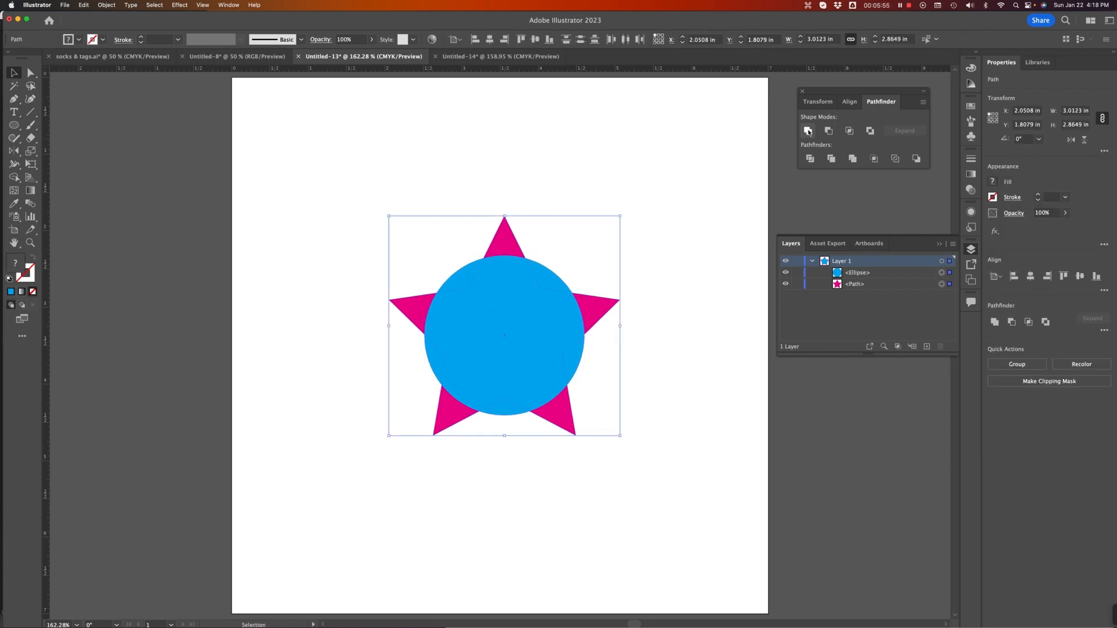
pyautogui.moveTo(807, 130)
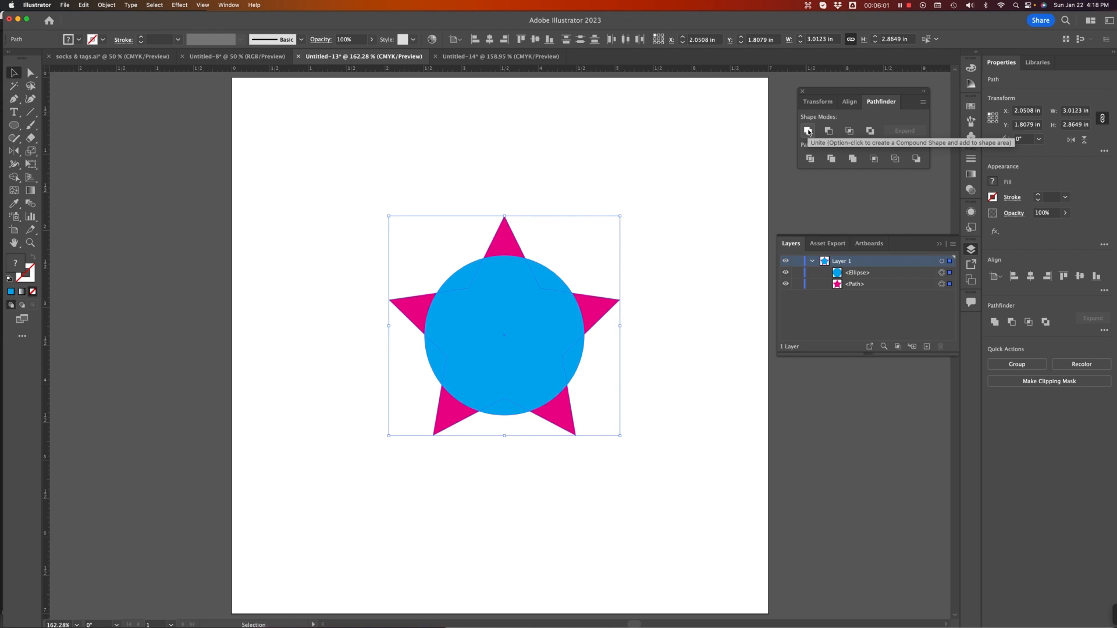
pyautogui.press('option')
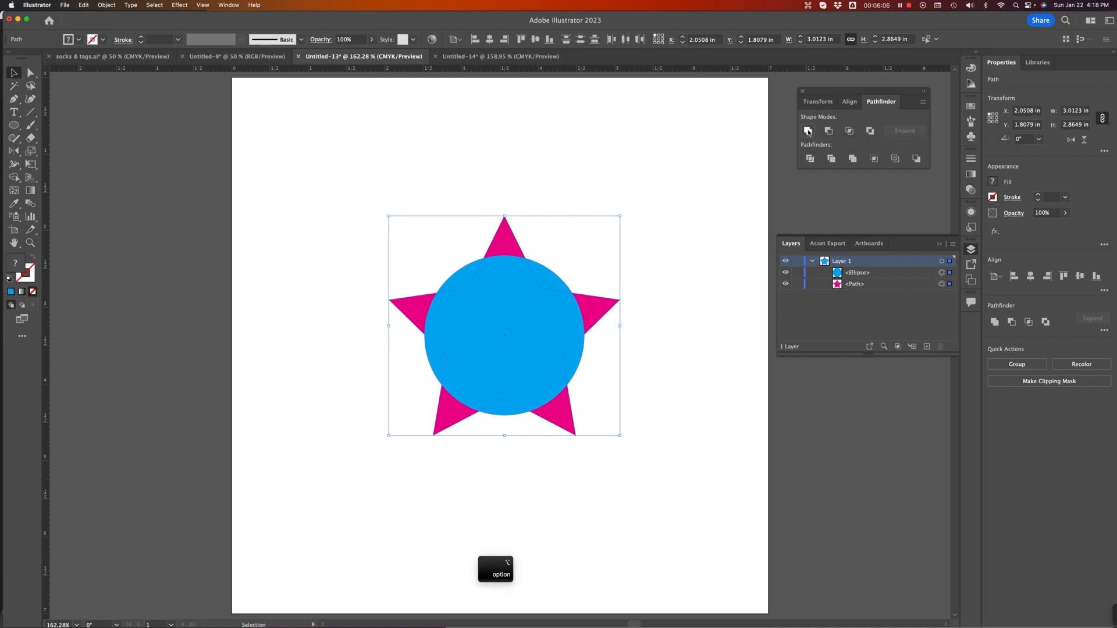
pyautogui.click(808, 130)
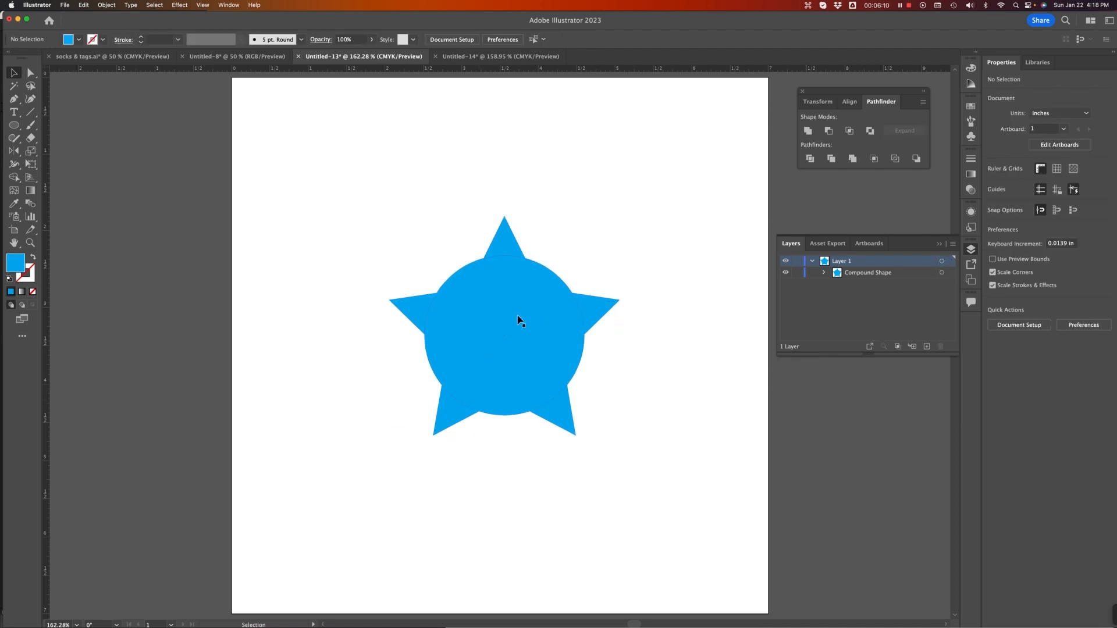
pyautogui.moveTo(469, 345)
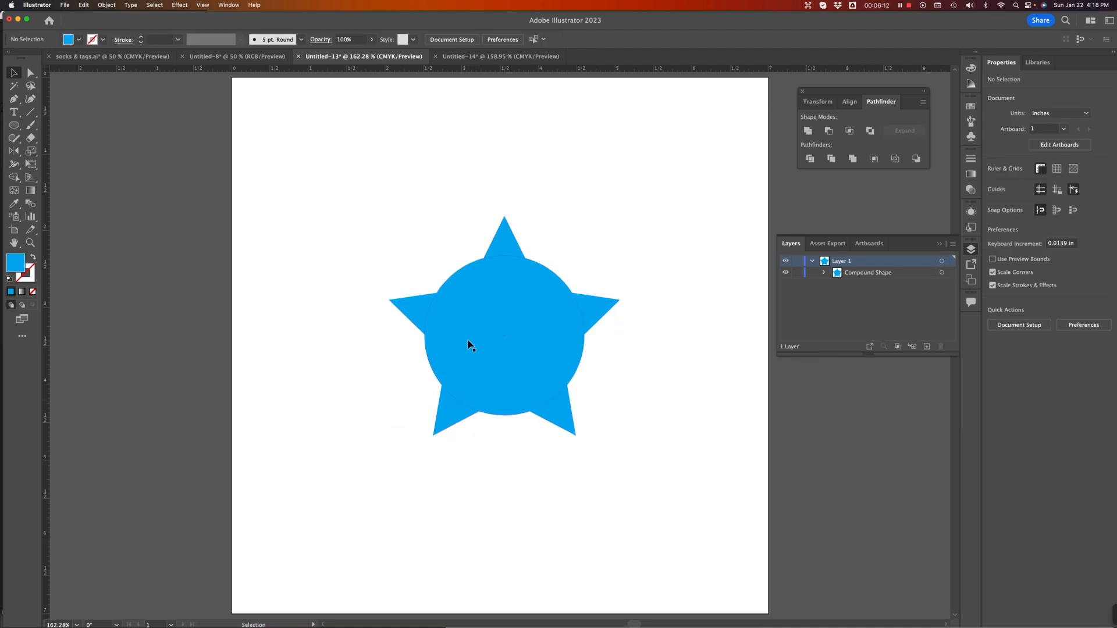
# Select the blue compound shape and enter it in isolation mode to edit its paths.
pyautogui.click(504, 335)
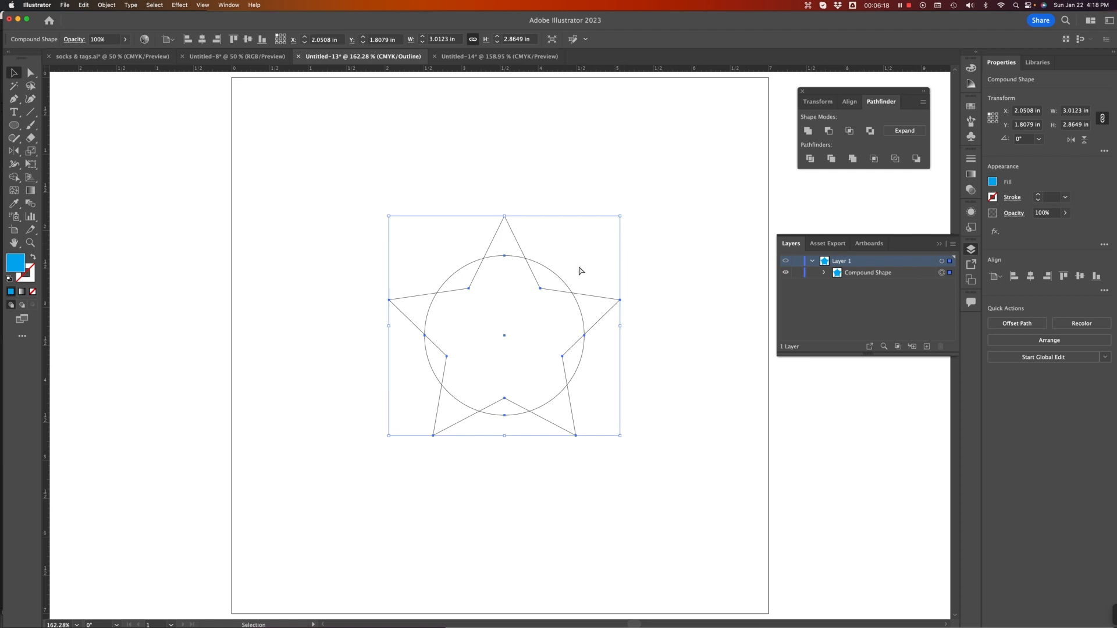
pyautogui.click(519, 332)
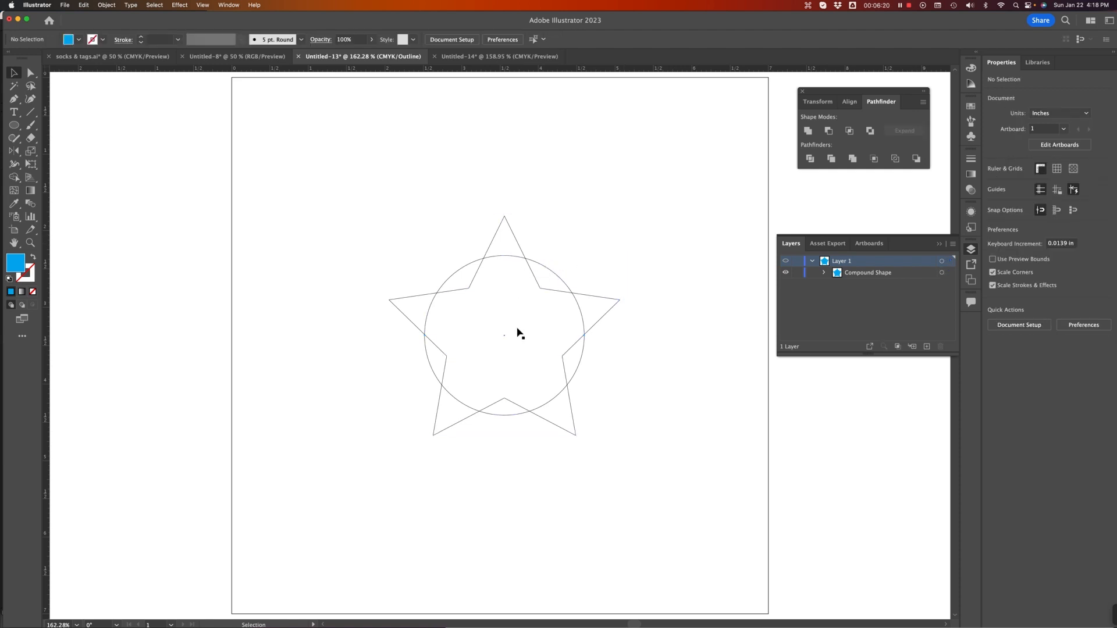
pyautogui.moveTo(556, 274)
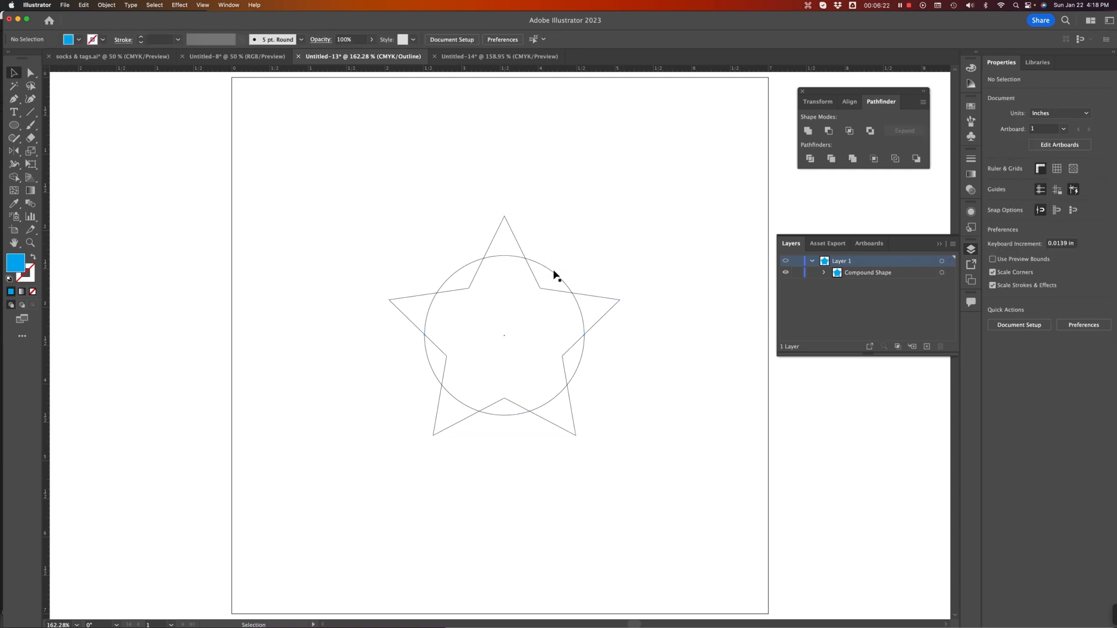
pyautogui.click(535, 299)
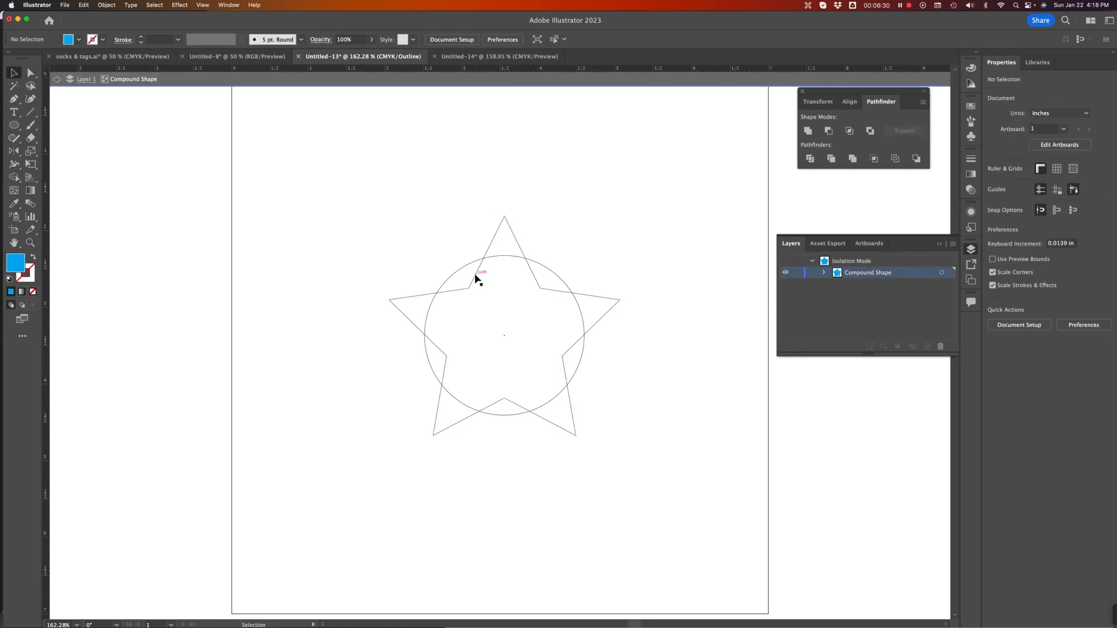
pyautogui.moveTo(556, 285)
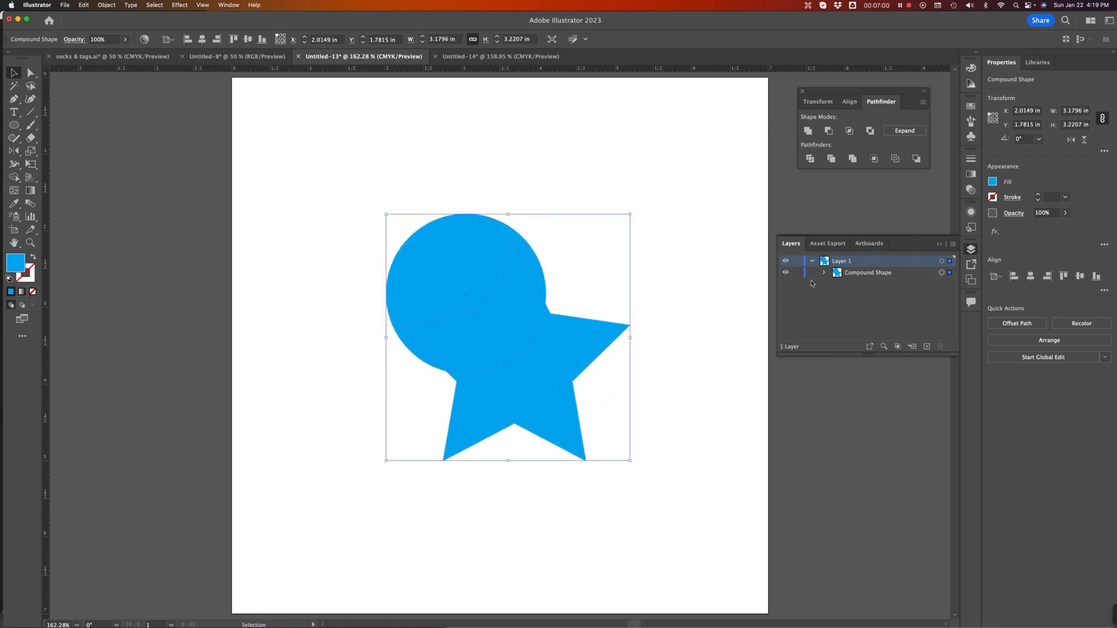
pyautogui.moveTo(516, 329)
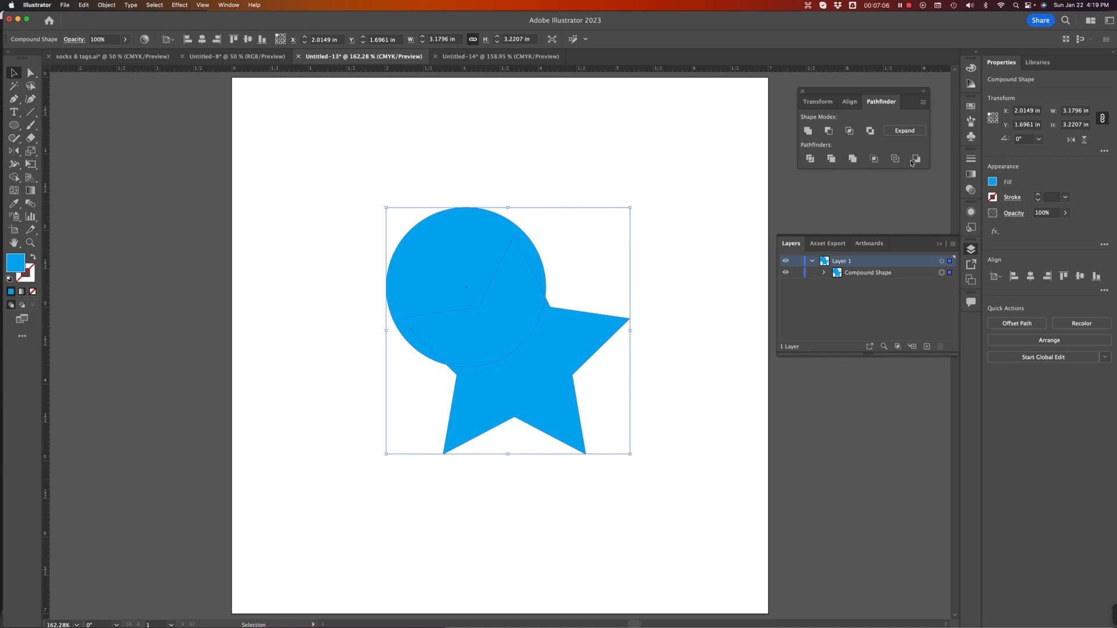
pyautogui.moveTo(539, 359)
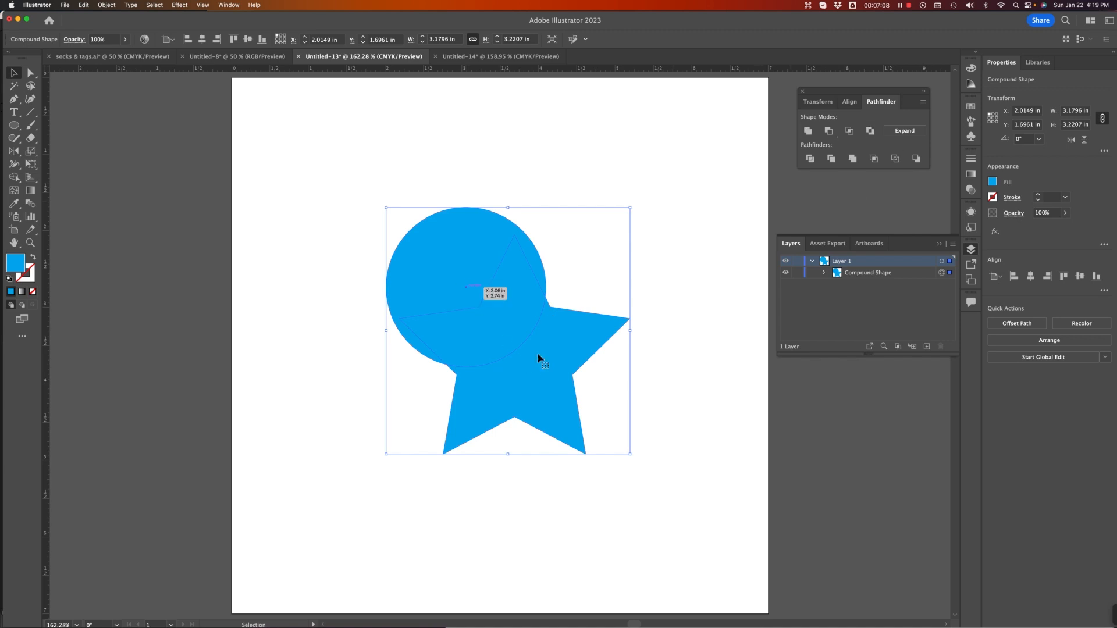
pyautogui.moveTo(904, 130)
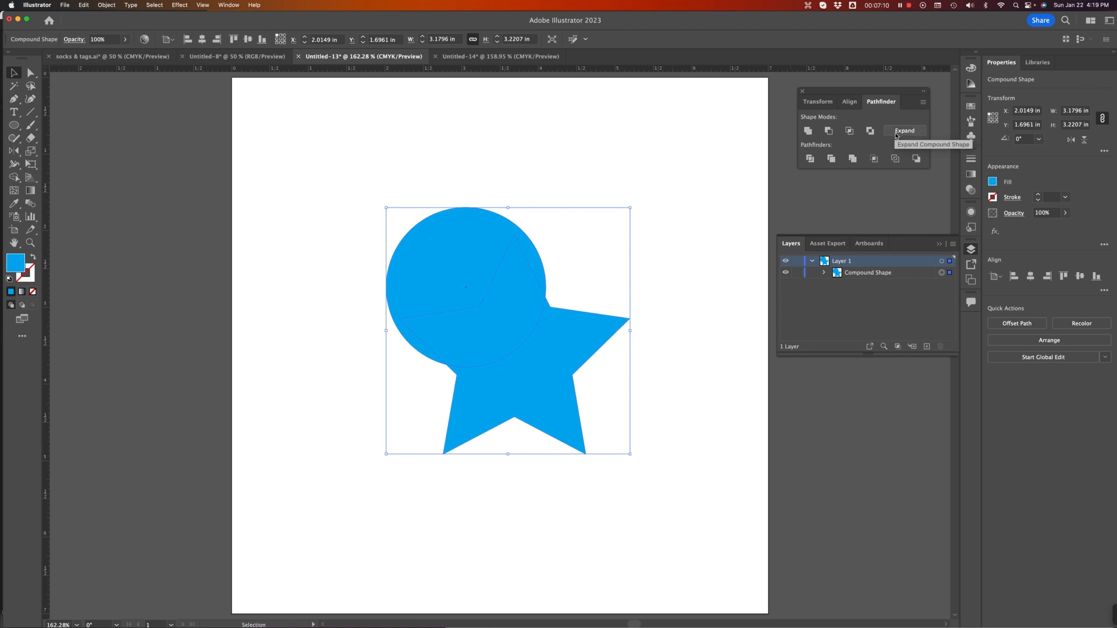
pyautogui.moveTo(919, 146)
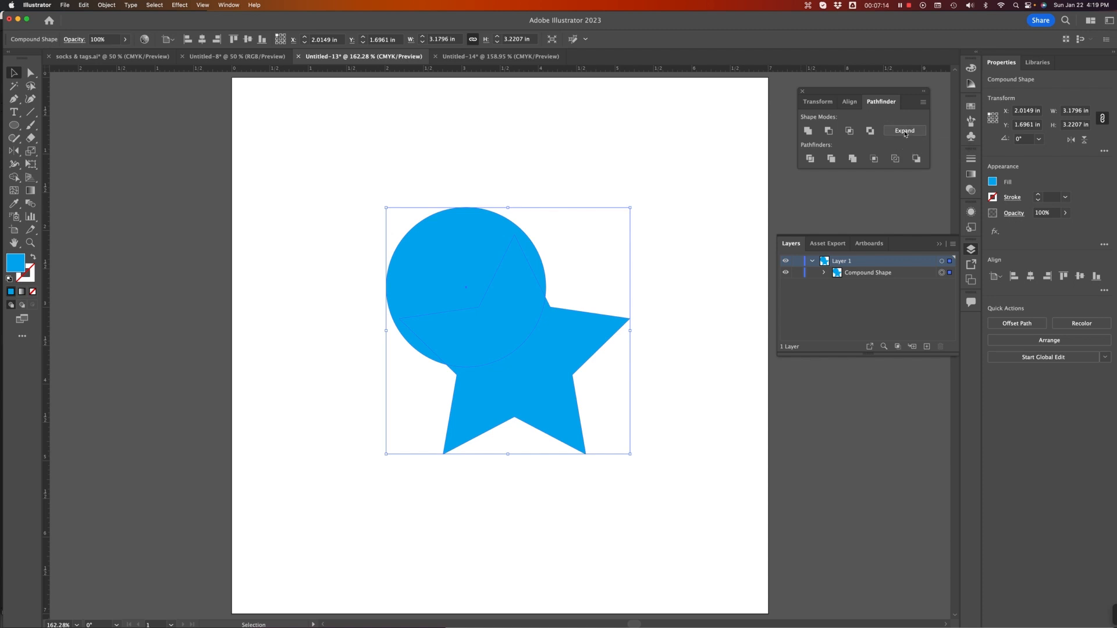
# Expand the compound shape into one path and toggle Outline view on and off.
pyautogui.click(902, 131)
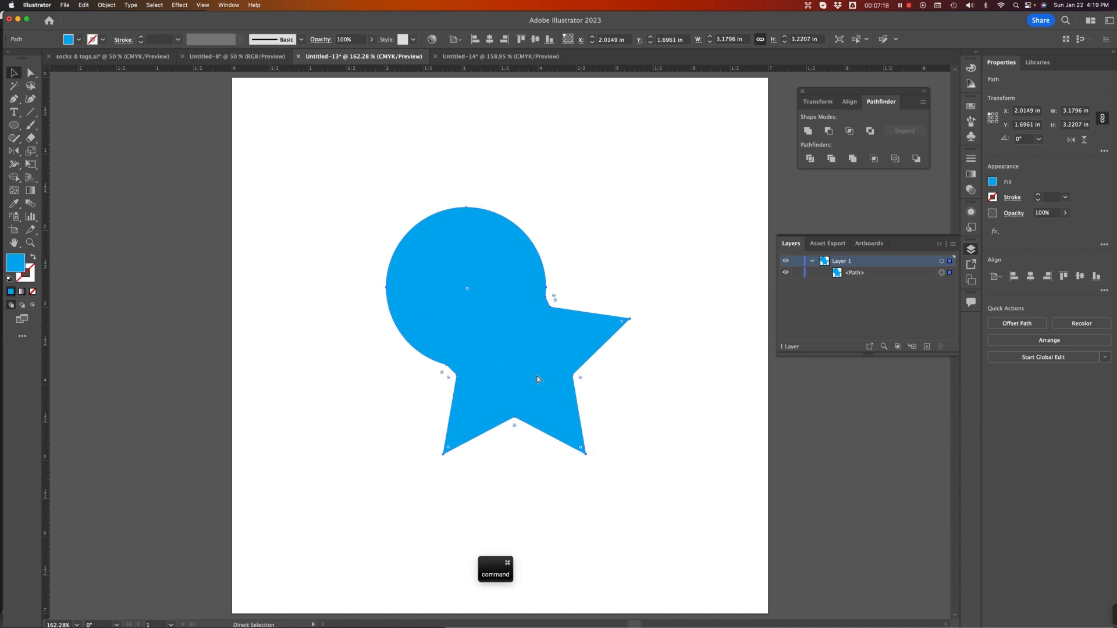
pyautogui.press('cmd+y')
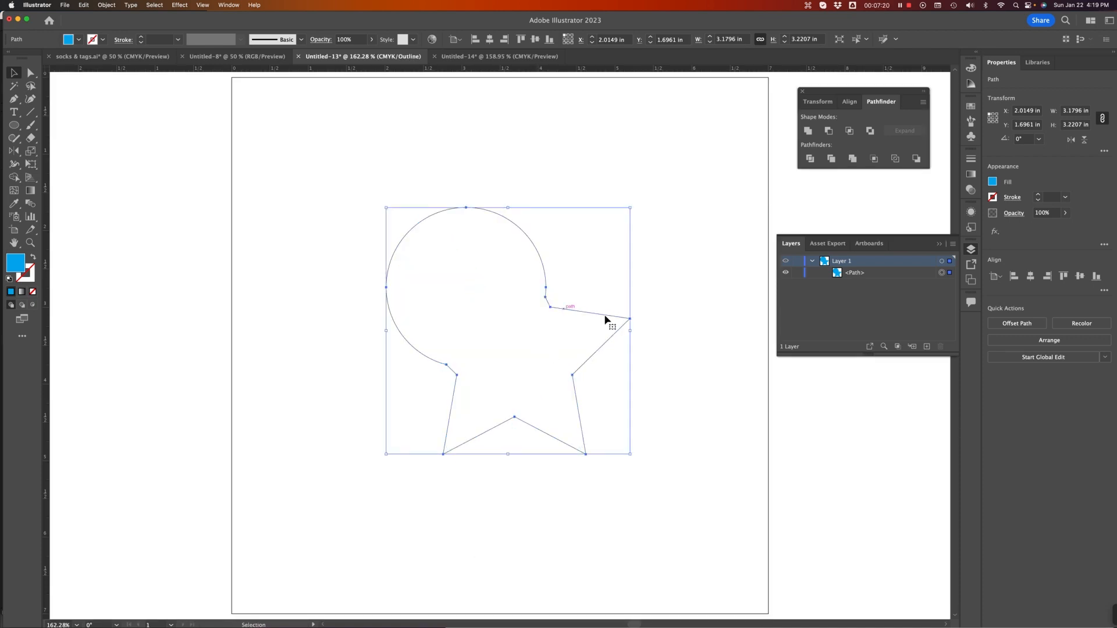
pyautogui.moveTo(622, 326)
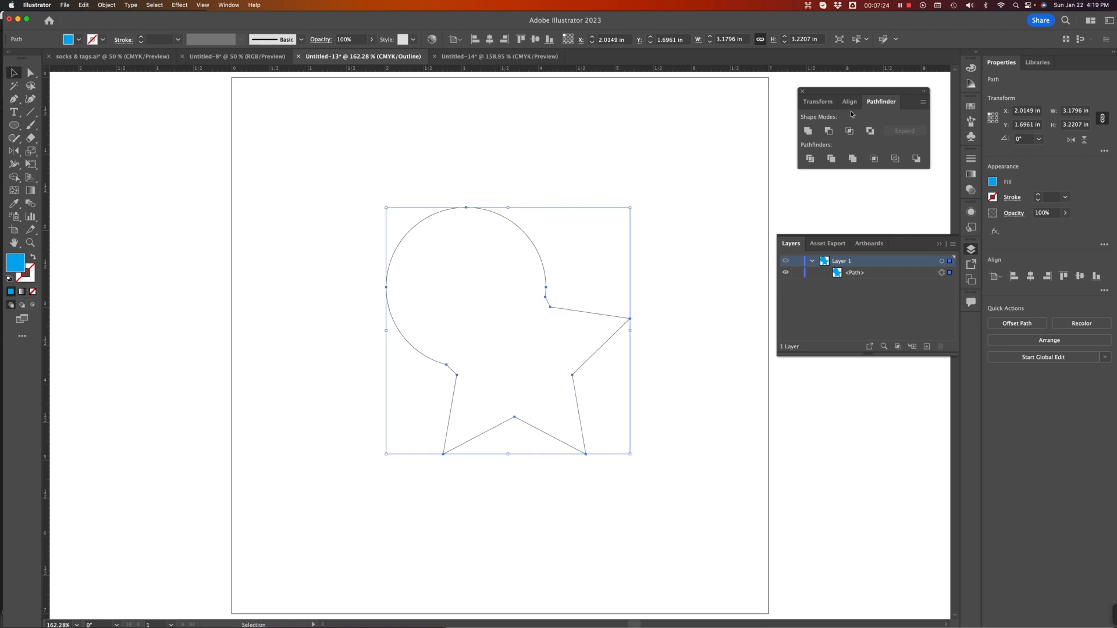
pyautogui.moveTo(589, 373)
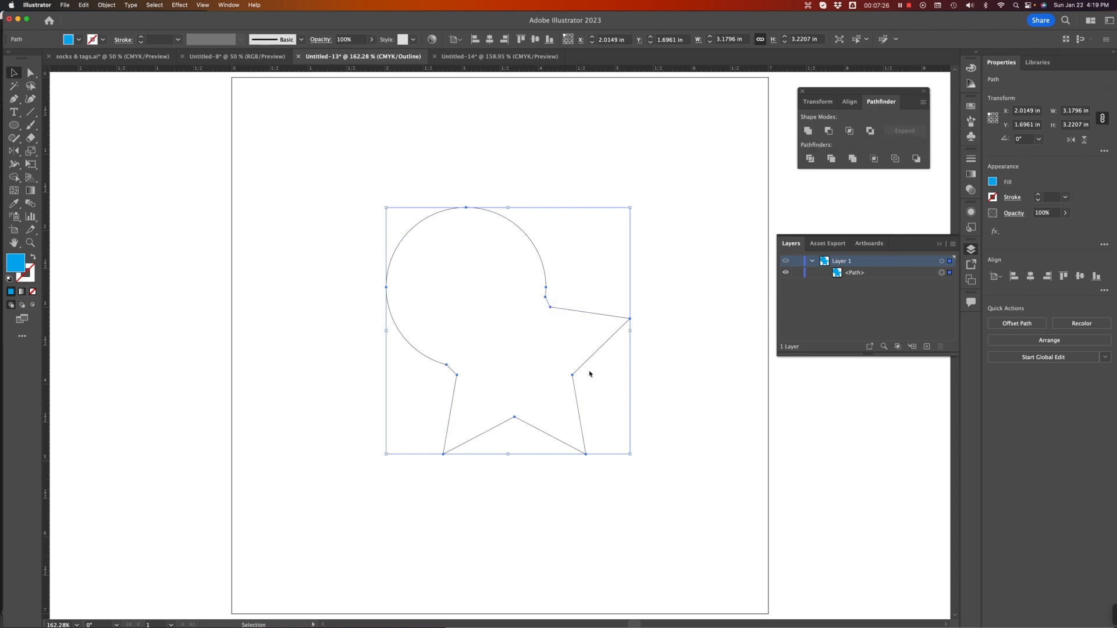
pyautogui.moveTo(570, 329)
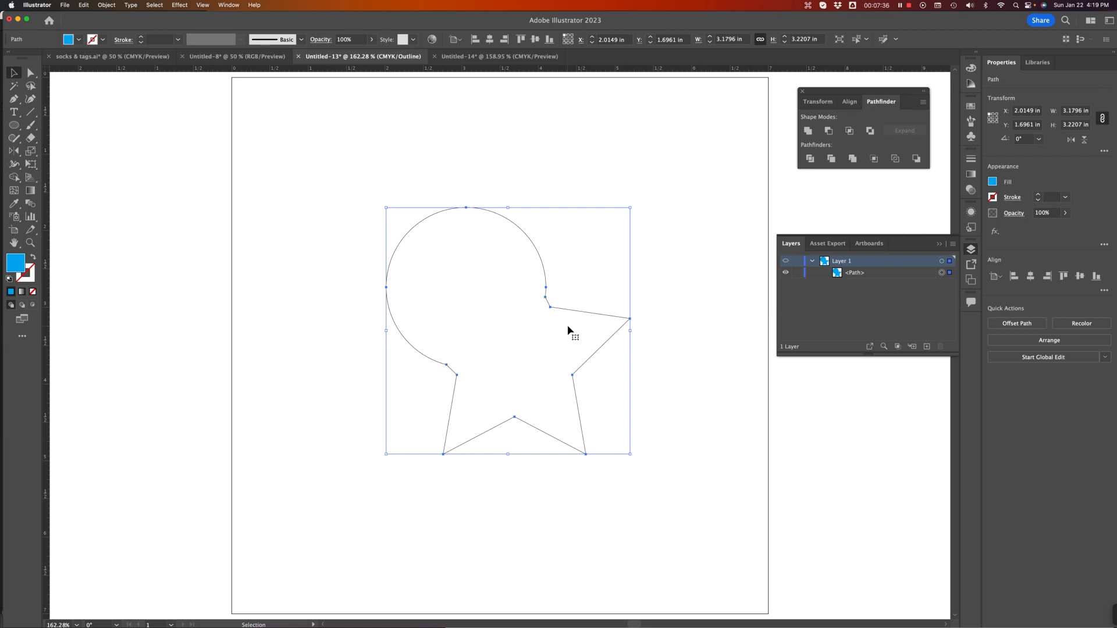
pyautogui.press('cmd+y')
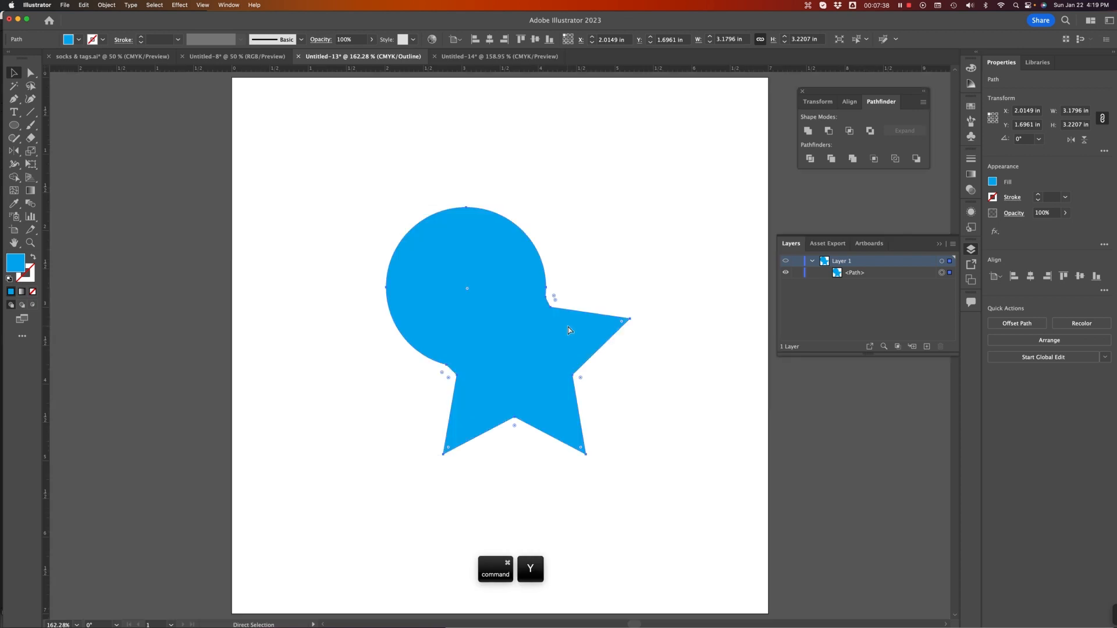
pyautogui.press('cmd+y')
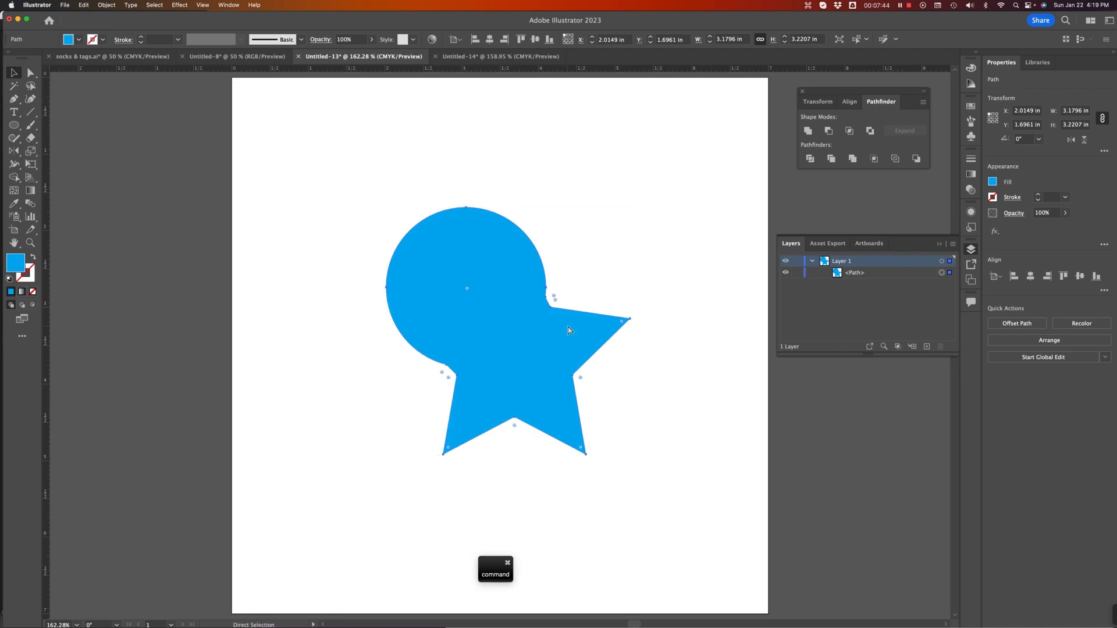
# Undo the expansion and the unite back to a separate star and circle.
pyautogui.press('cmd+z')
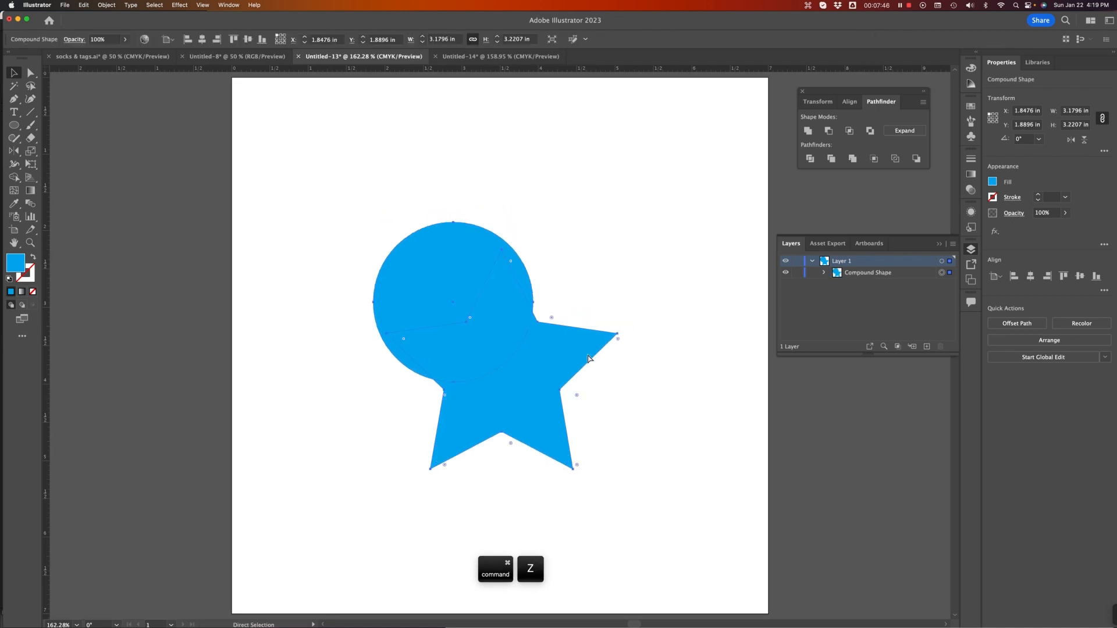
pyautogui.press('cmd+z')
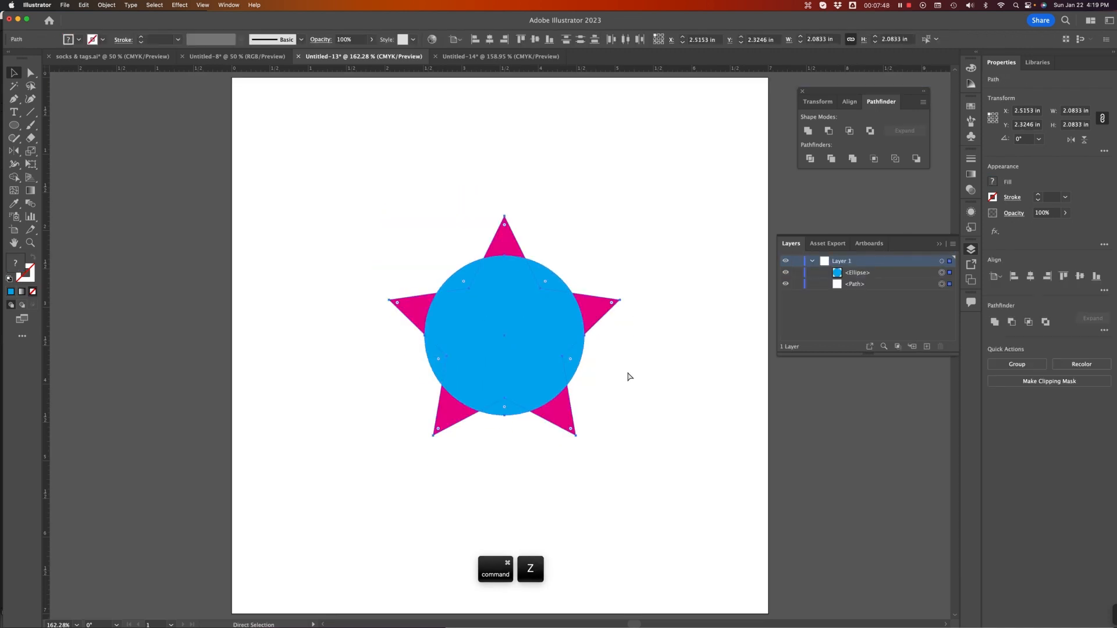
pyautogui.press('cmd+z')
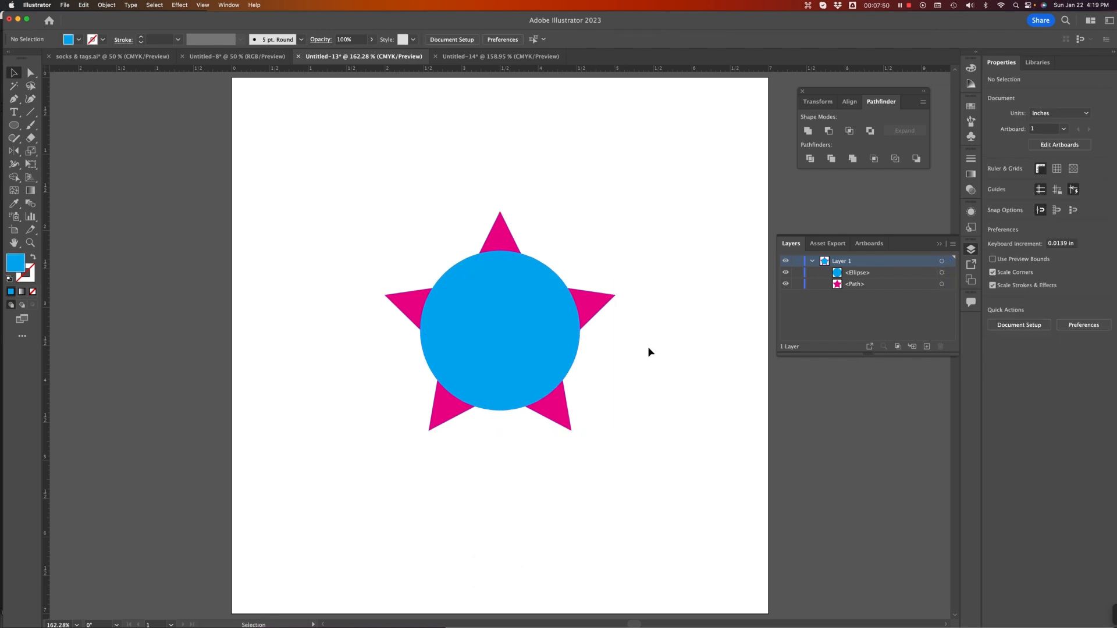
# Subtract the circle from the star with Option-click Minus Front and lower the circle inside the compound shape.
pyautogui.click(499, 330)
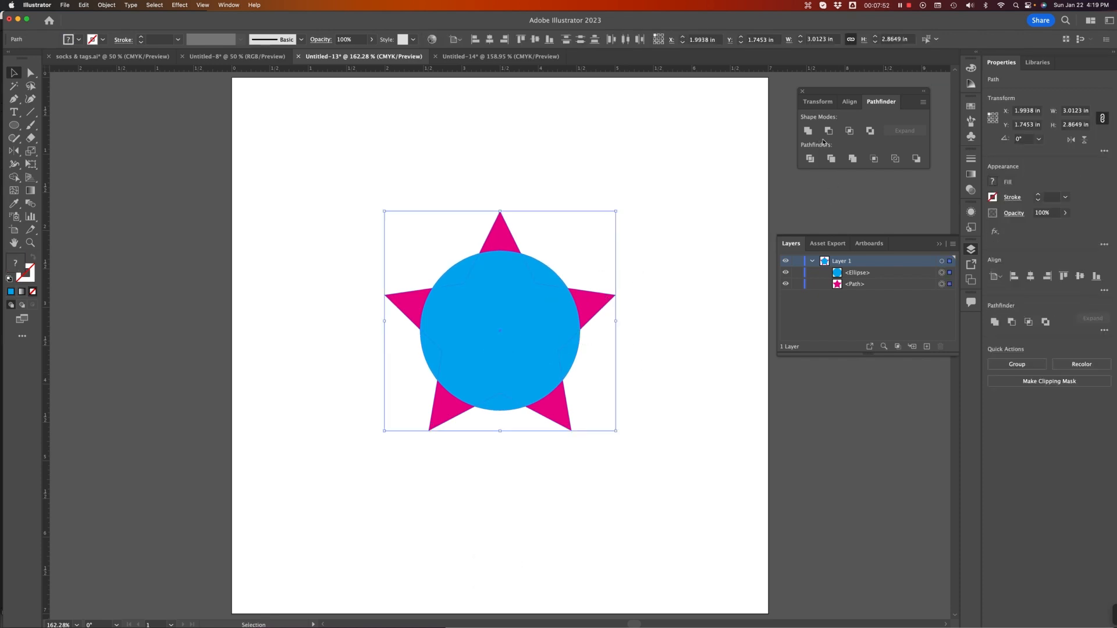
pyautogui.moveTo(827, 130)
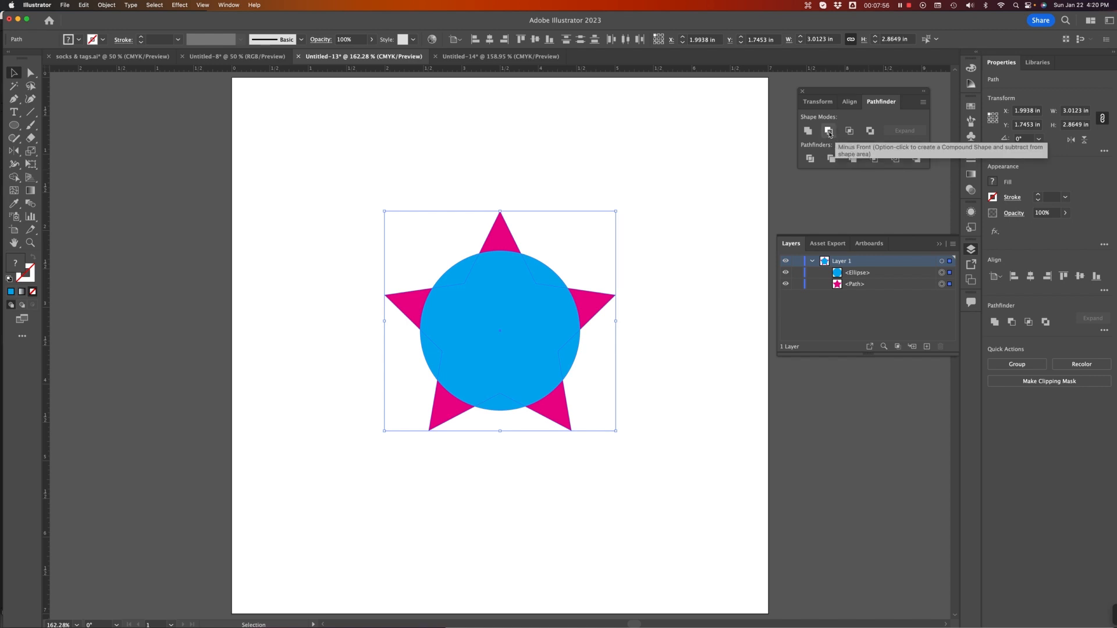
pyautogui.click(828, 130)
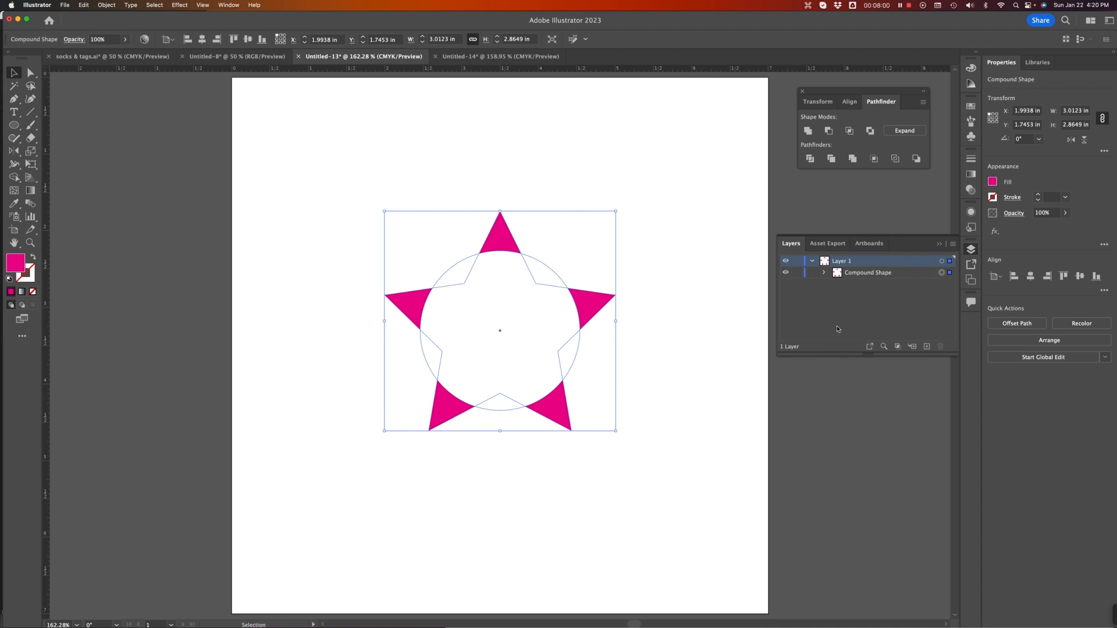
pyautogui.click(824, 272)
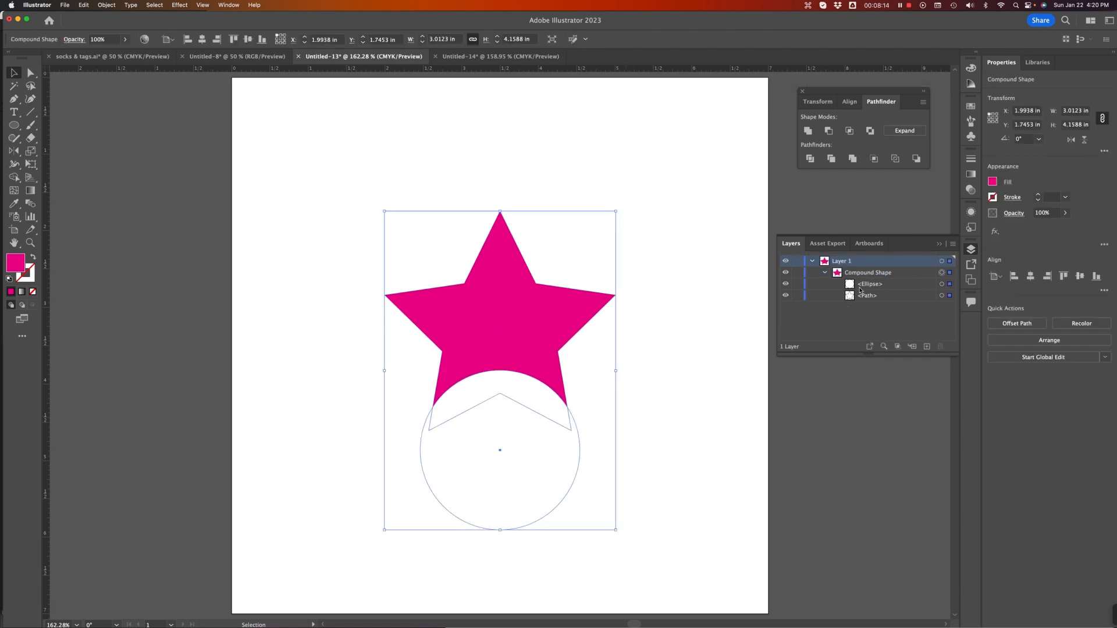
pyautogui.moveTo(539, 314)
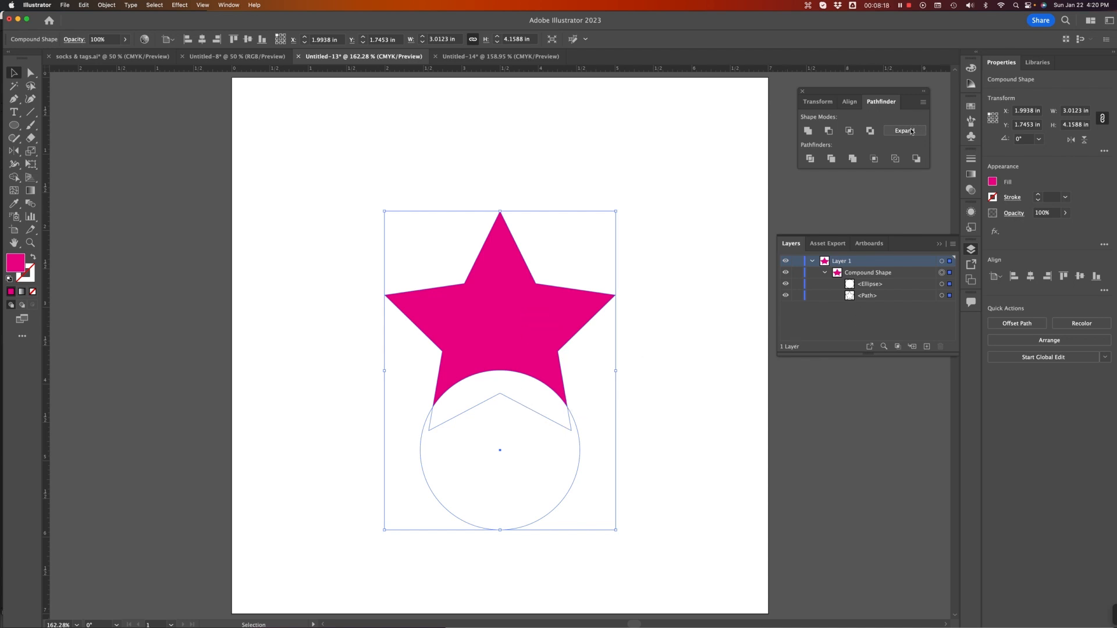
# Expand the compound star into a single path with the curved bite and select it.
pyautogui.click(905, 130)
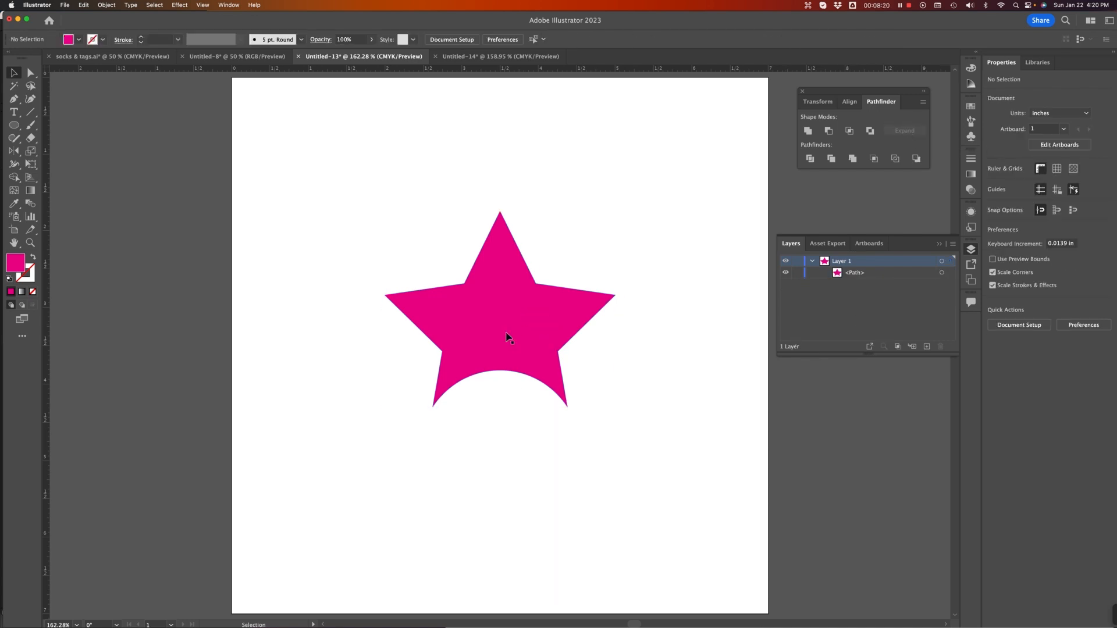
pyautogui.moveTo(480, 312)
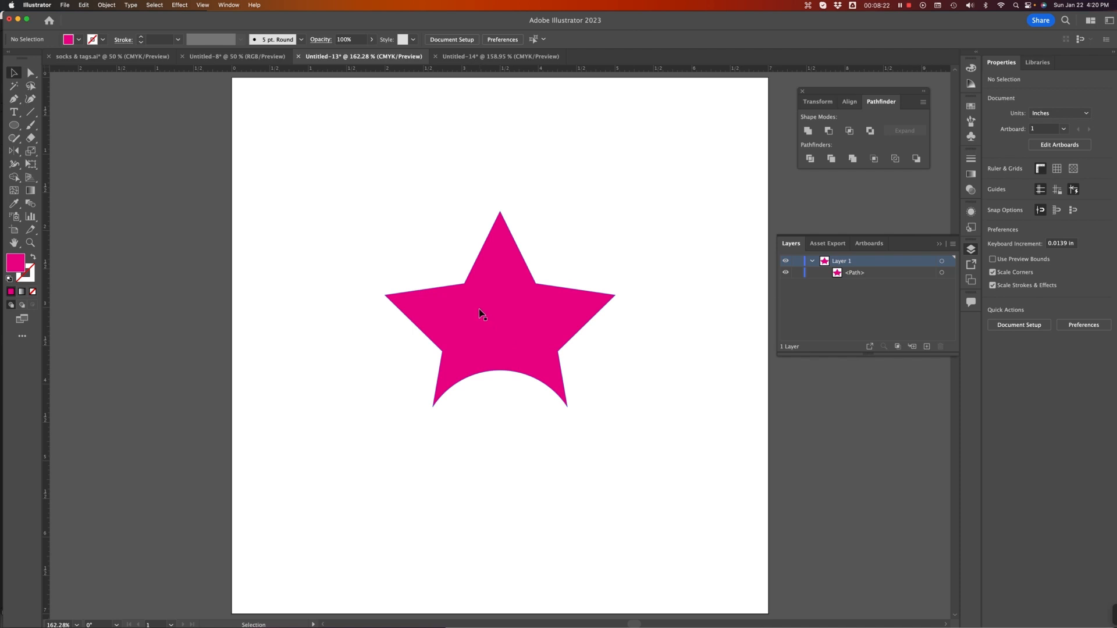
pyautogui.click(499, 310)
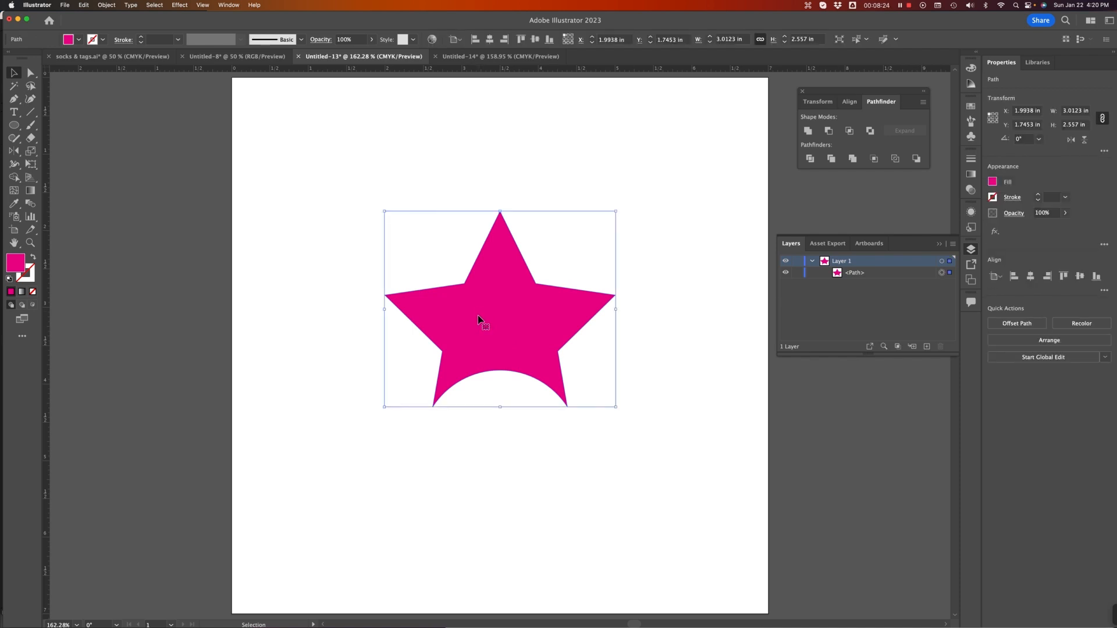
# Delete the star and draw a magenta cloud from three overlapping ellipses and a base rectangle.
pyautogui.press('Delete')
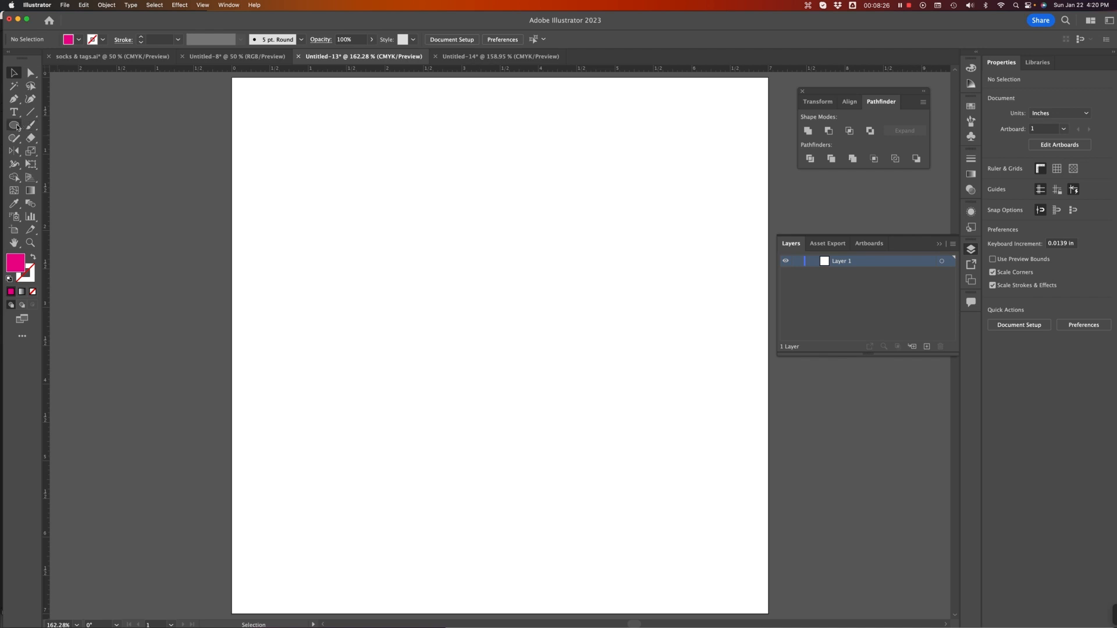
pyautogui.click(13, 126)
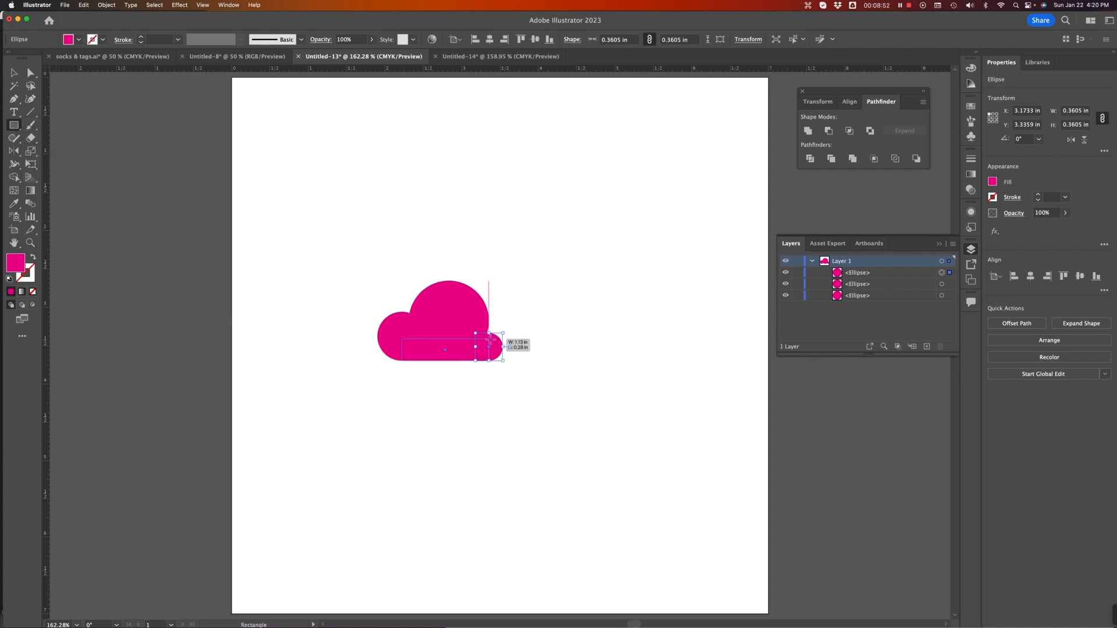
pyautogui.click(375, 258)
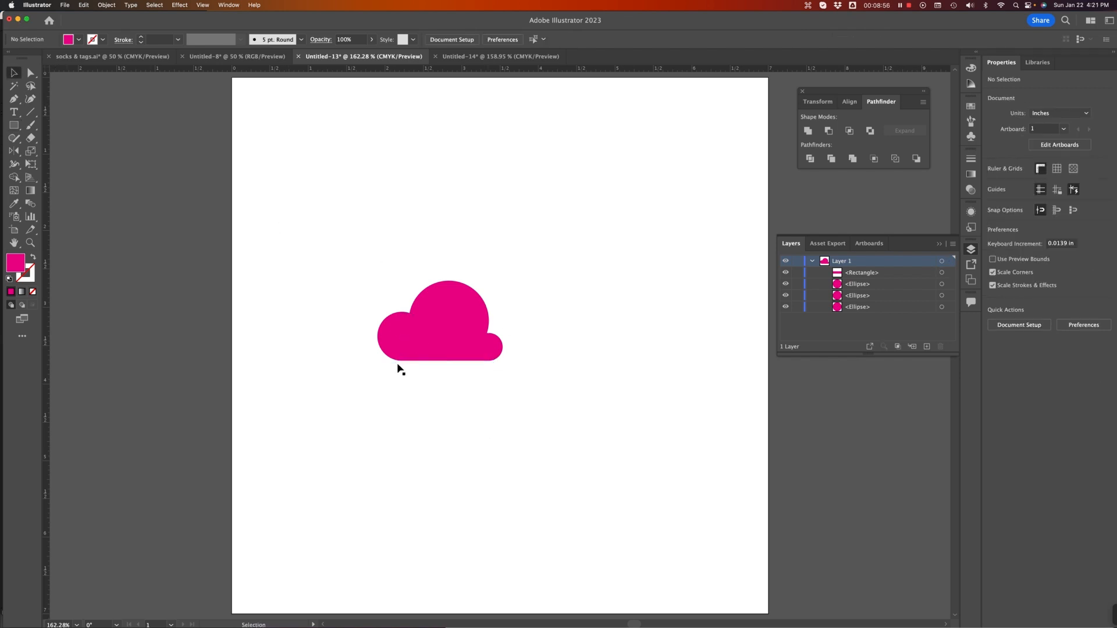
pyautogui.moveTo(521, 397)
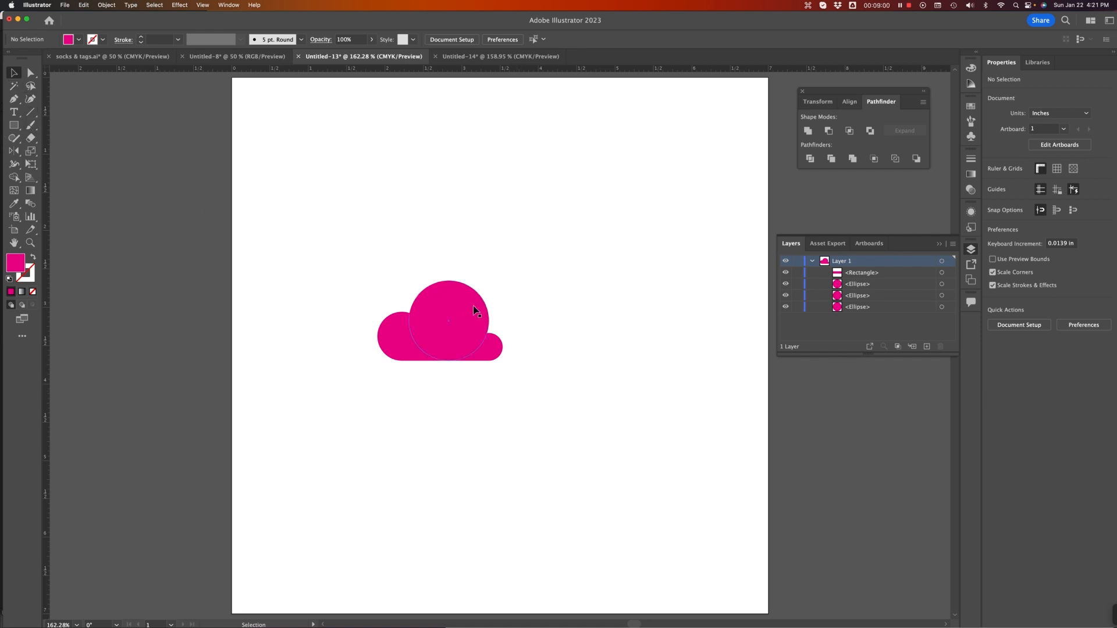
pyautogui.moveTo(421, 328)
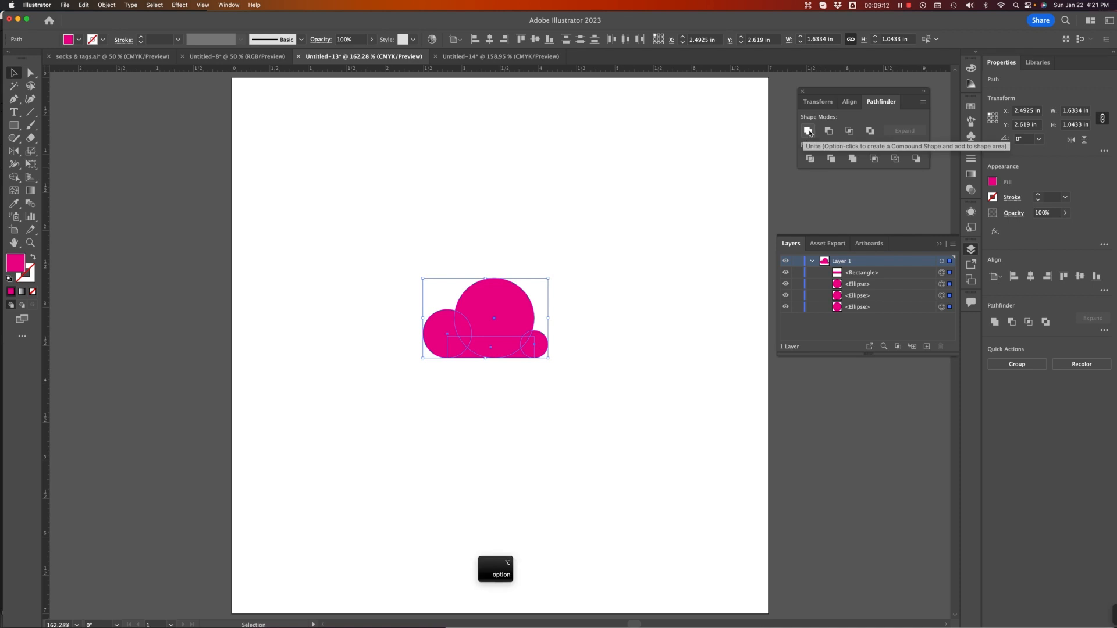
# Unite the cloud pieces as a compound shape via Option-click and enlarge the top ellipse inside it.
pyautogui.click(807, 130)
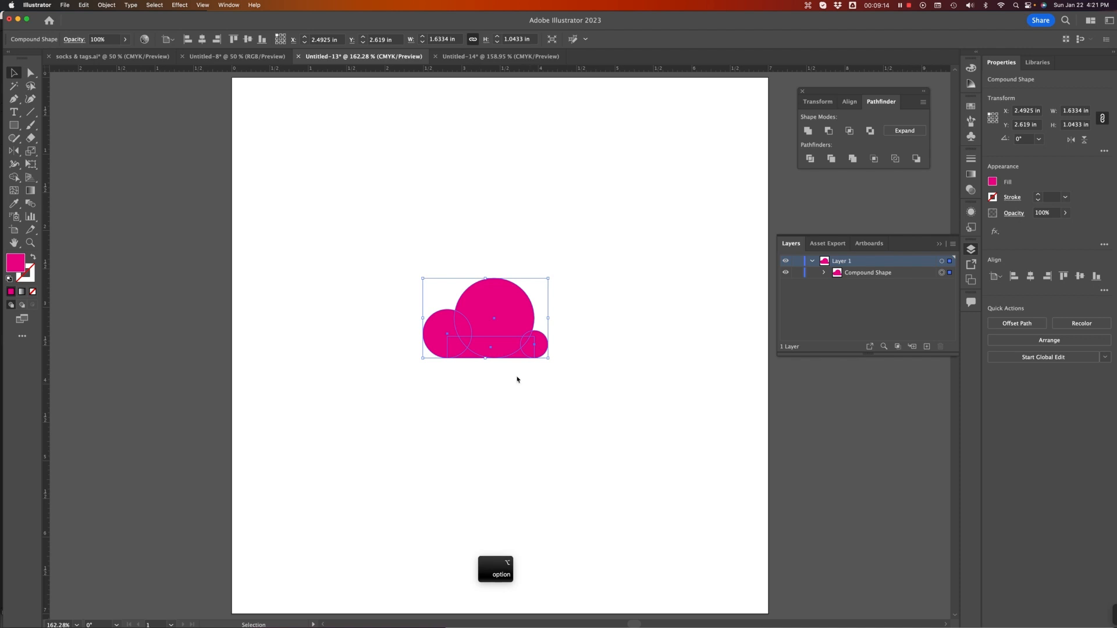
pyautogui.doubleClick(484, 299)
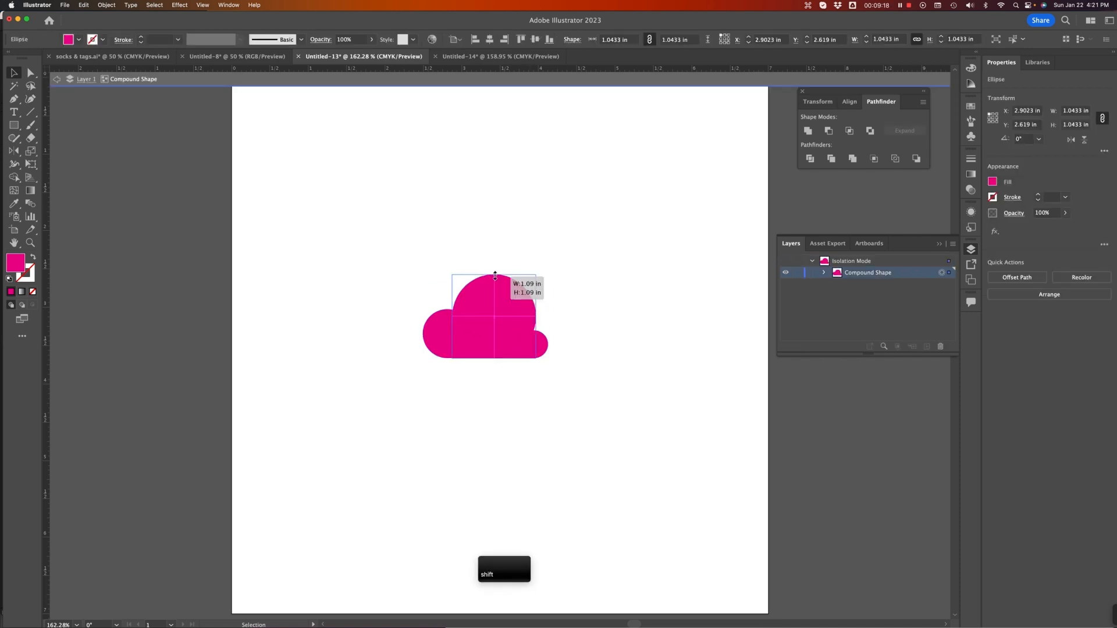
pyautogui.click(552, 356)
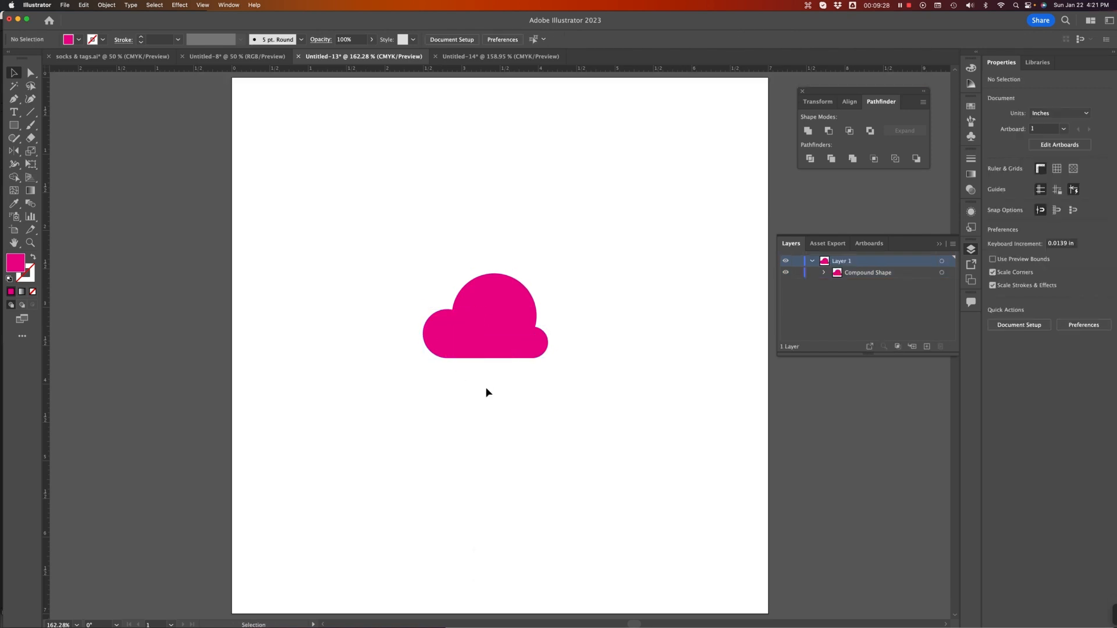
# Expand the united cloud into one magenta path.
pyautogui.click(484, 315)
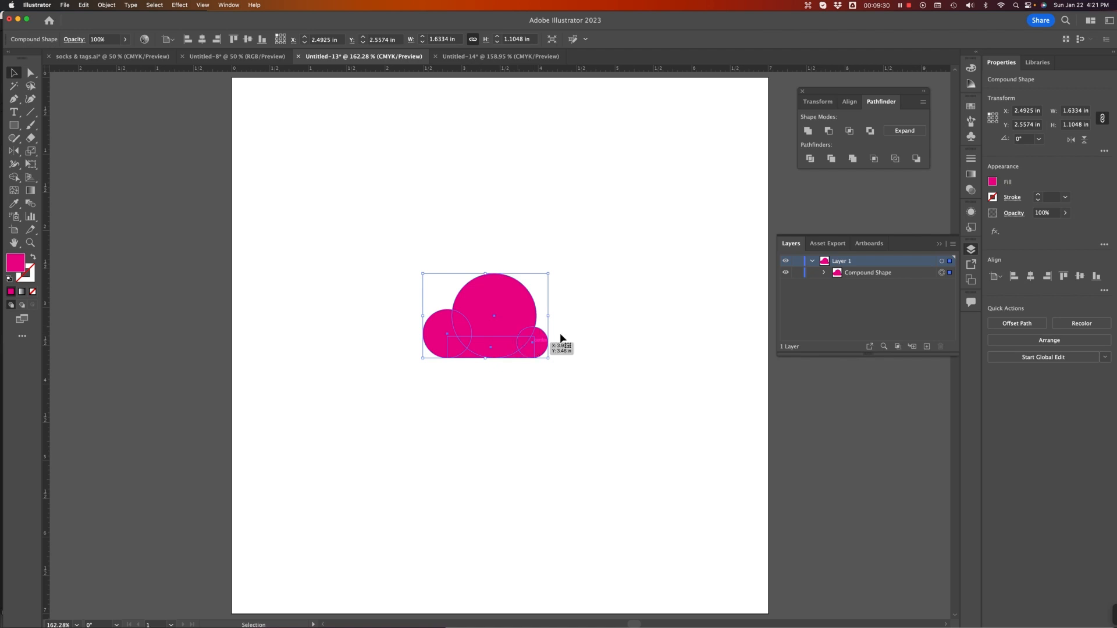
pyautogui.moveTo(905, 130)
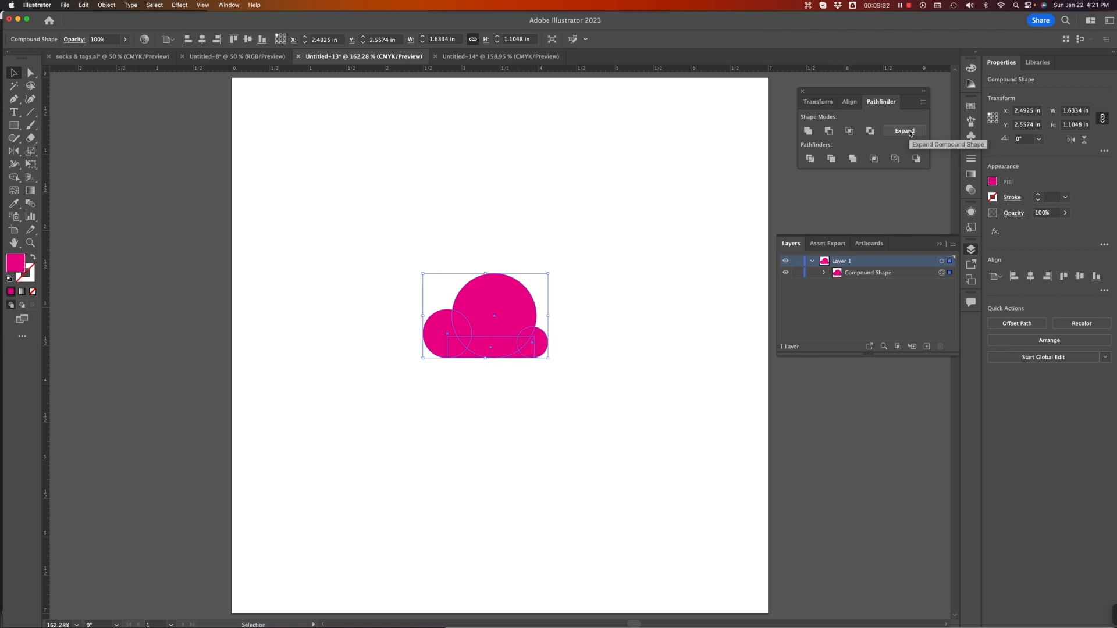
pyautogui.click(903, 130)
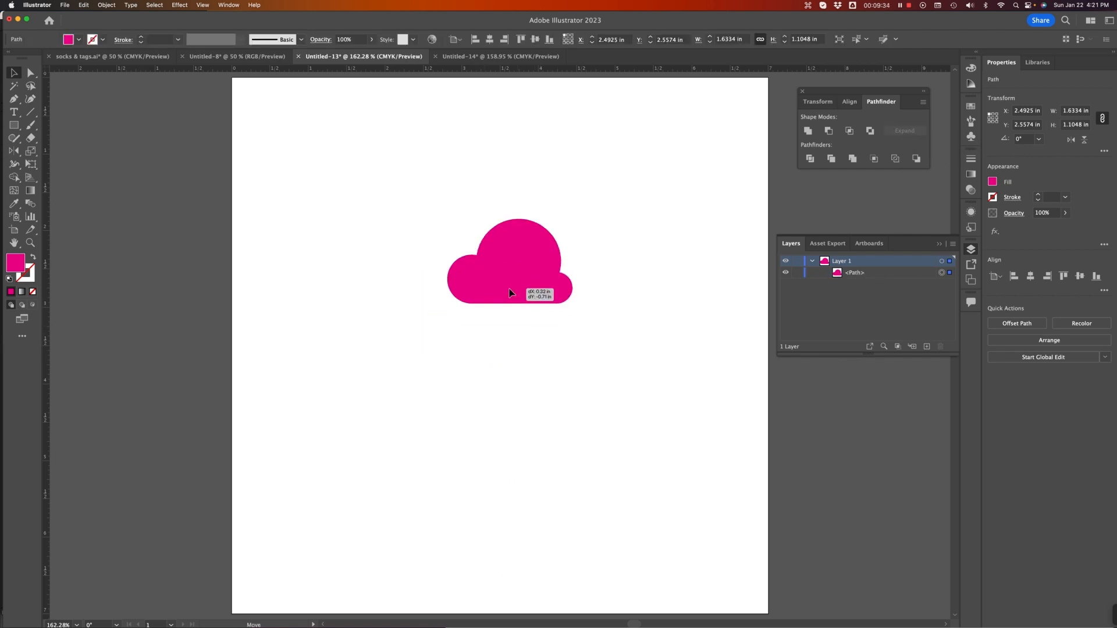